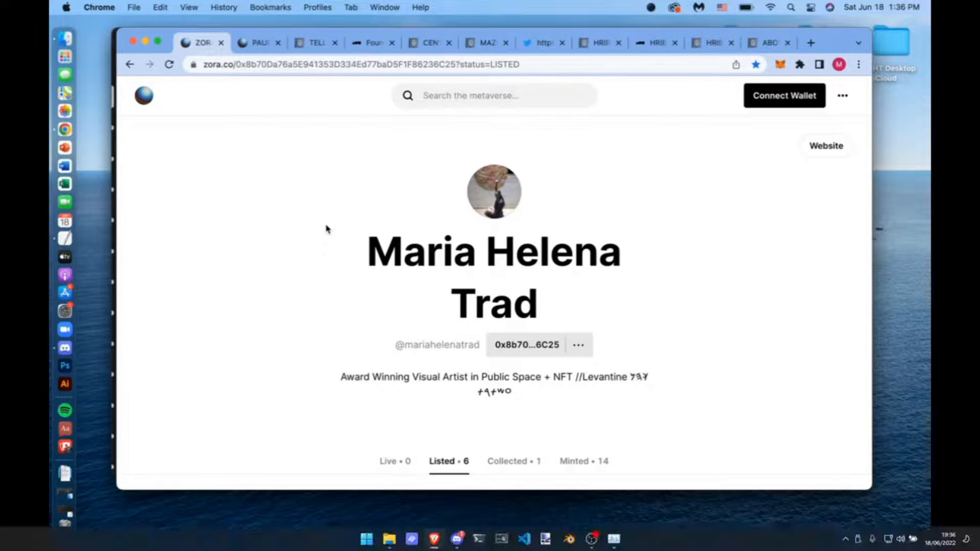
# - Browse the artist's listed stone pieces and their reserve prices down the Zora profile
pyautogui.scroll(-3)
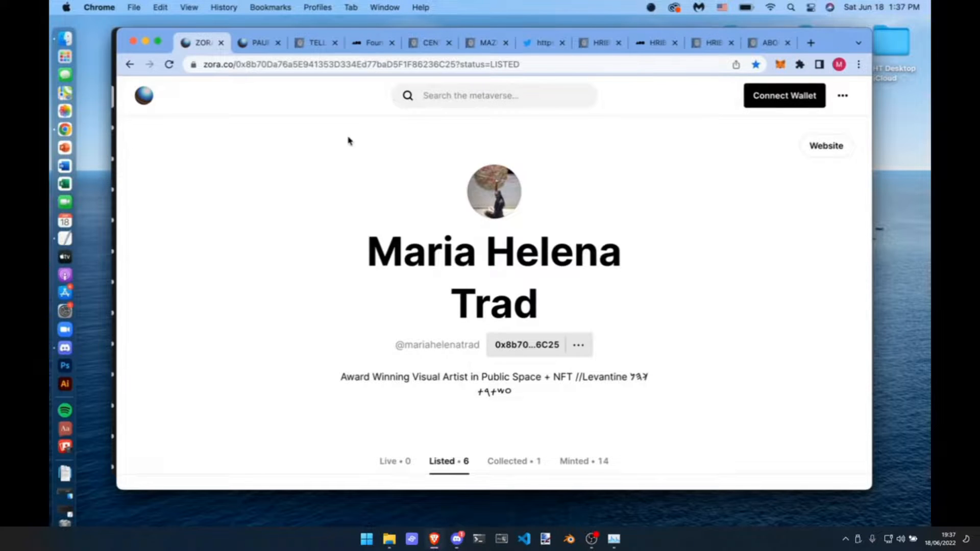
pyautogui.moveTo(254, 13)
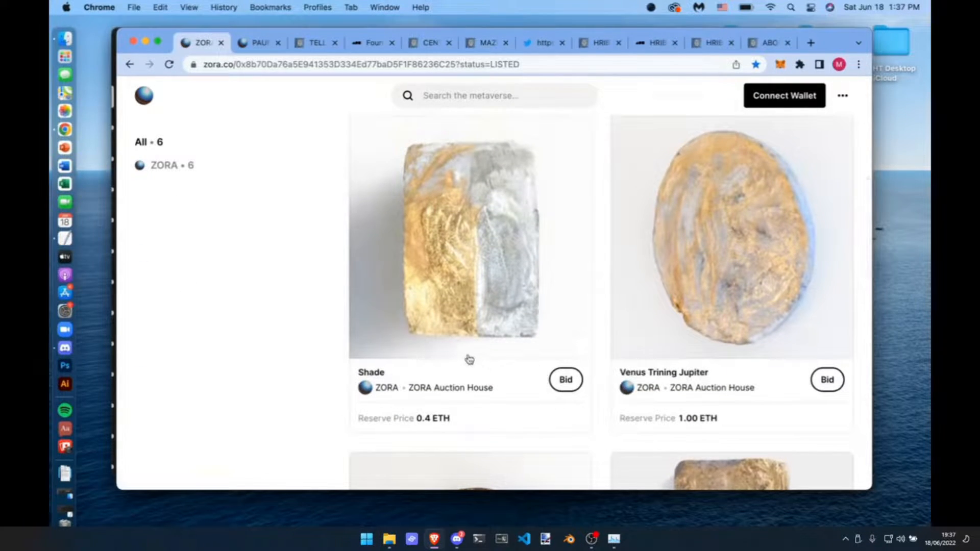
pyautogui.scroll(-3)
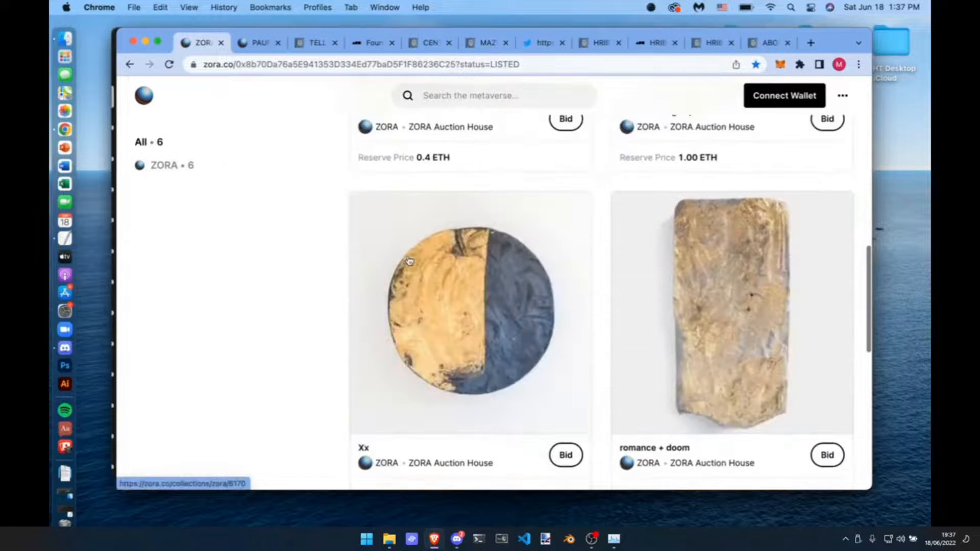
pyautogui.scroll(-3)
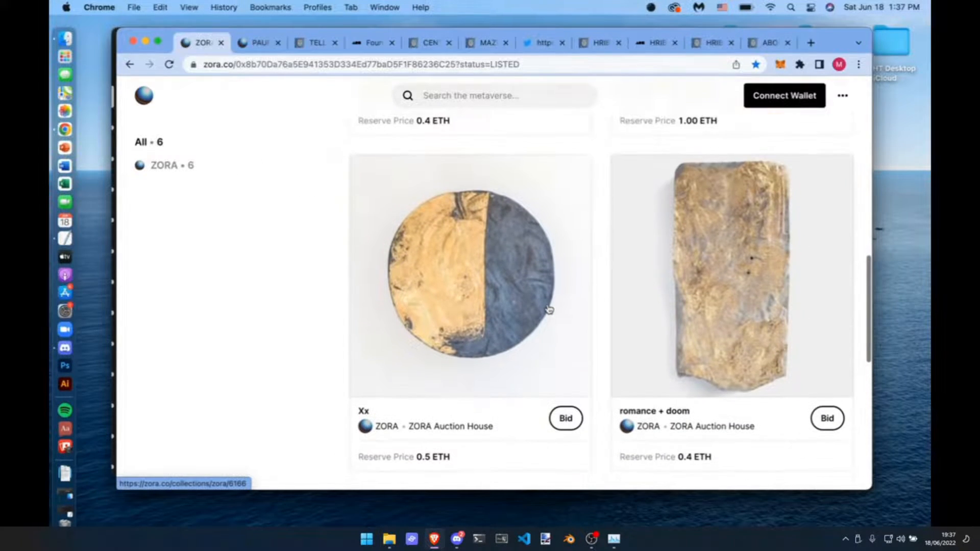
pyautogui.scroll(-3)
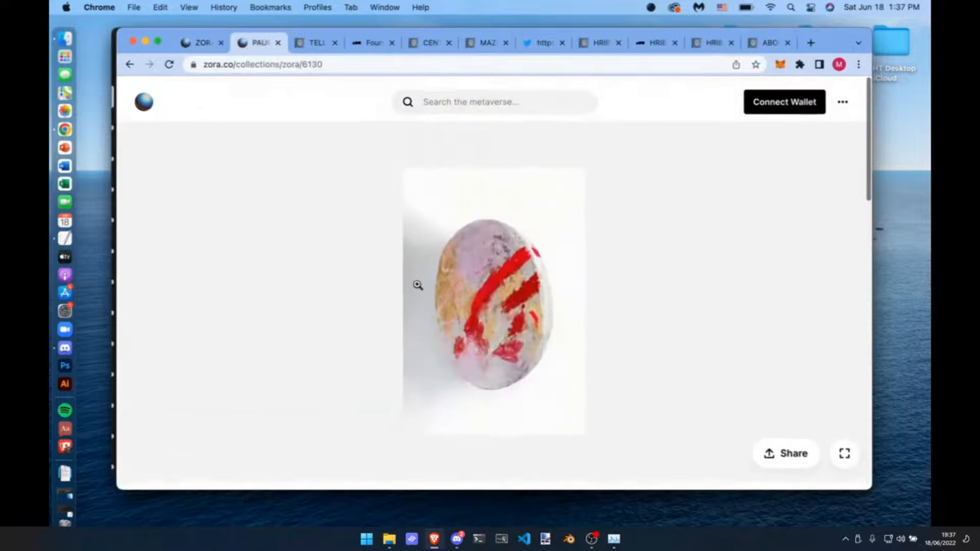
# - Show the egg-shaped stone piece with red strokes enlarged on its own page
pyautogui.click(844, 453)
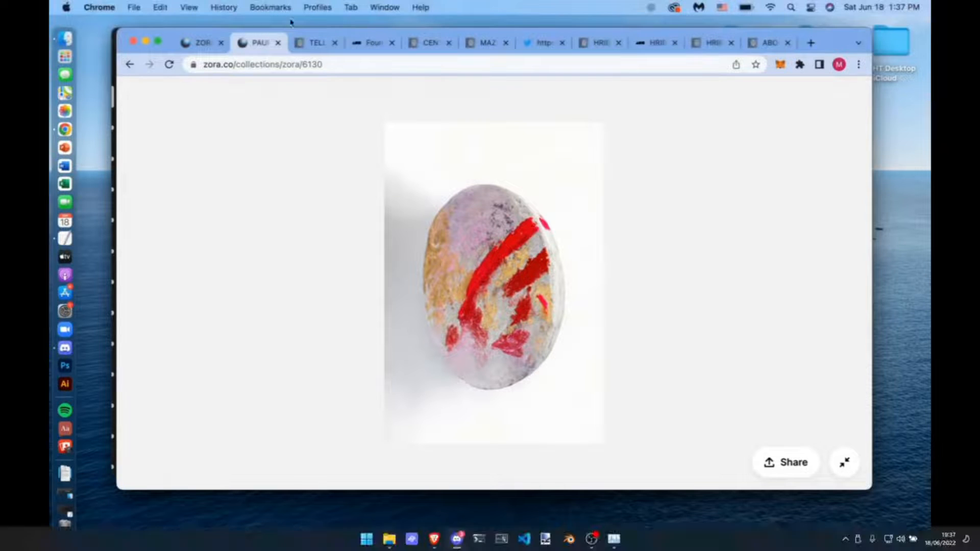
# - View the Telluride Arts District project page and a gold stone slab enlarged in its lightbox
pyautogui.click(315, 42)
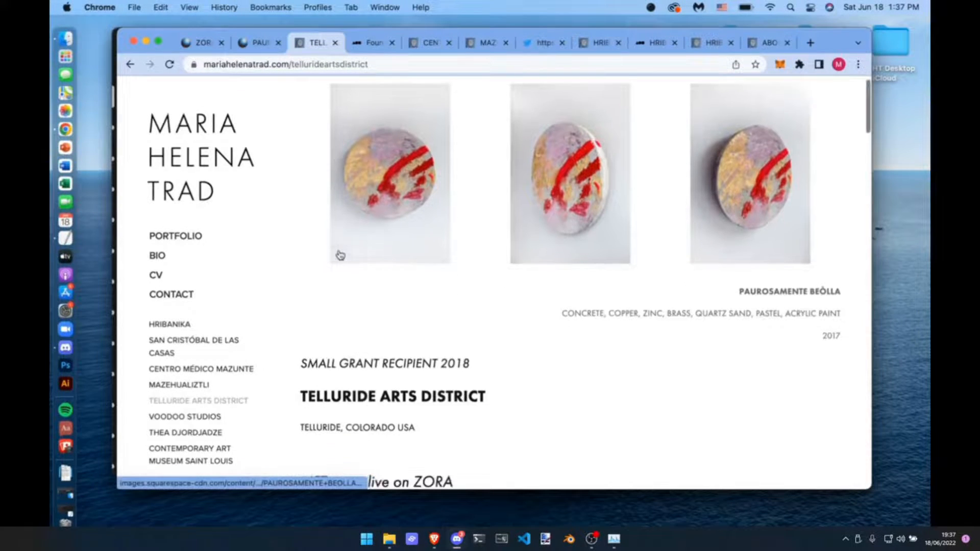
pyautogui.scroll(-3)
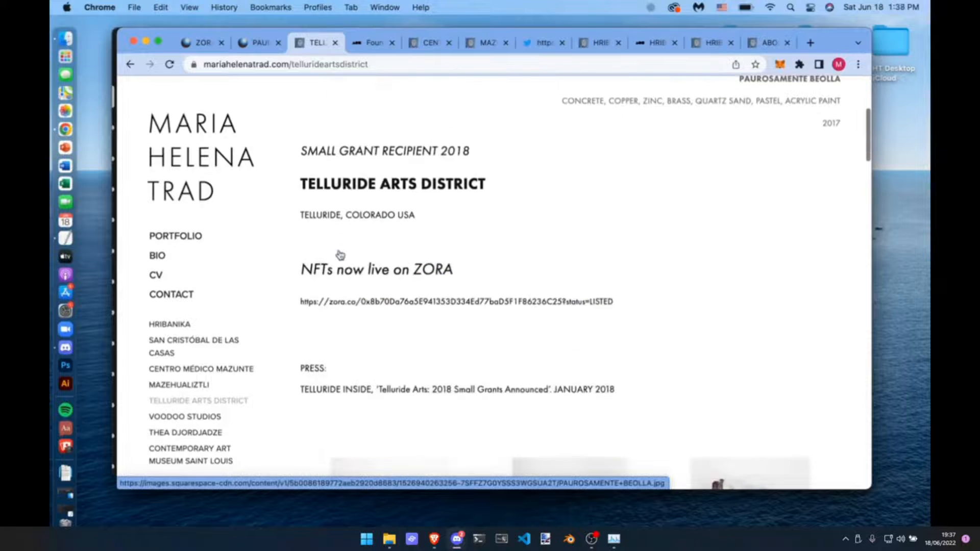
pyautogui.scroll(-3)
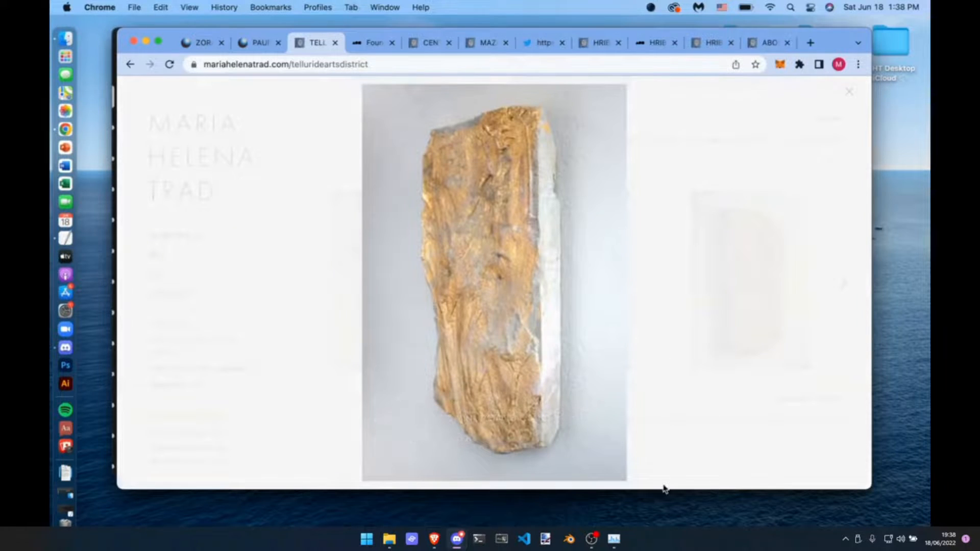
pyautogui.click(848, 91)
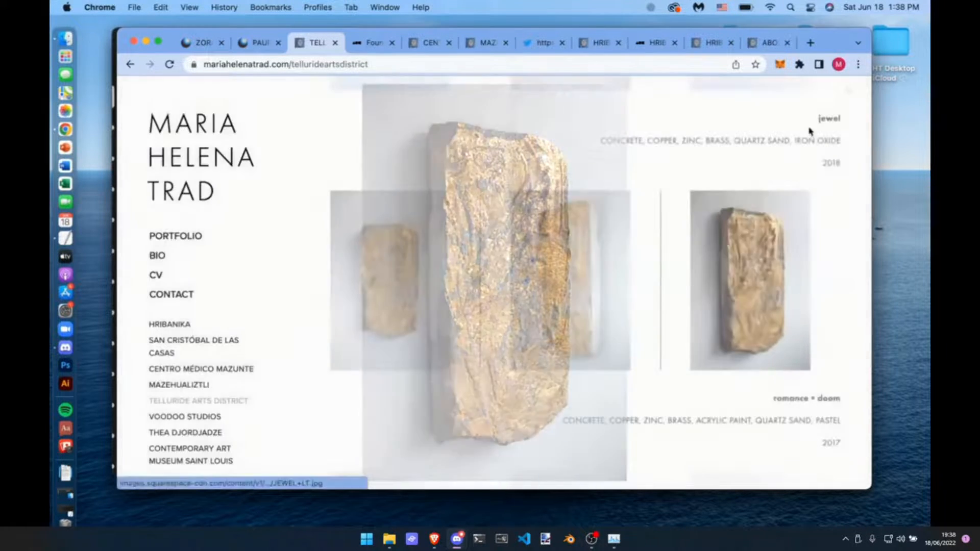
pyautogui.click(494, 278)
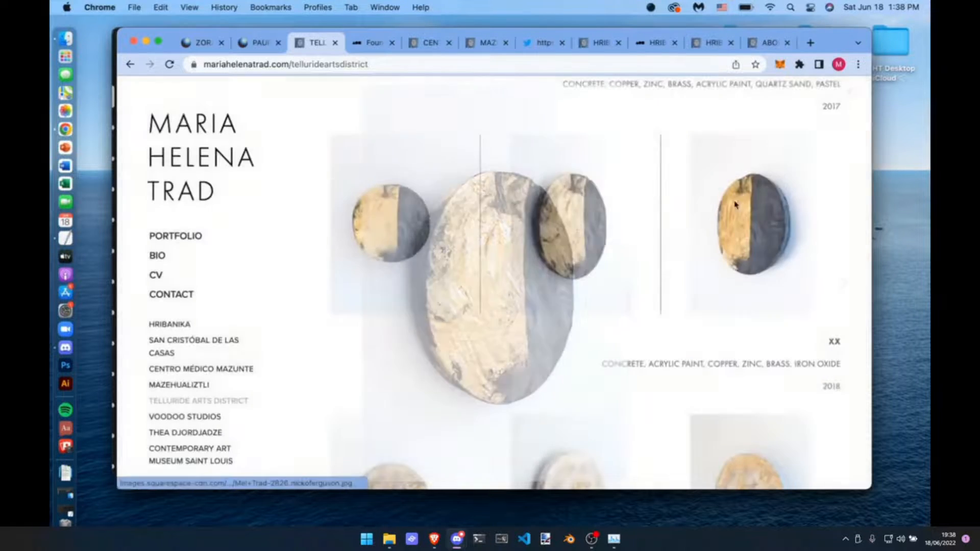
# - Browse the remaining painted stone works down to the note that the NFTs are live on ZORA
pyautogui.scroll(-3)
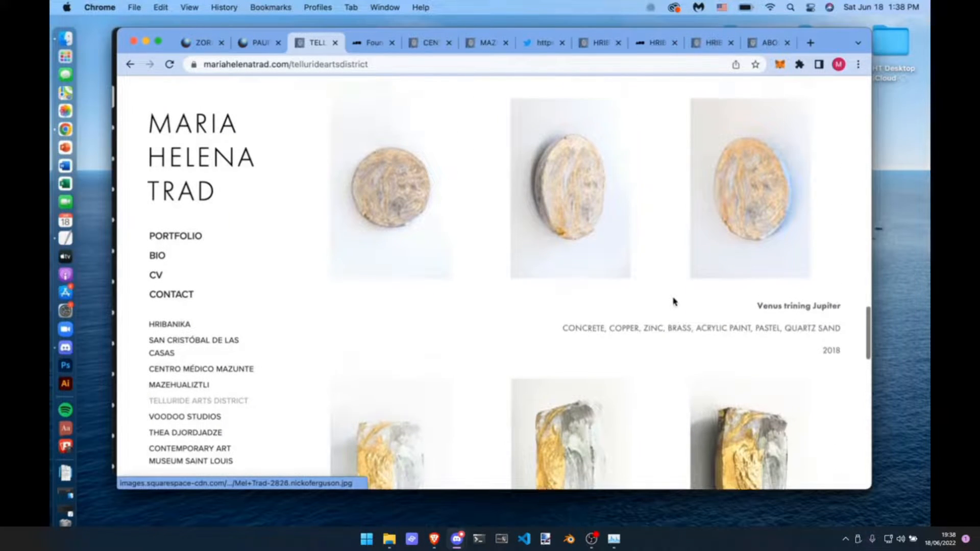
pyautogui.scroll(-3)
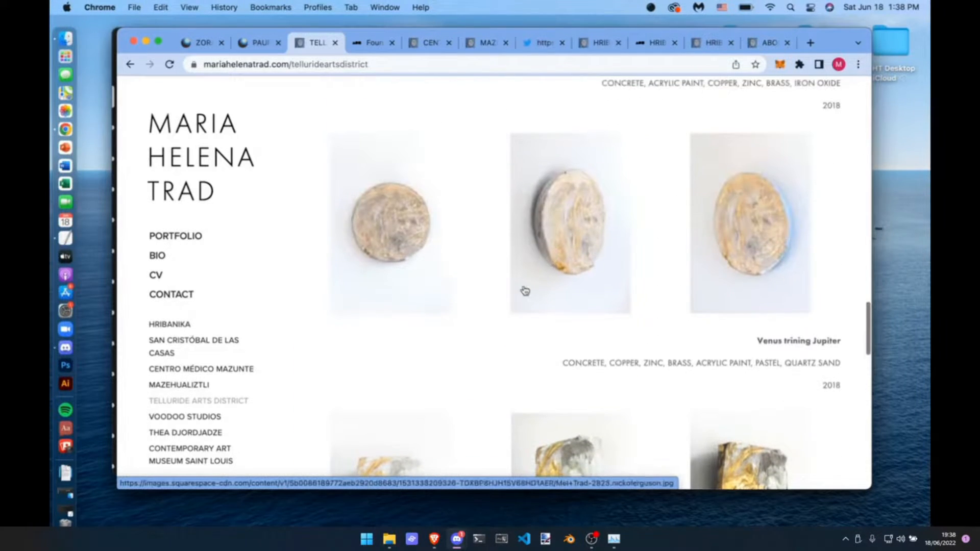
pyautogui.scroll(-3)
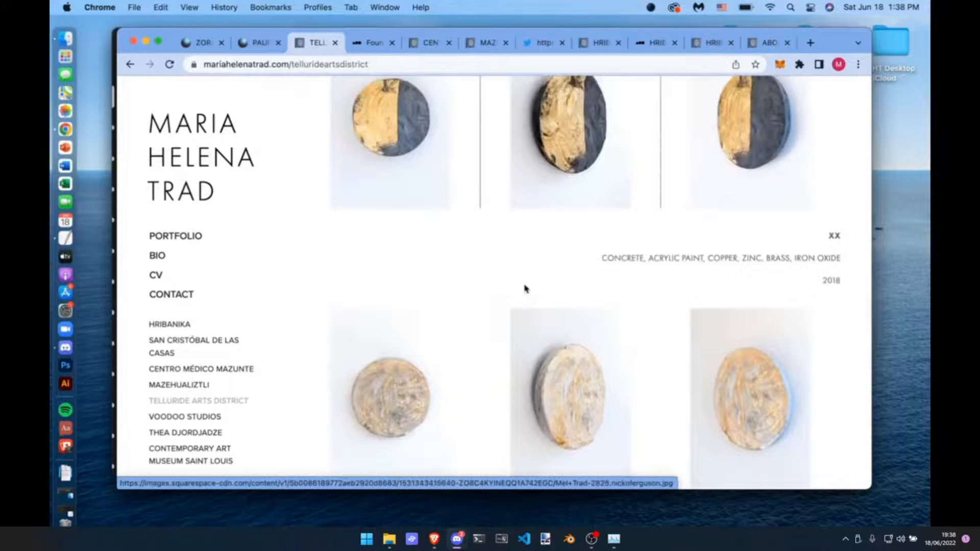
pyautogui.scroll(-3)
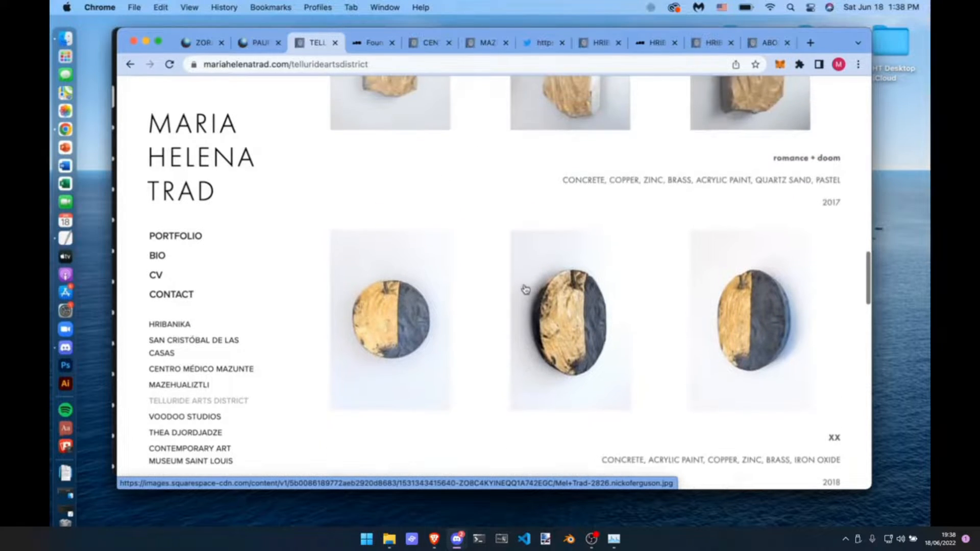
pyautogui.scroll(-3)
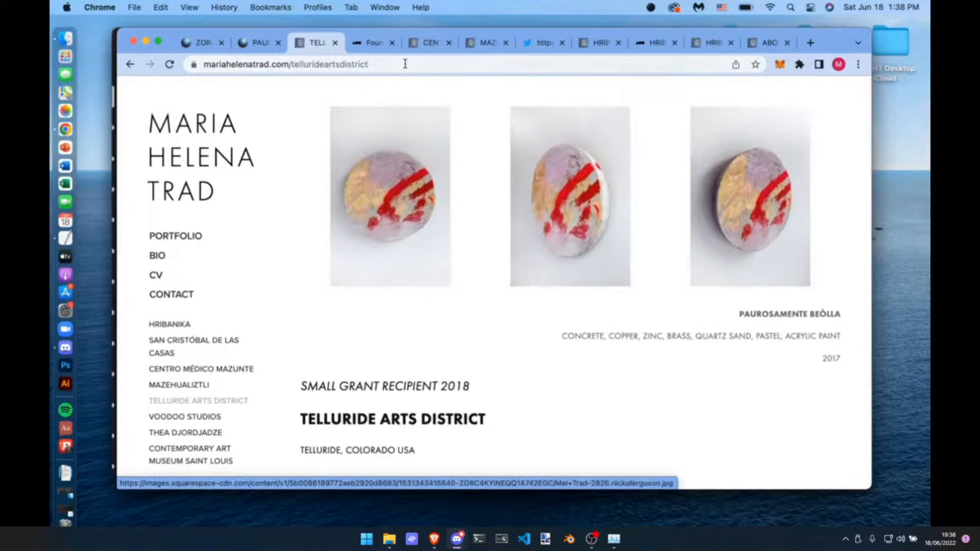
pyautogui.moveTo(370, 41)
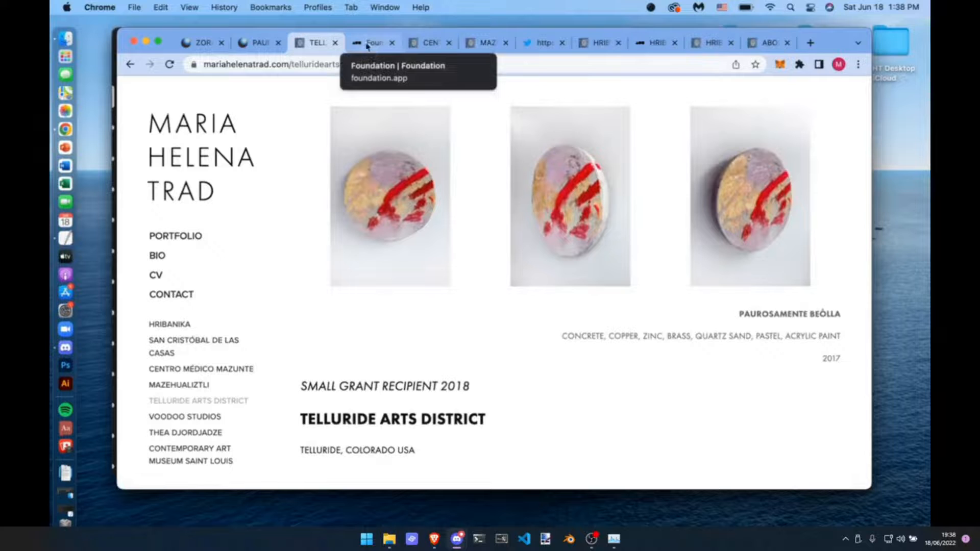
# - Browse the Foundation collection of gold-disc and Médico Mazunte pieces with ETH prices to the footer
pyautogui.click(368, 42)
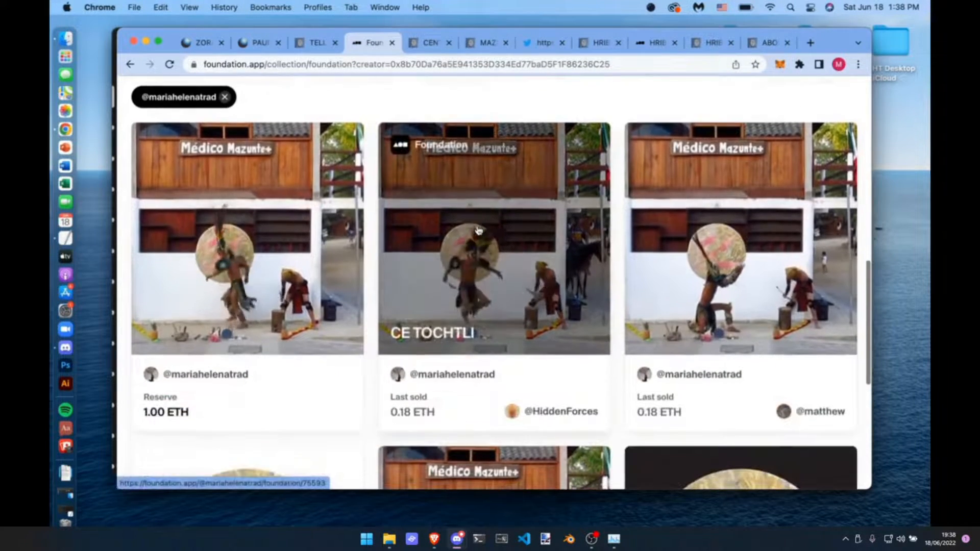
pyautogui.scroll(-3)
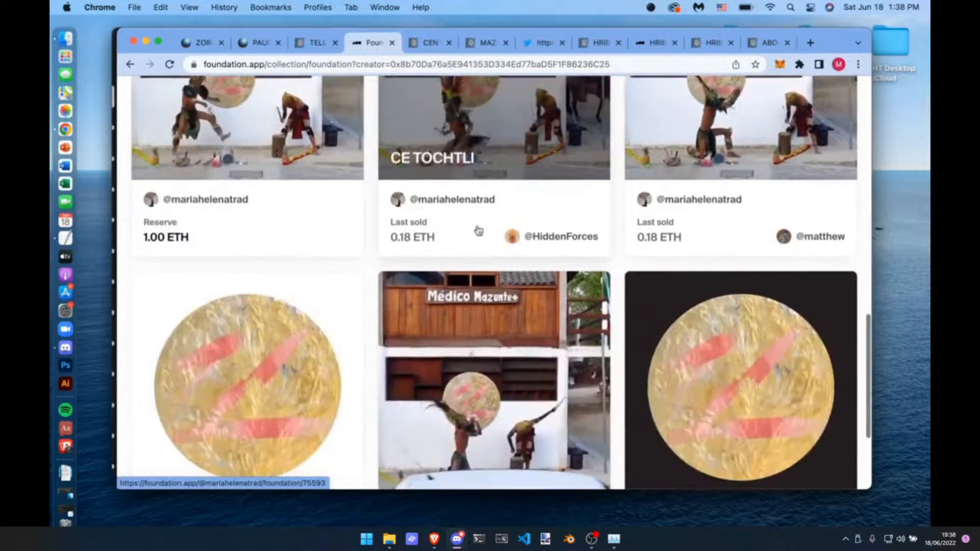
pyautogui.scroll(-3)
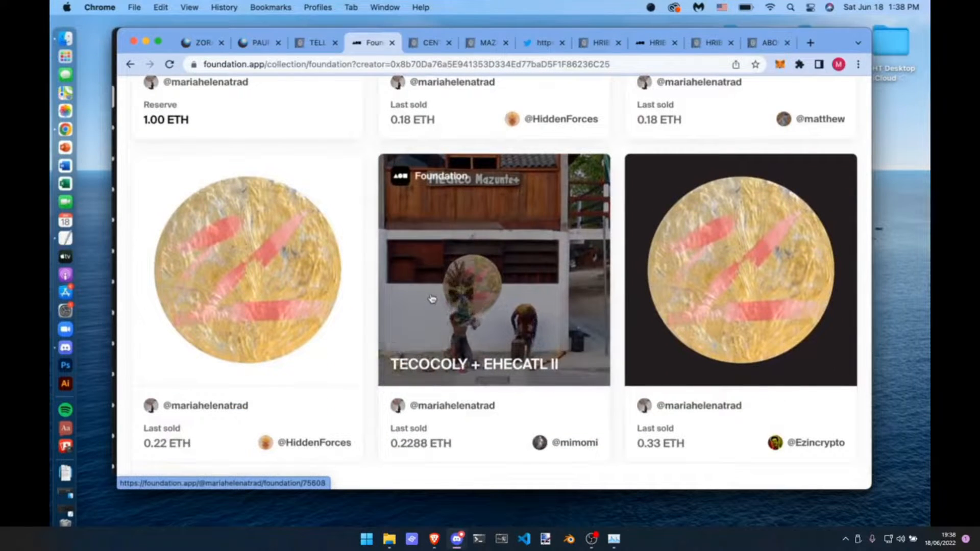
pyautogui.scroll(-3)
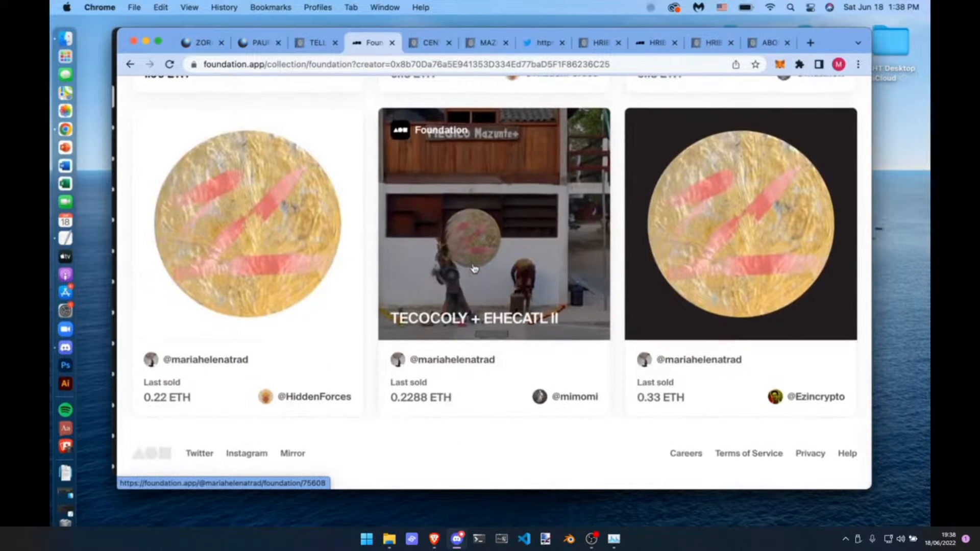
pyautogui.scroll(-3)
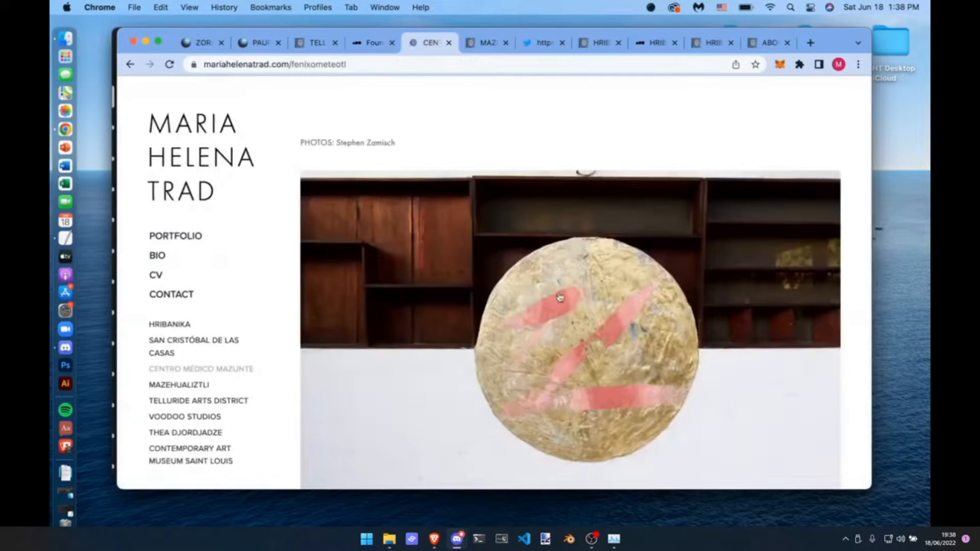
# - Read down the Centro Médico Mazunte project page through its disc images and write-up
pyautogui.scroll(-3)
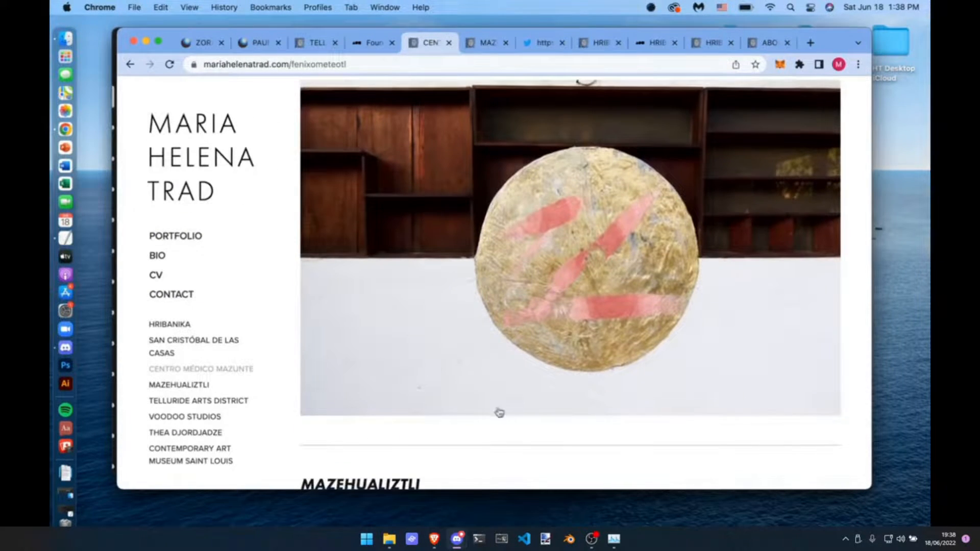
pyautogui.moveTo(765, 320)
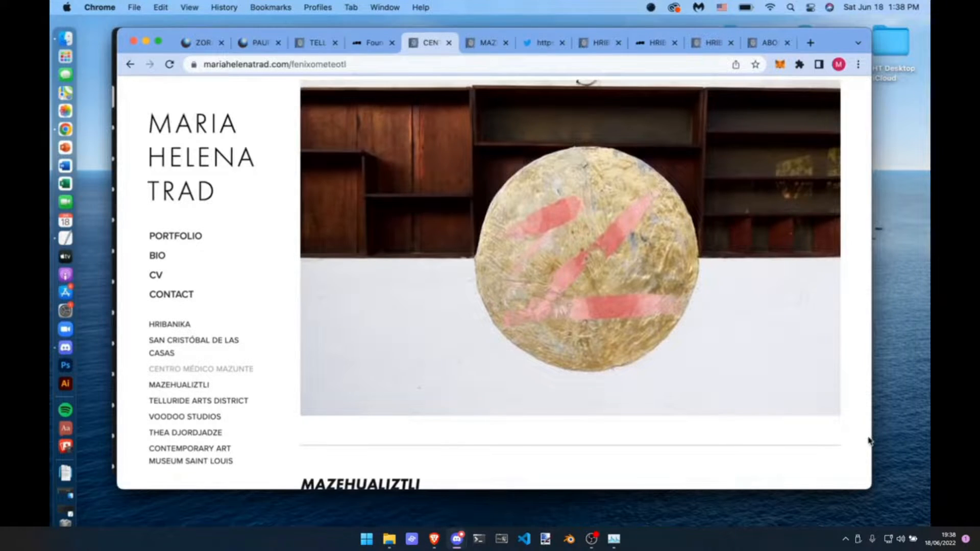
pyautogui.scroll(-3)
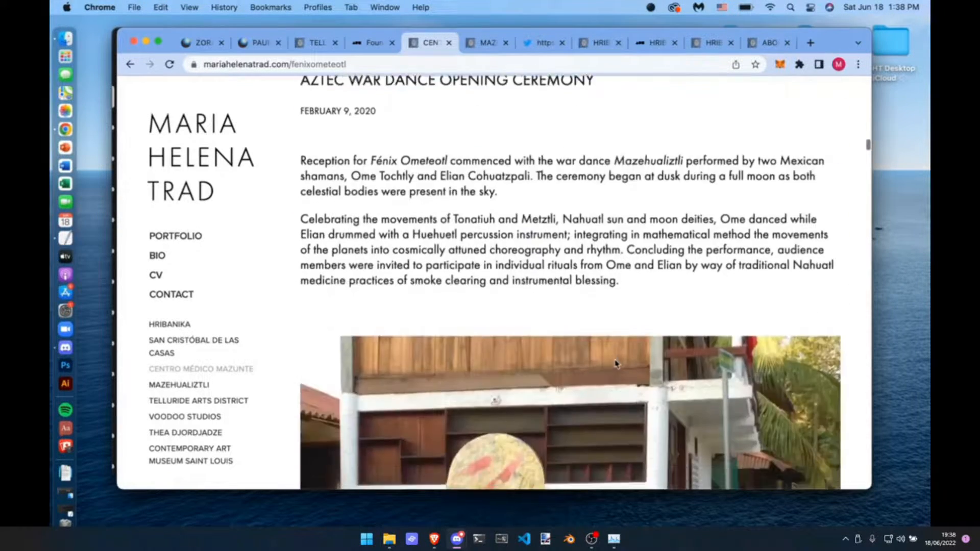
pyautogui.scroll(-3)
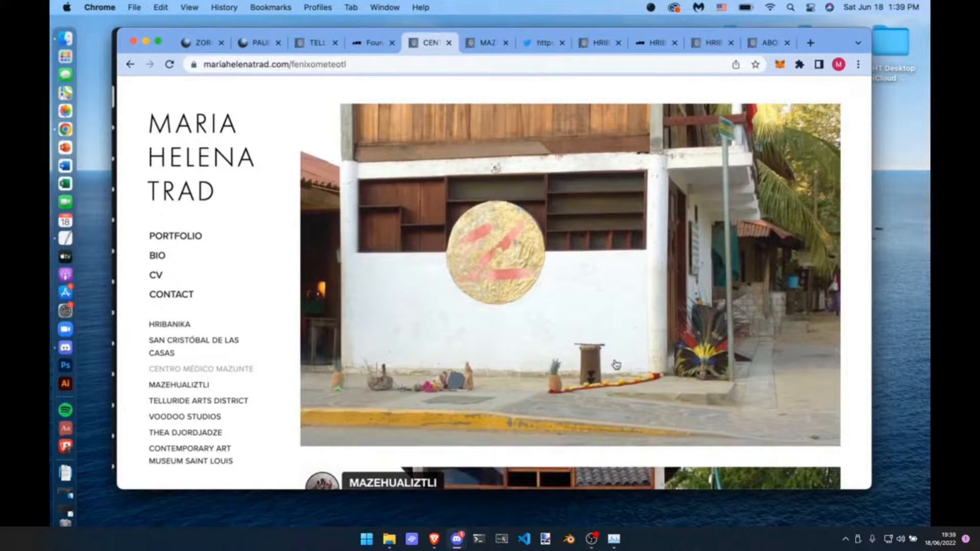
pyautogui.moveTo(453, 176)
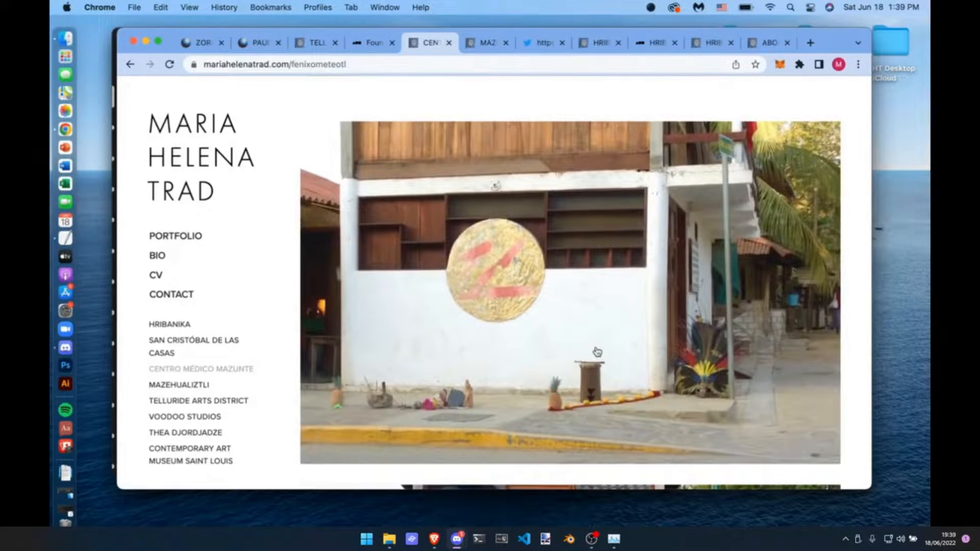
pyautogui.scroll(-3)
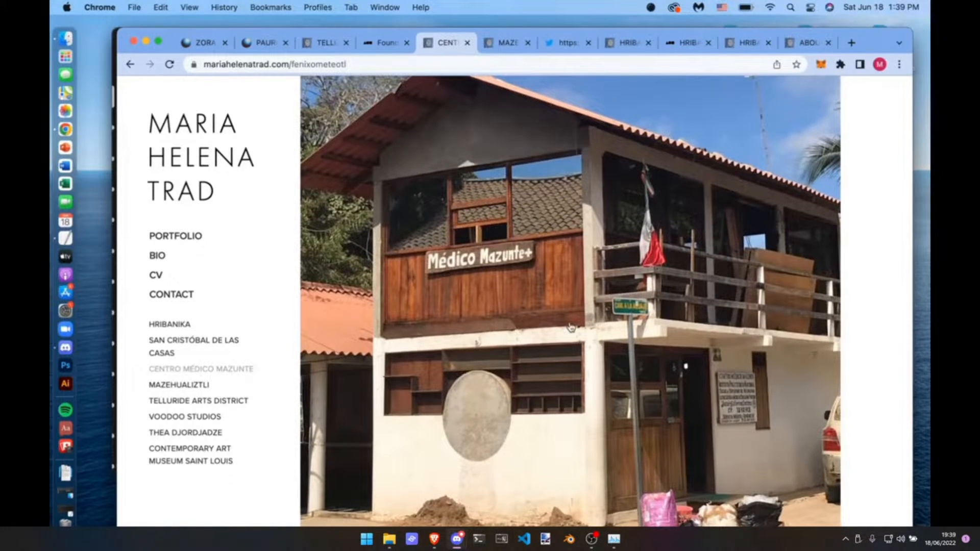
pyautogui.moveTo(538, 441)
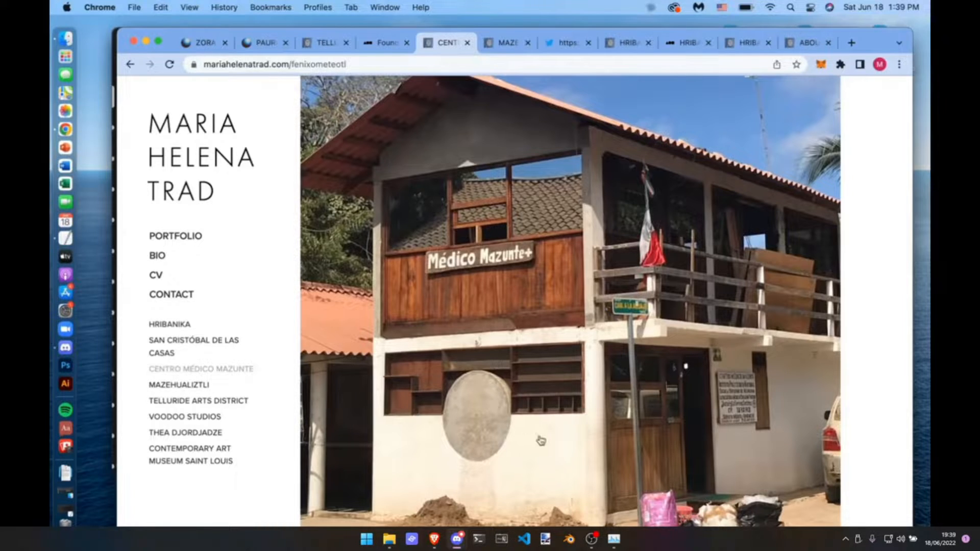
pyautogui.moveTo(492, 338)
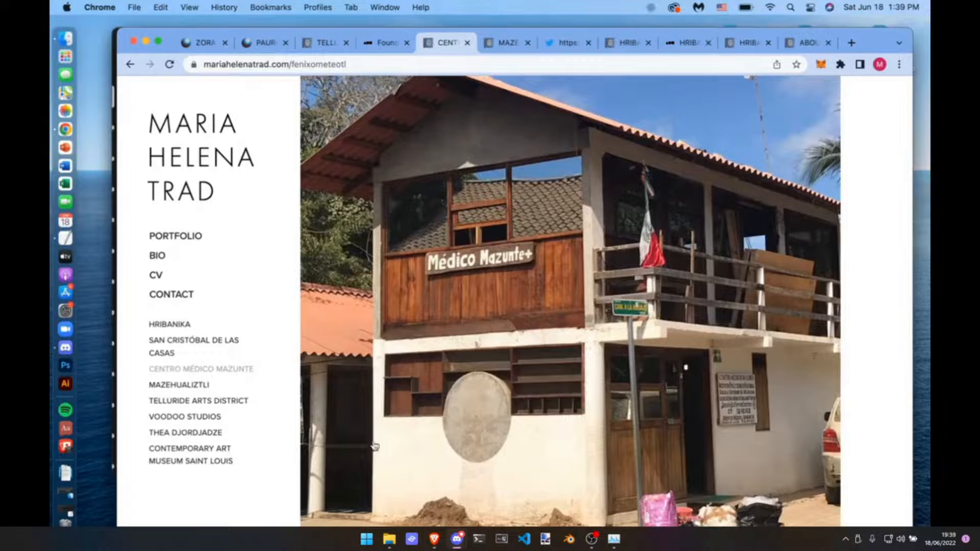
pyautogui.moveTo(616, 259)
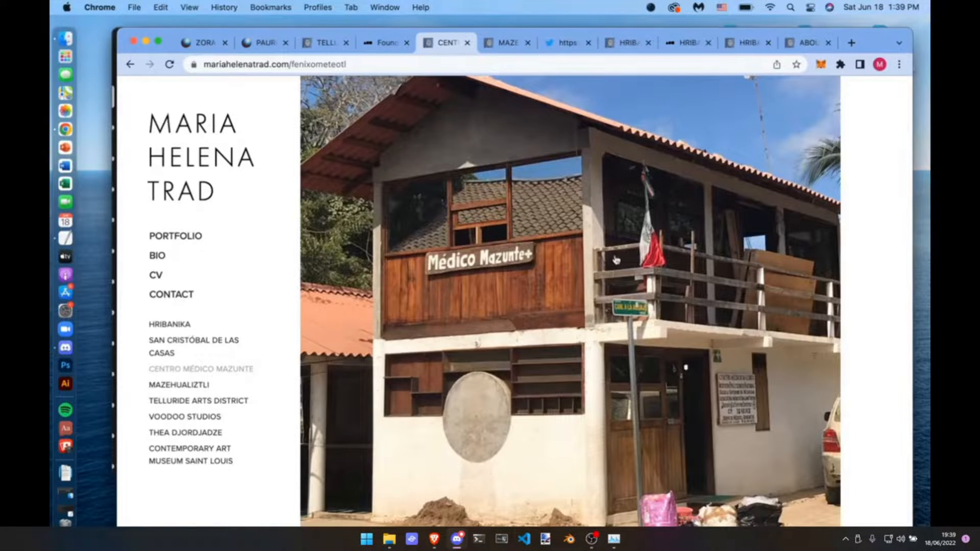
pyautogui.moveTo(498, 295)
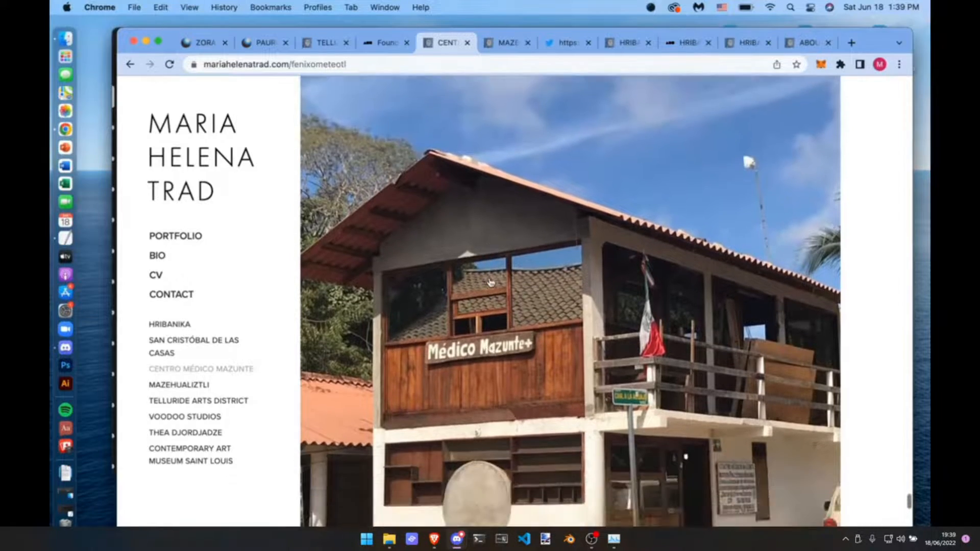
pyautogui.scroll(-3)
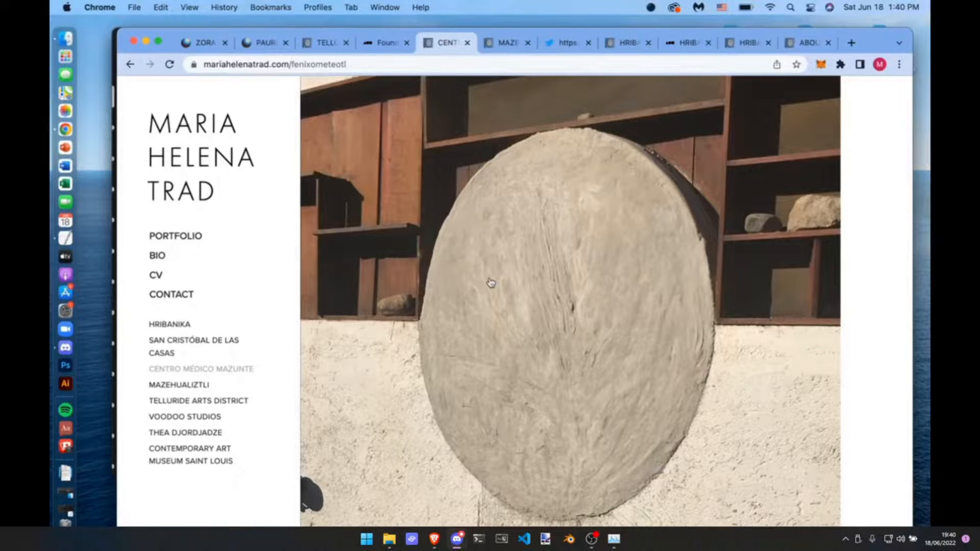
pyautogui.scroll(-3)
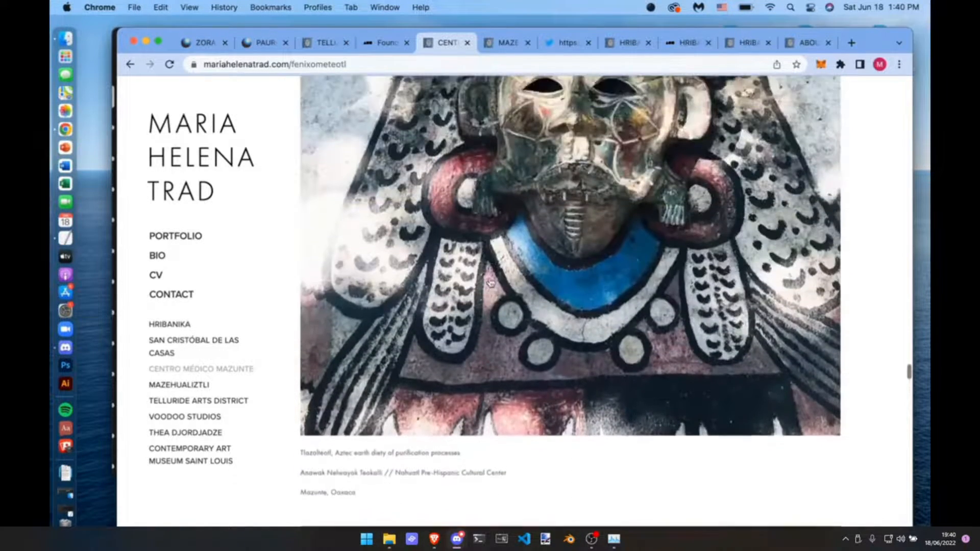
pyautogui.scroll(-3)
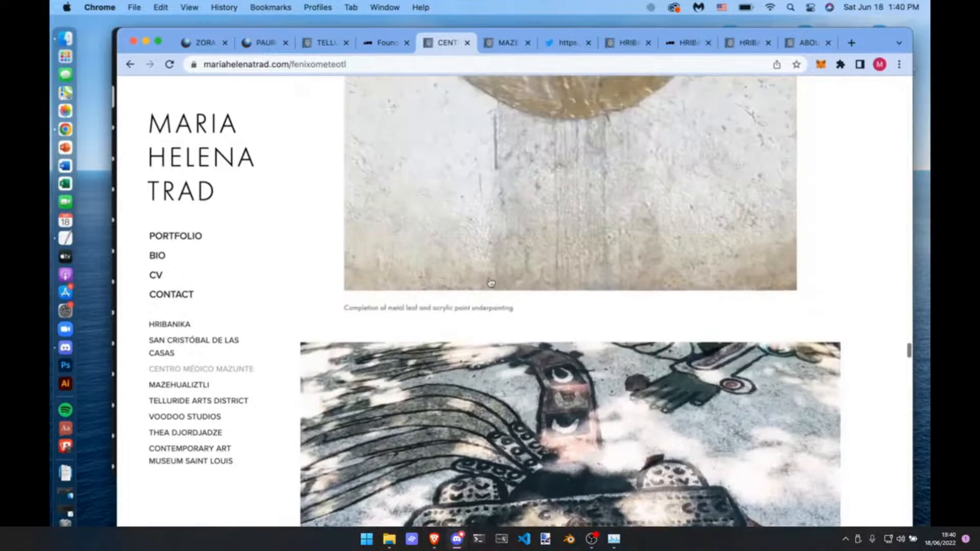
pyautogui.scroll(3)
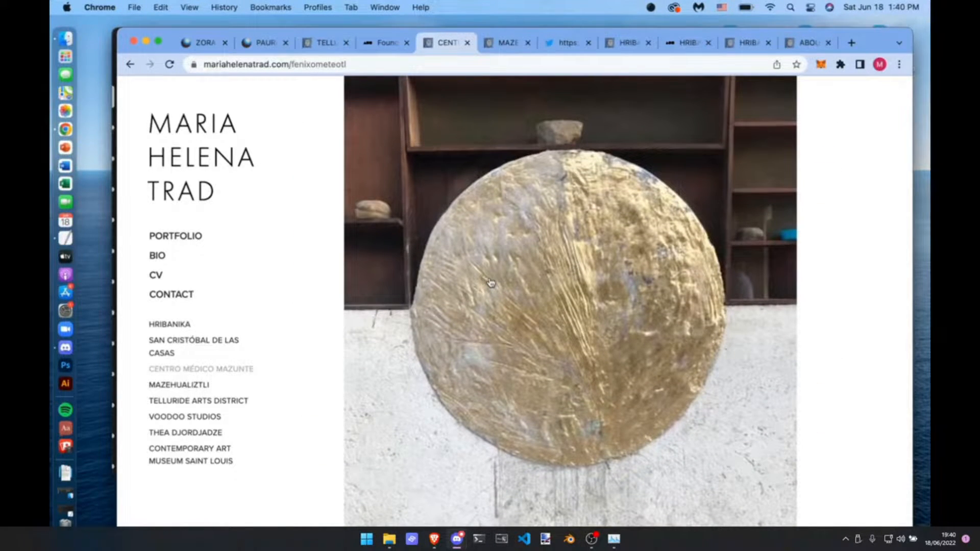
# - Continue to the ceremony photo gallery where a street-ceremony photo is shown enlarged
pyautogui.scroll(-3)
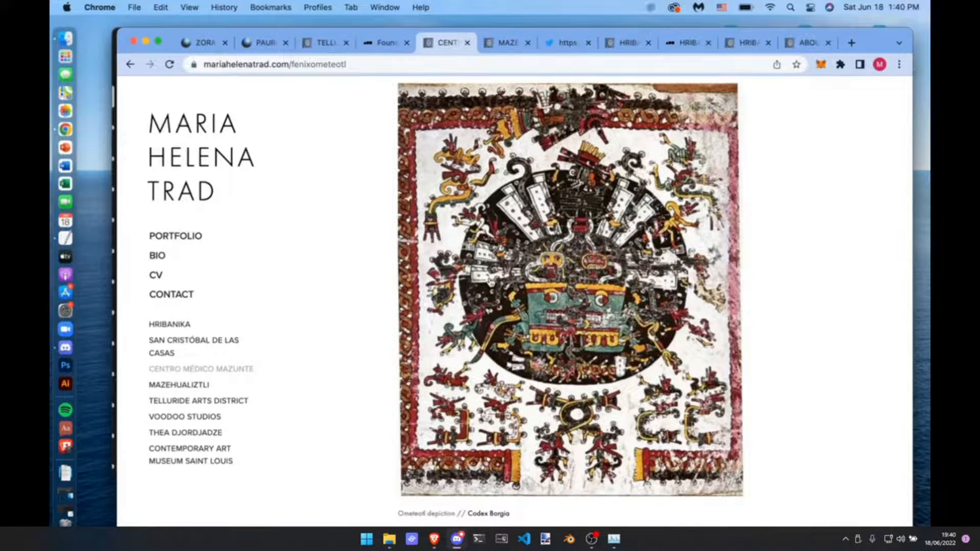
pyautogui.scroll(-3)
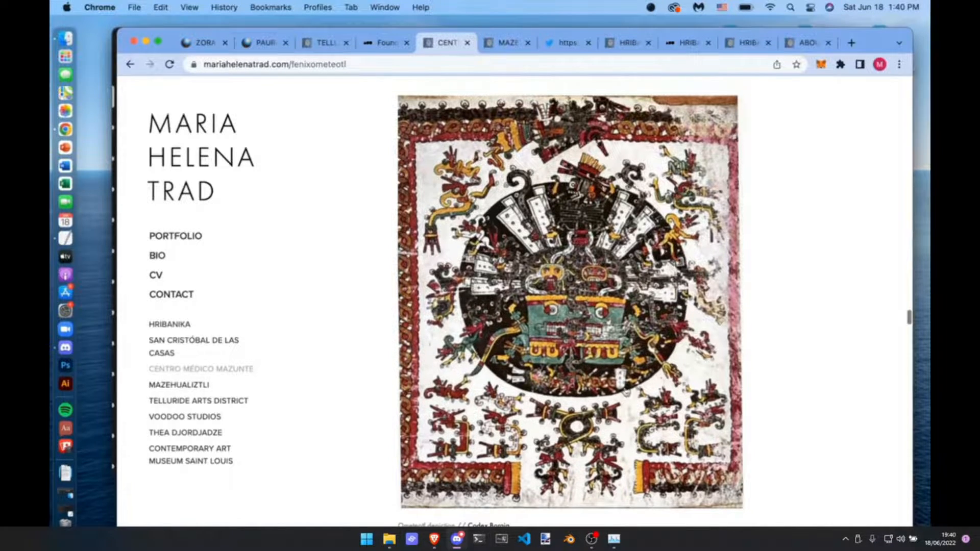
pyautogui.scroll(-3)
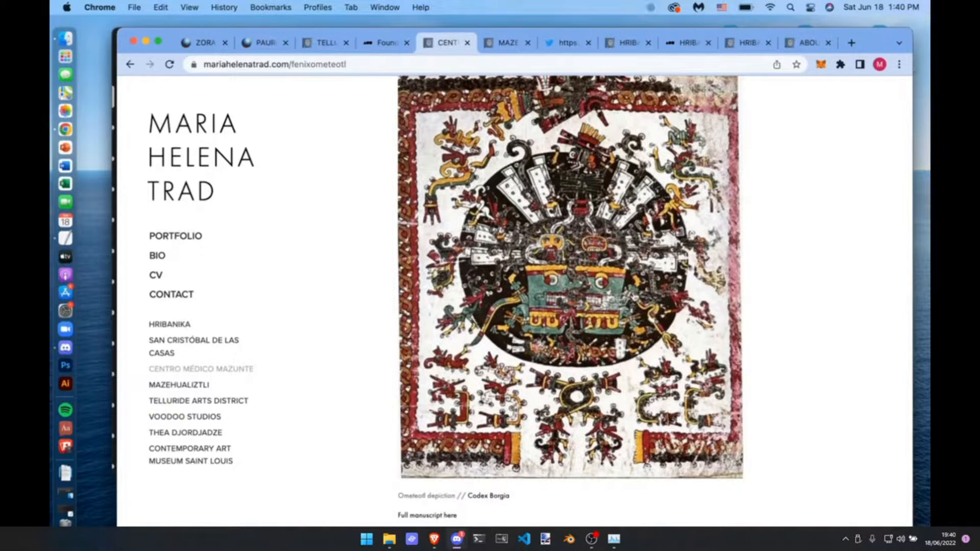
pyautogui.scroll(-3)
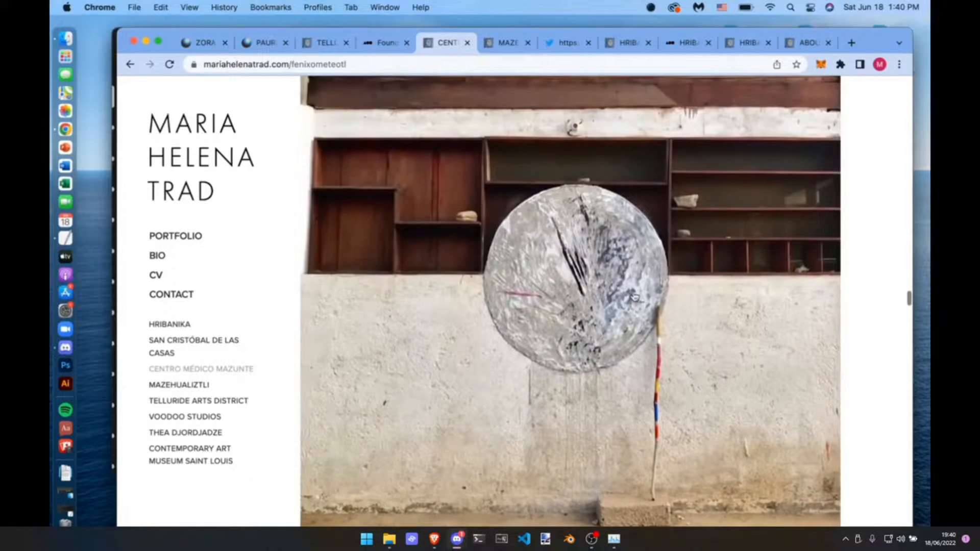
pyautogui.scroll(-3)
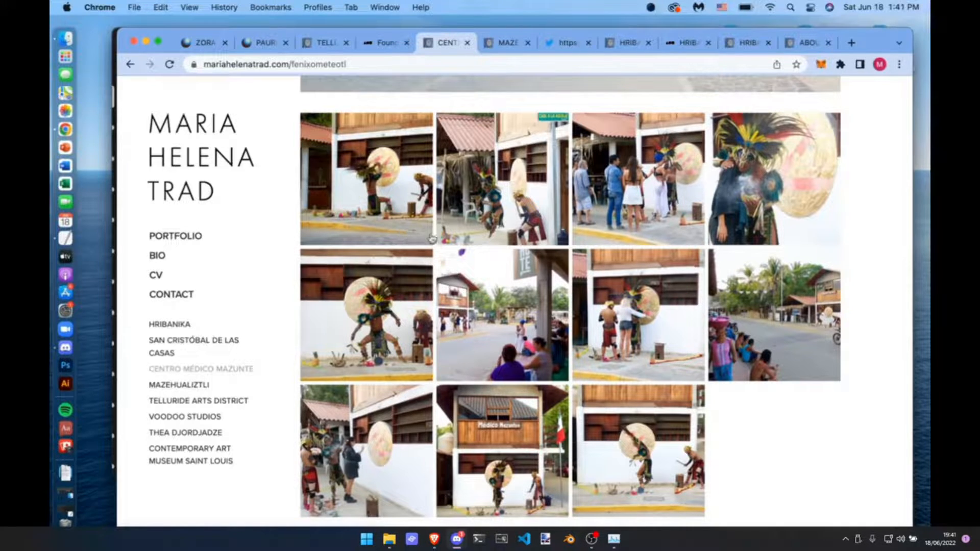
pyautogui.scroll(-3)
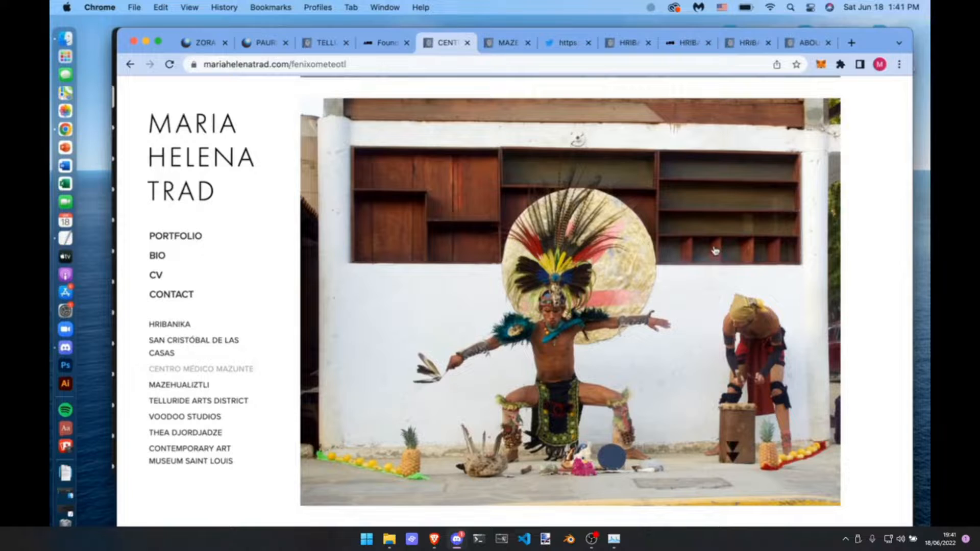
pyautogui.scroll(-3)
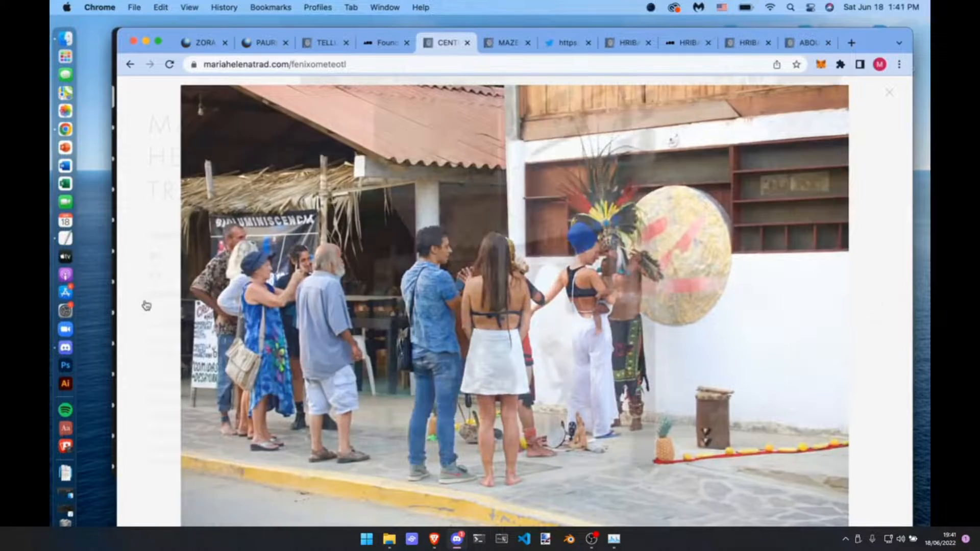
# - Step through the next enlarged ceremony photos to the Mazunte street scene with the disc
pyautogui.click(884, 309)
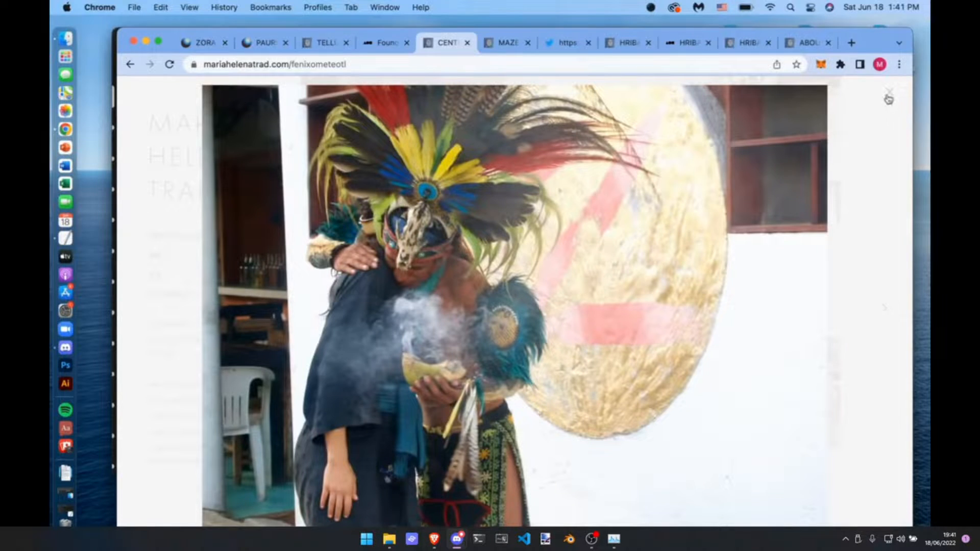
pyautogui.click(884, 307)
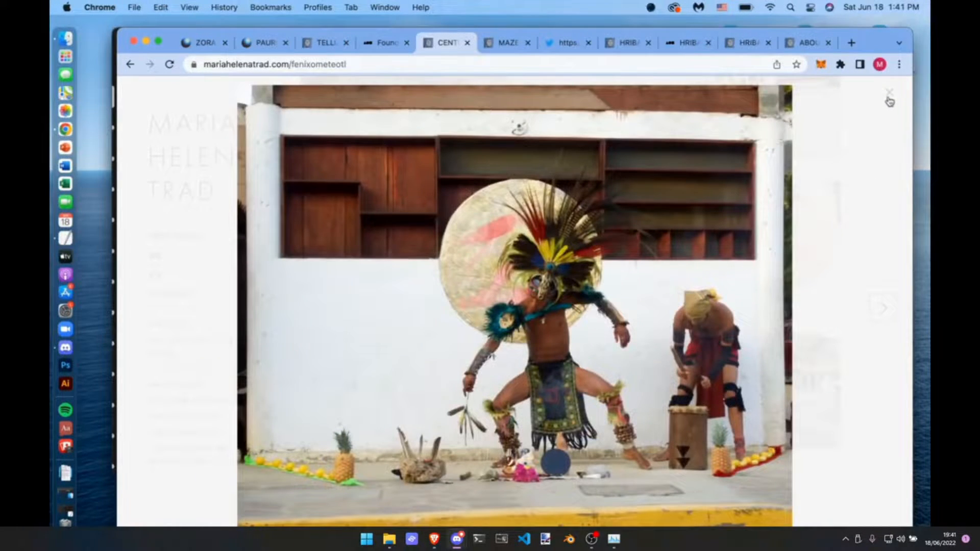
pyautogui.moveTo(889, 261)
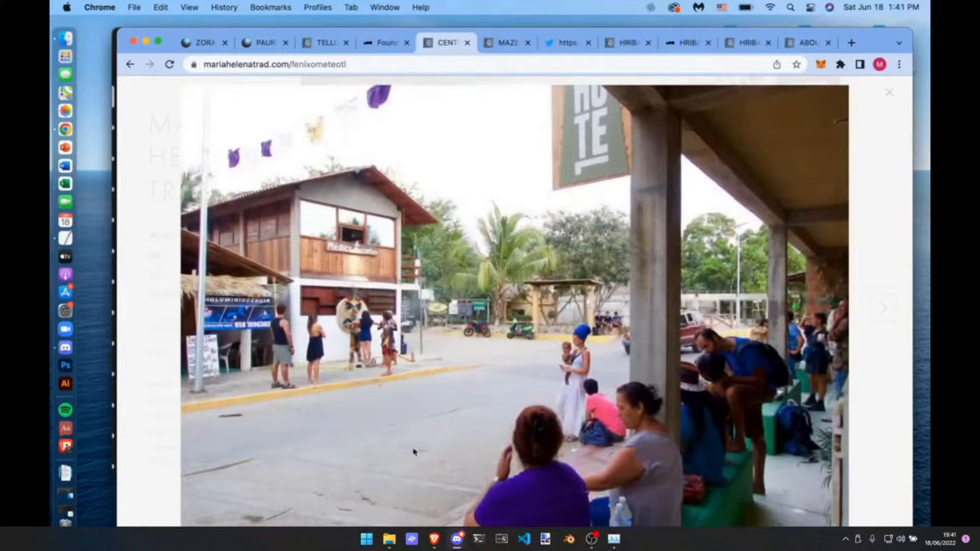
pyautogui.click(884, 307)
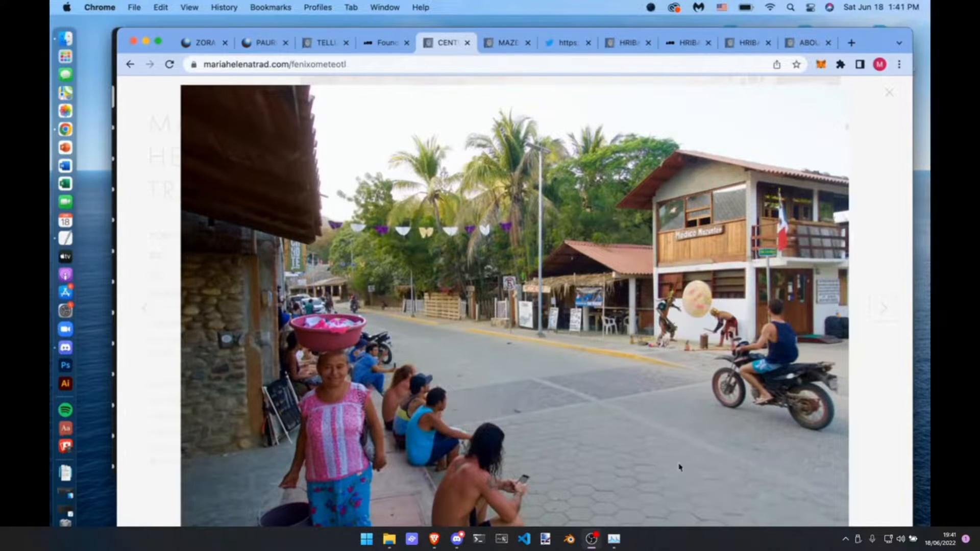
pyautogui.moveTo(755, 419)
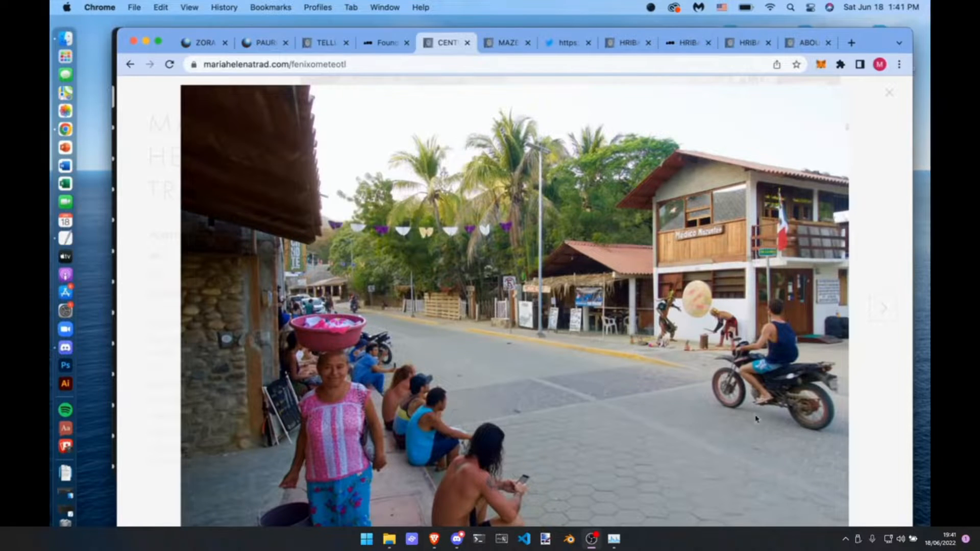
pyautogui.moveTo(668, 218)
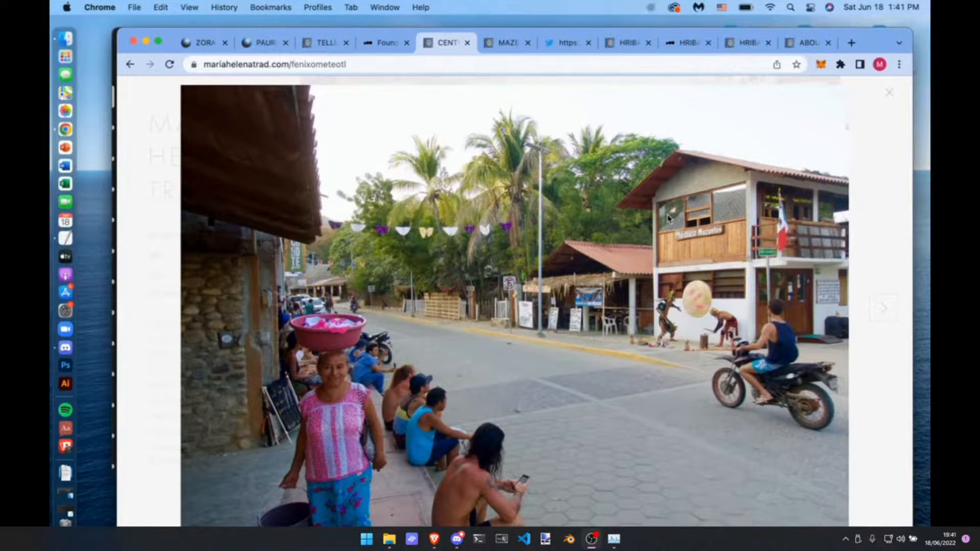
pyautogui.moveTo(865, 326)
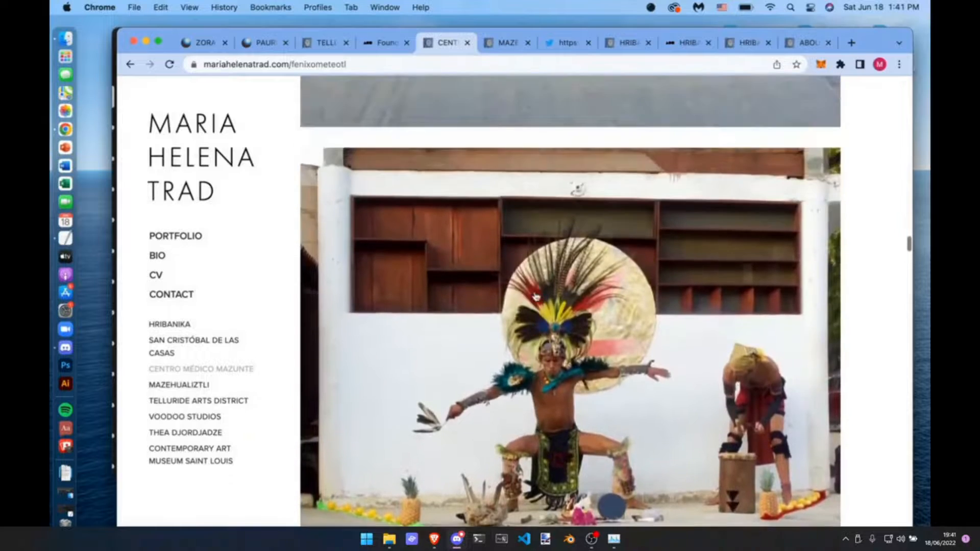
# - Play the embedded MAZEHUALIZTLI Vimeo performance video through to its end screen
pyautogui.scroll(-3)
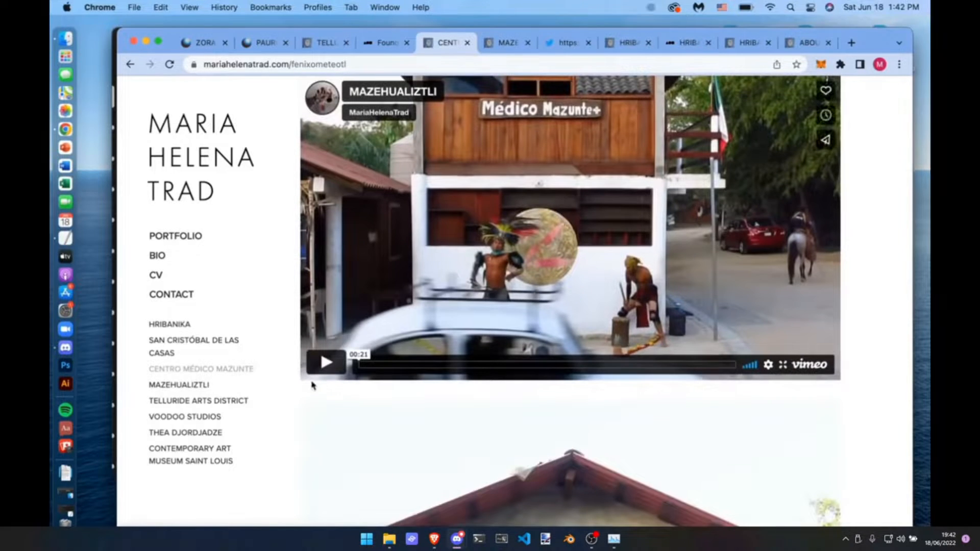
pyautogui.click(324, 363)
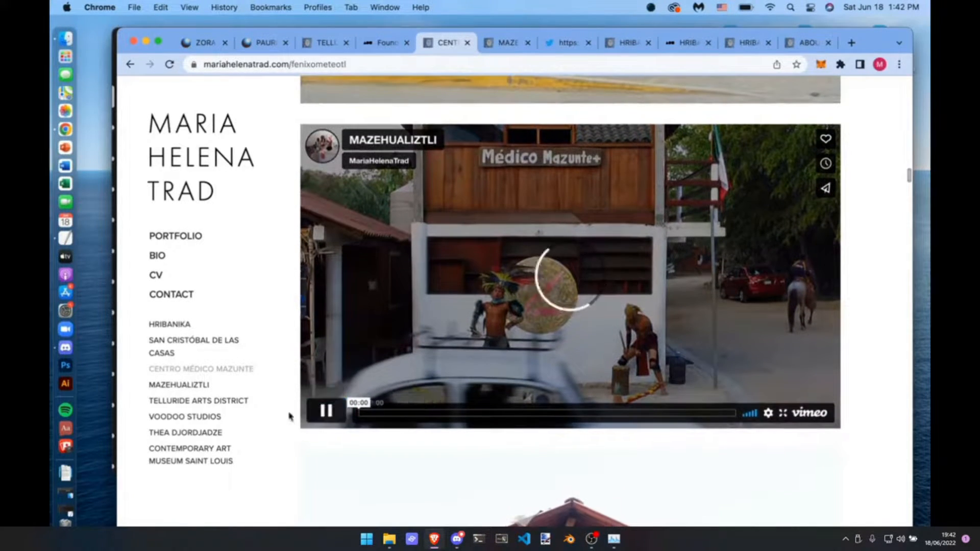
pyautogui.click(325, 411)
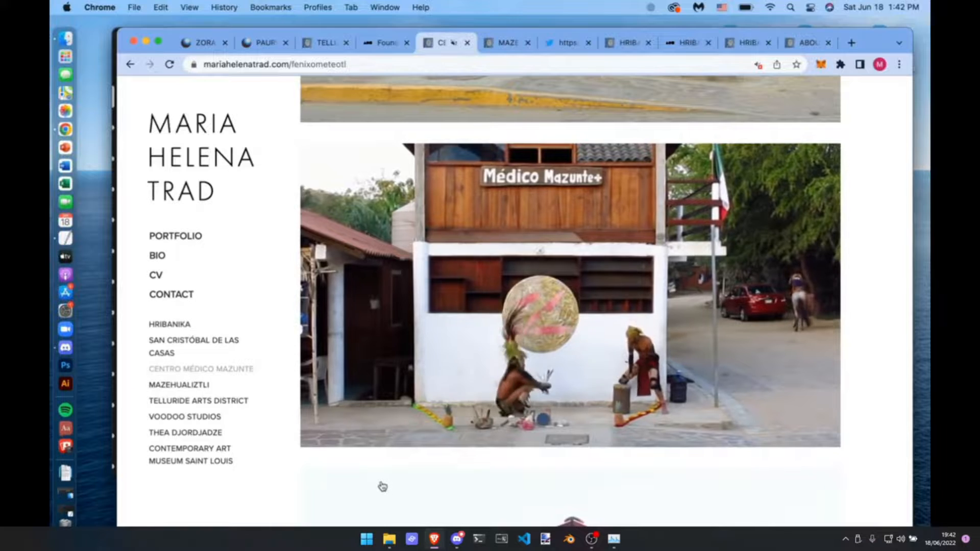
pyautogui.scroll(-3)
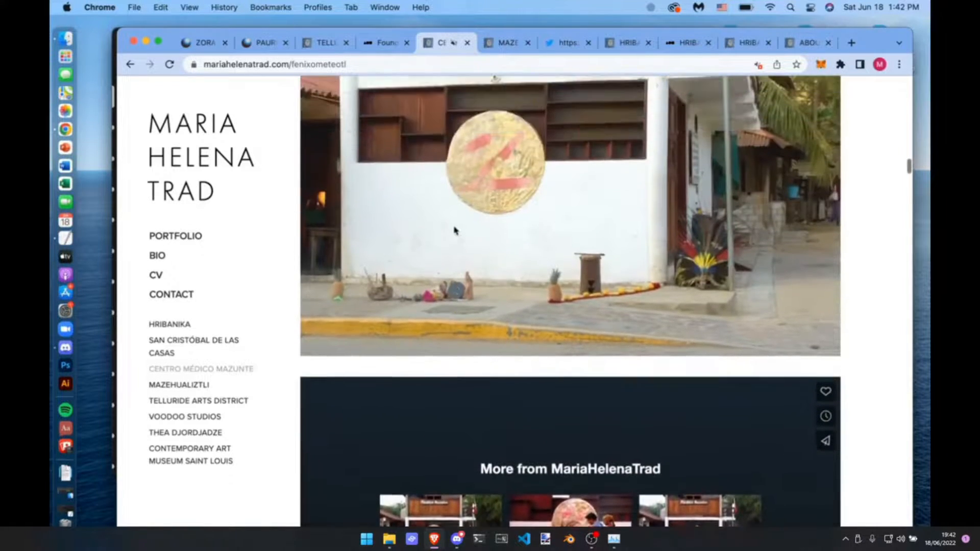
pyautogui.scroll(-3)
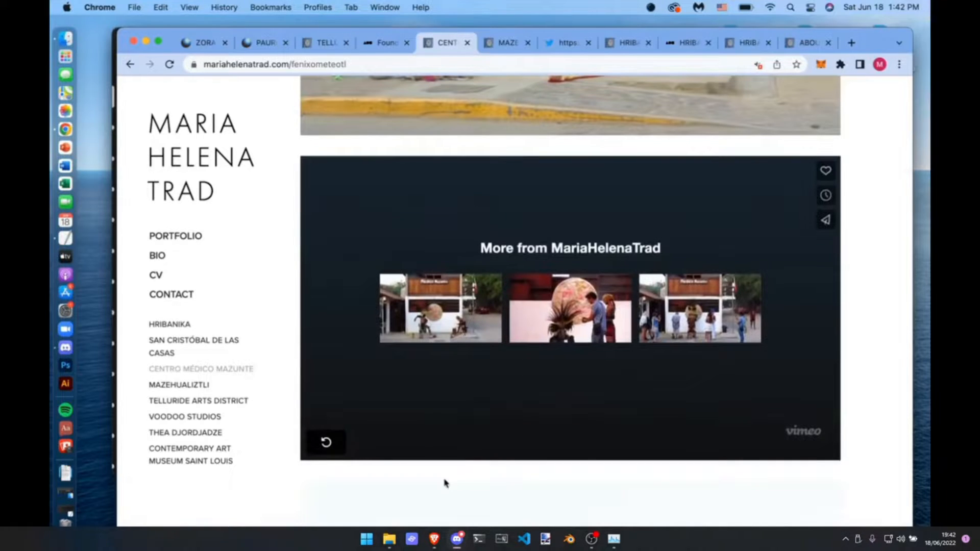
pyautogui.moveTo(494, 222)
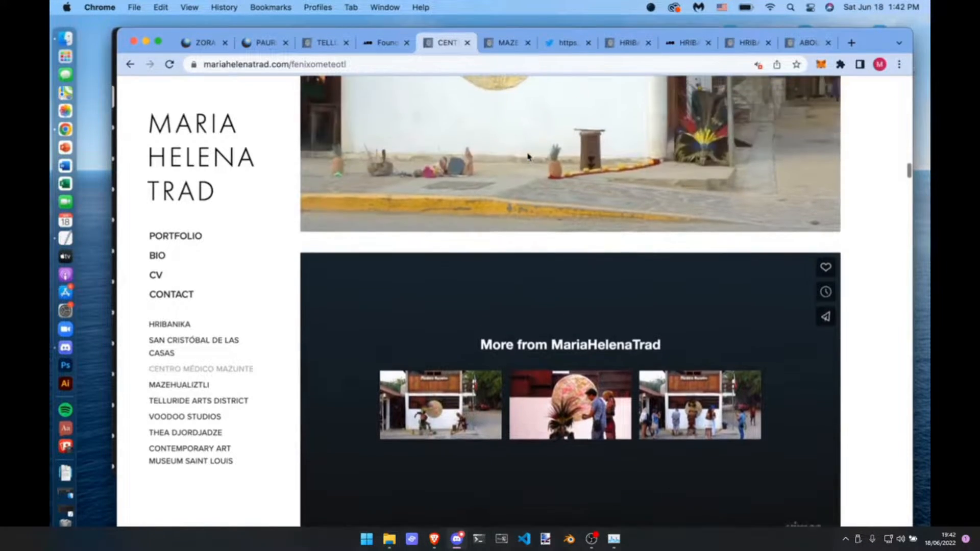
pyautogui.scroll(-3)
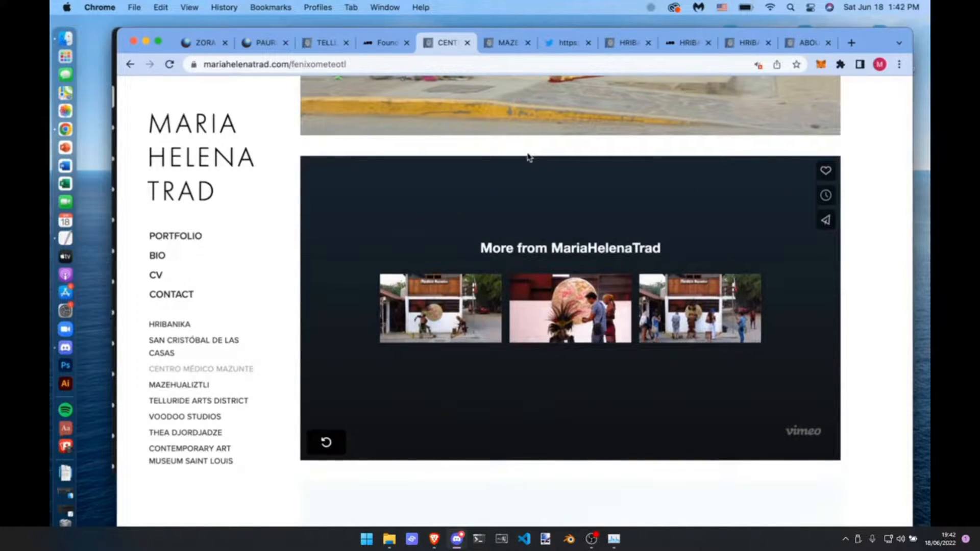
pyautogui.moveTo(446, 190)
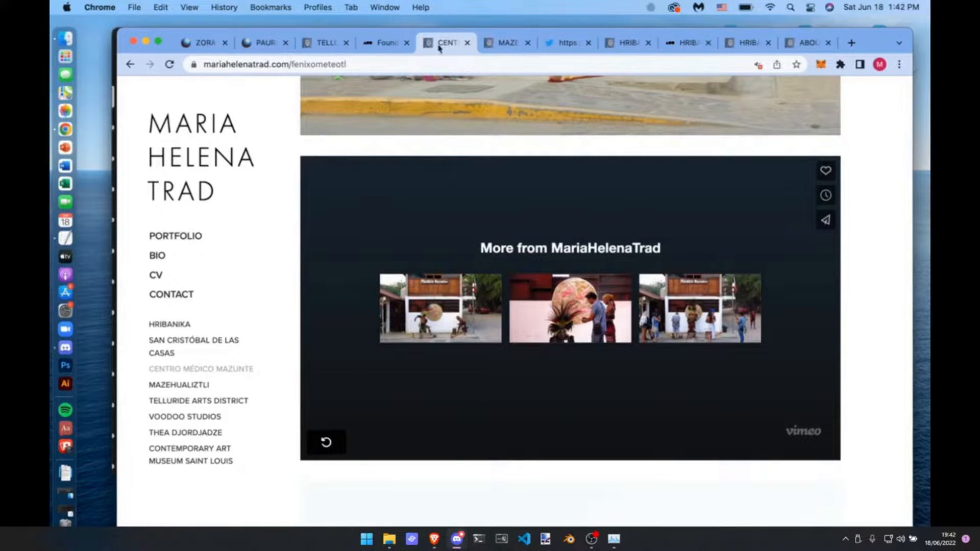
# - Return to Foundation and browse the dance clips and gold-disc NFTs with their ETH prices
pyautogui.click(386, 43)
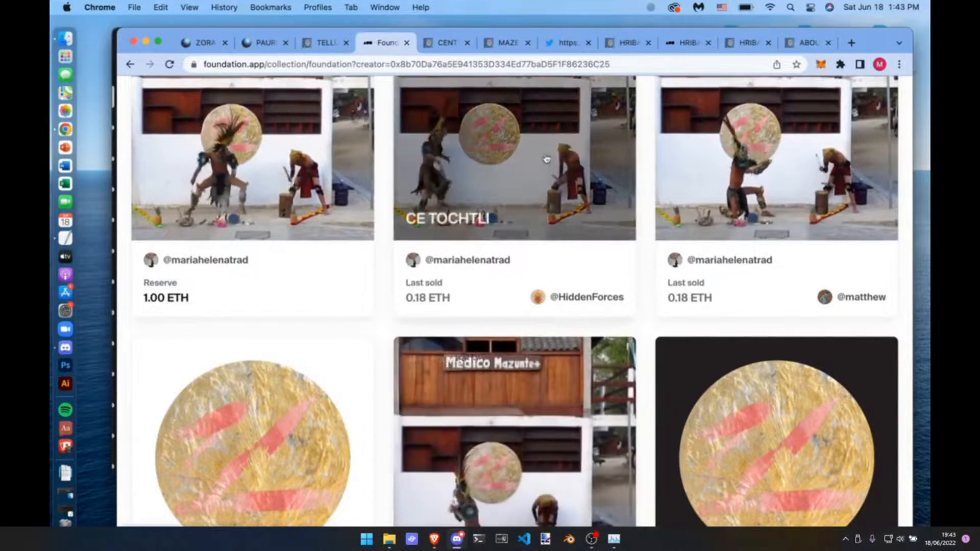
pyautogui.scroll(-3)
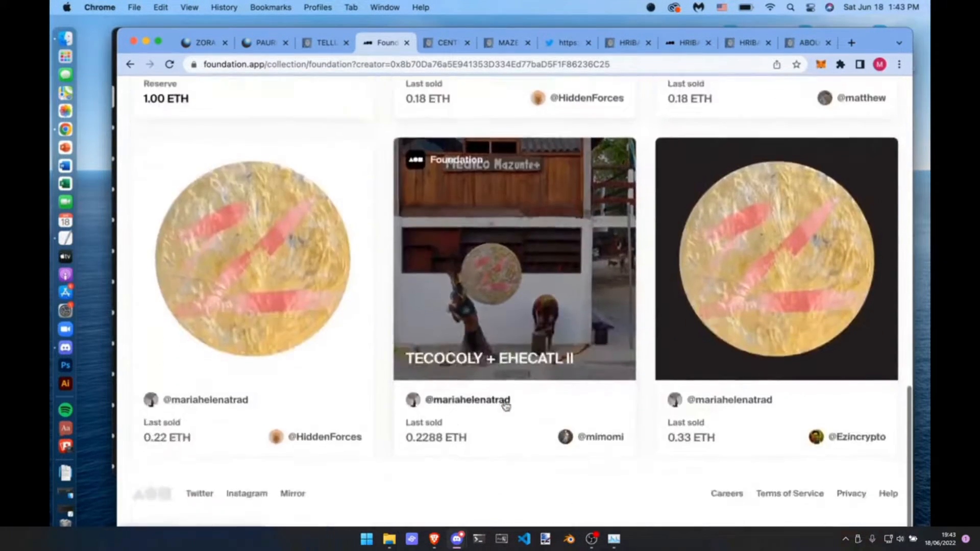
pyautogui.scroll(3)
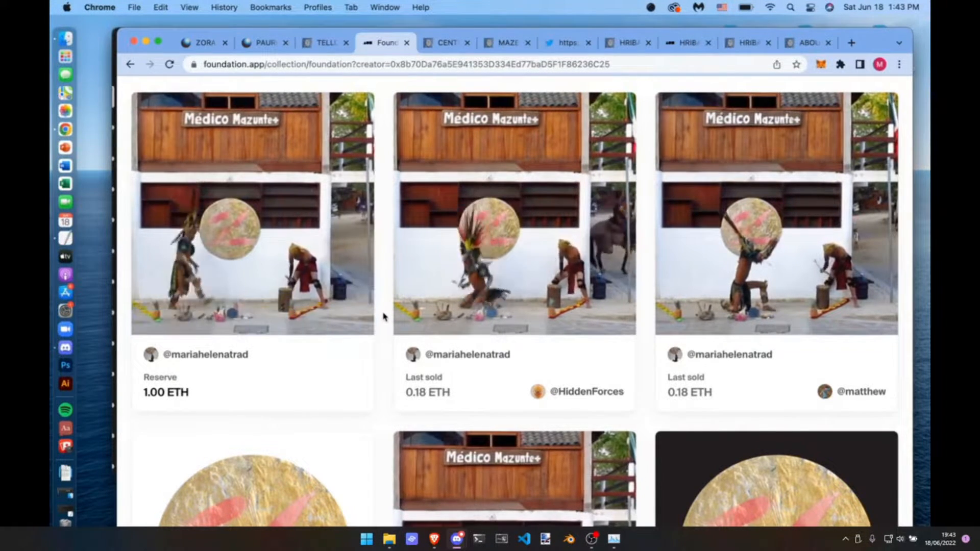
pyautogui.scroll(-3)
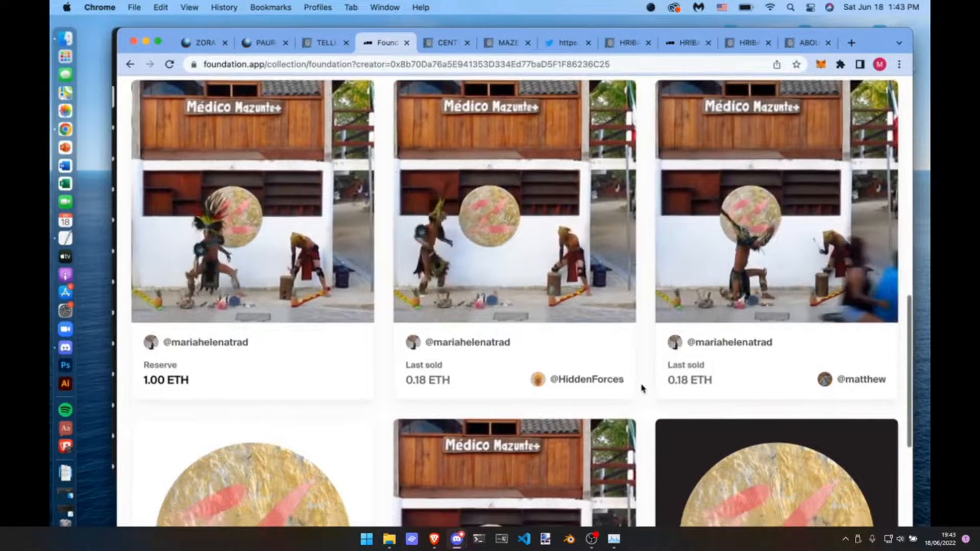
pyautogui.scroll(-3)
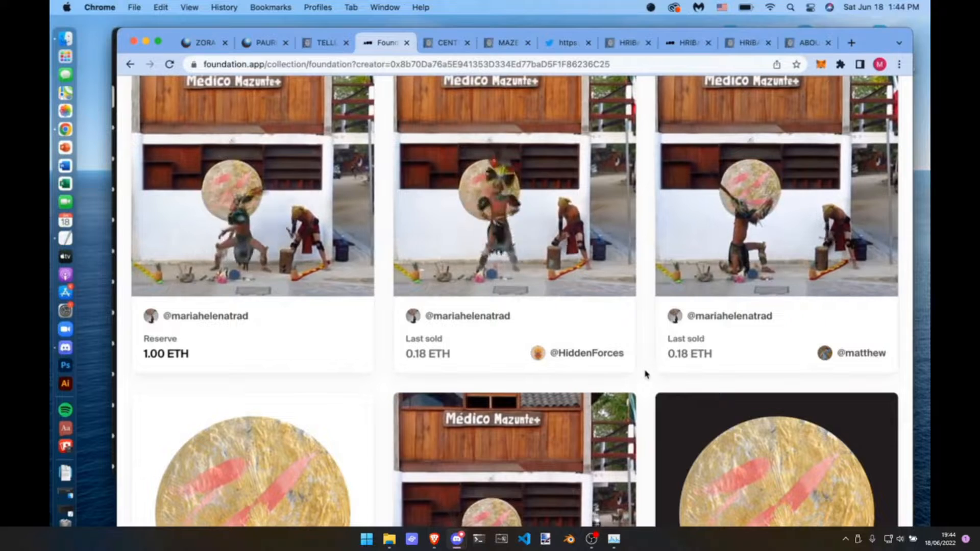
pyautogui.scroll(-3)
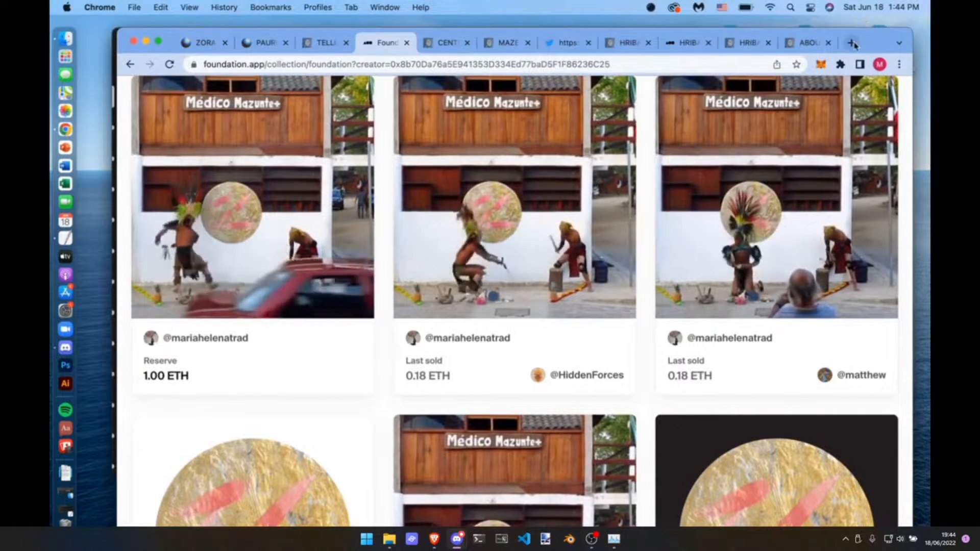
pyautogui.moveTo(851, 43)
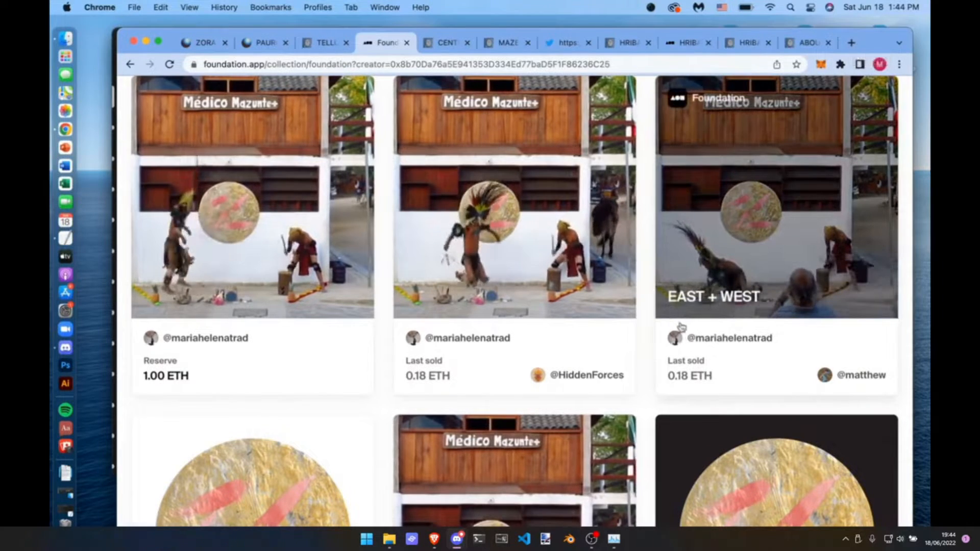
pyautogui.scroll(-3)
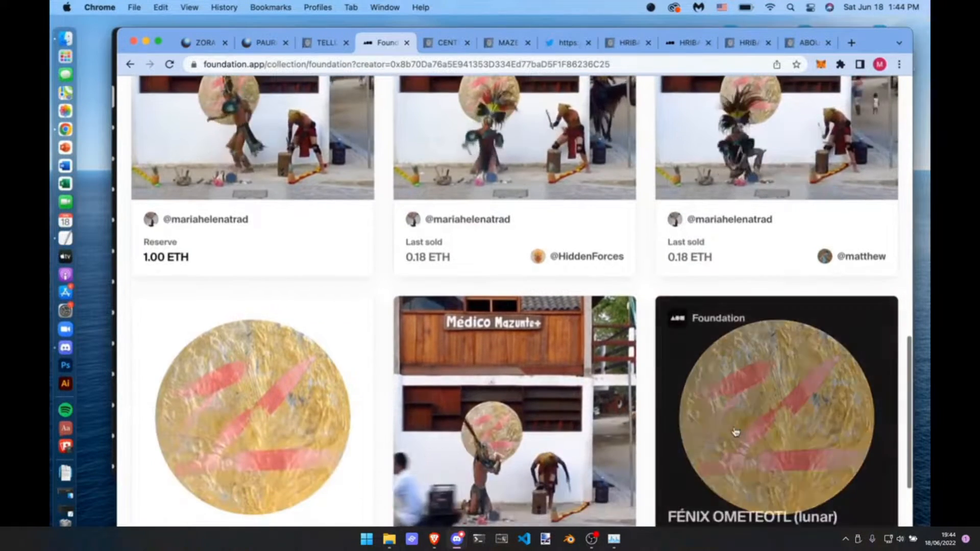
# - View the FÉNIX OMETEOTL (lunar) piece's page, then the Mazehualiztli page down to its video
pyautogui.click(773, 413)
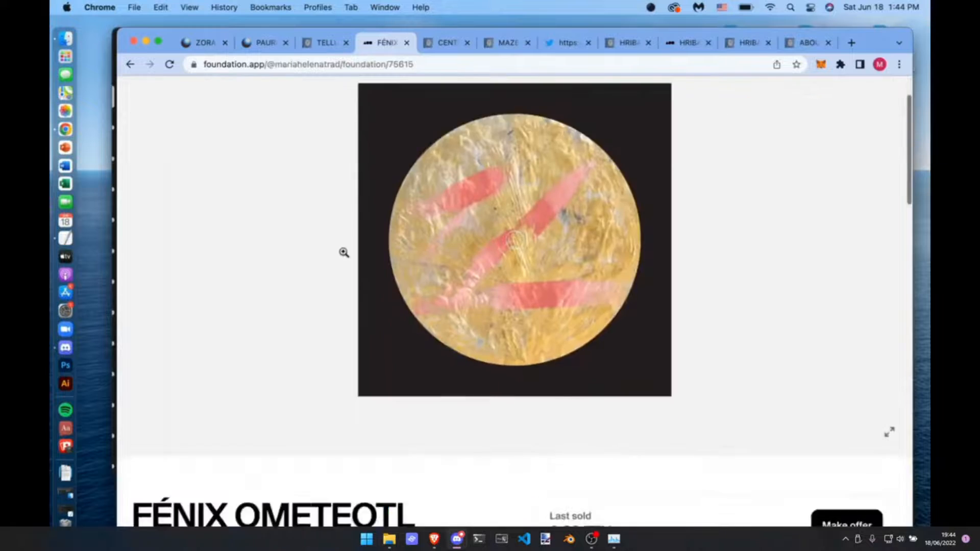
pyautogui.scroll(-3)
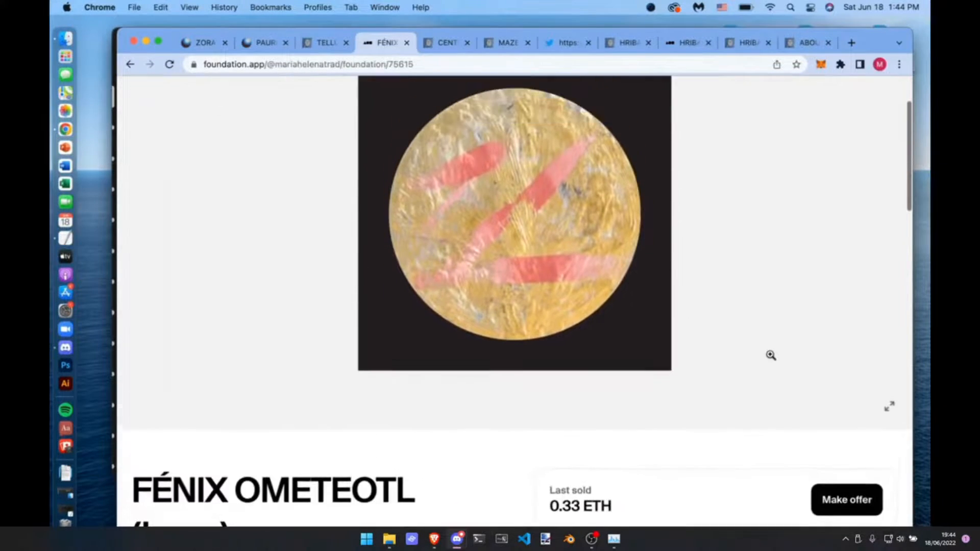
pyautogui.scroll(-3)
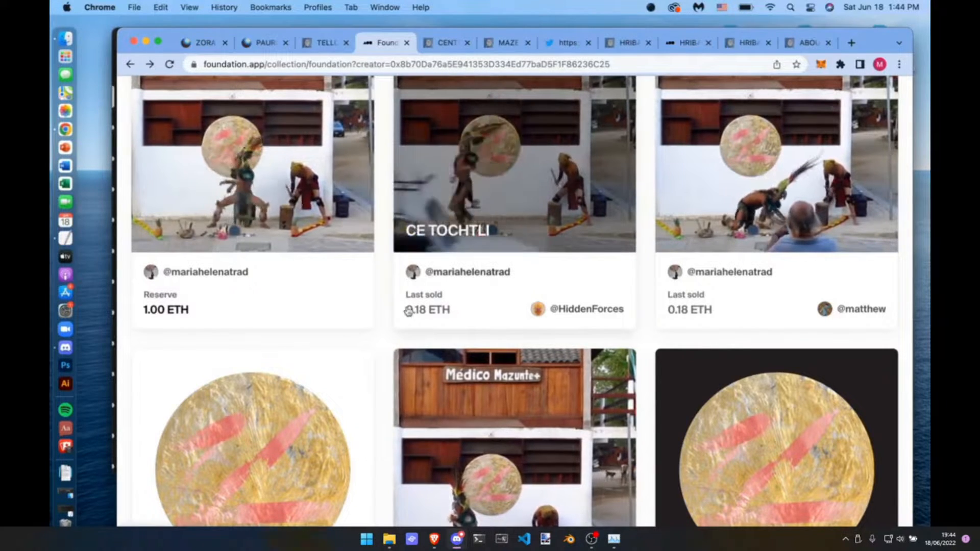
pyautogui.scroll(-3)
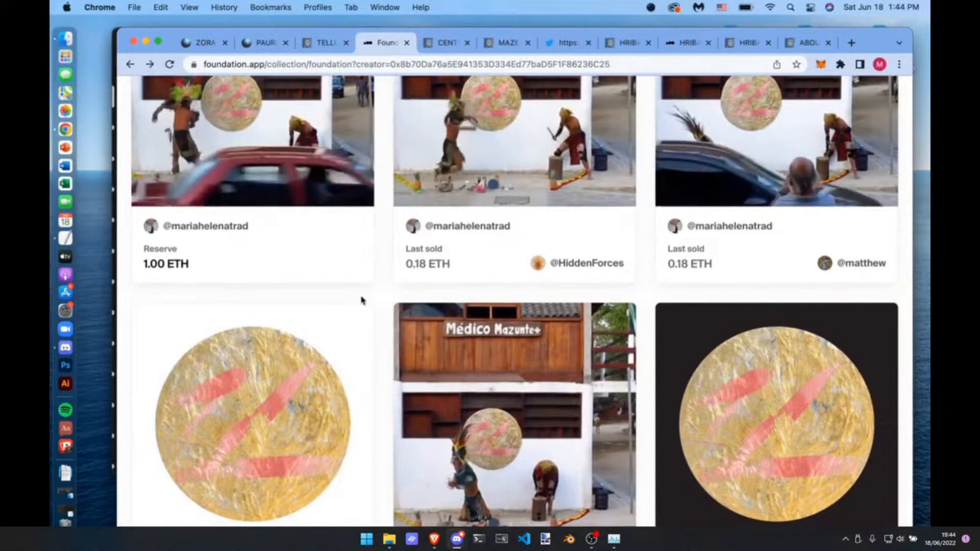
pyautogui.scroll(-3)
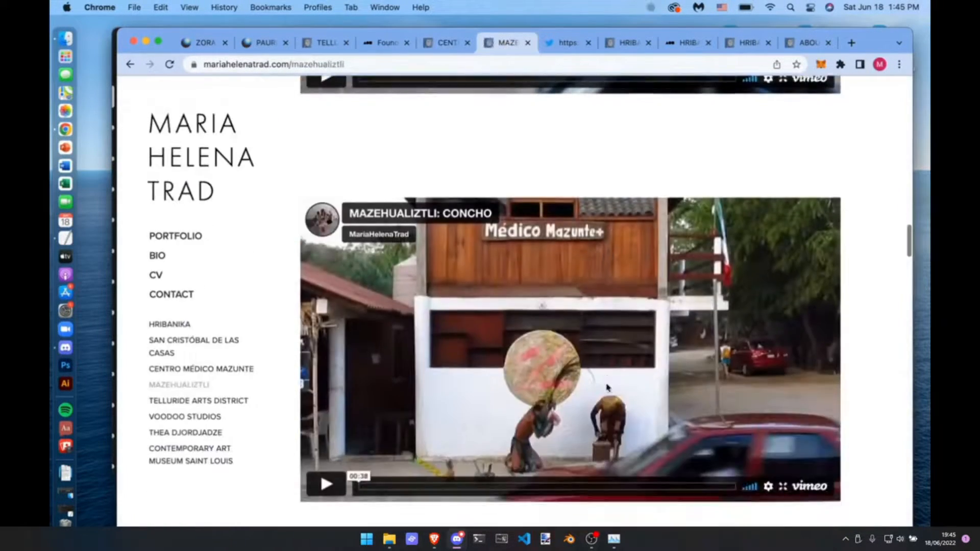
# - Leave the Mazehualiztli write-up for the Foundation collection listing of Médico Mazunte pieces
pyautogui.scroll(-3)
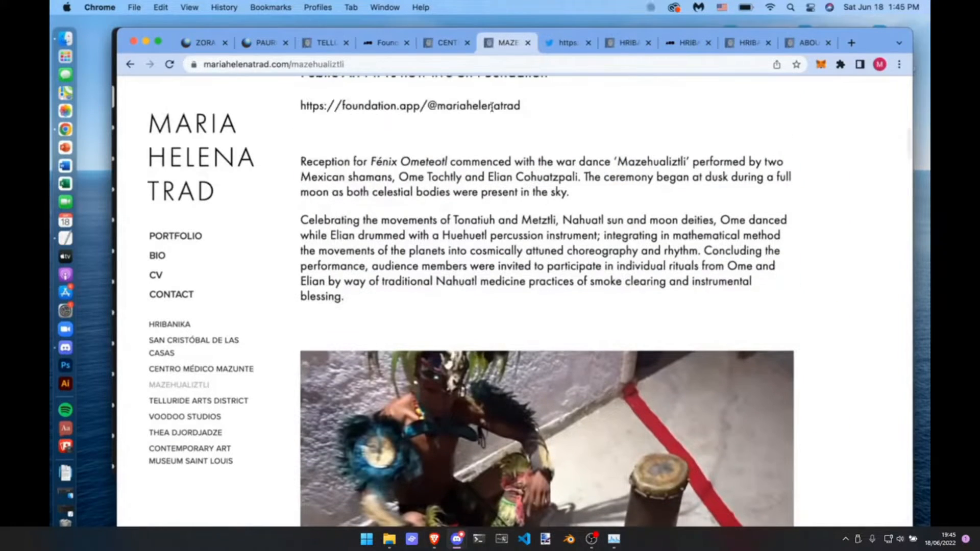
pyautogui.click(383, 43)
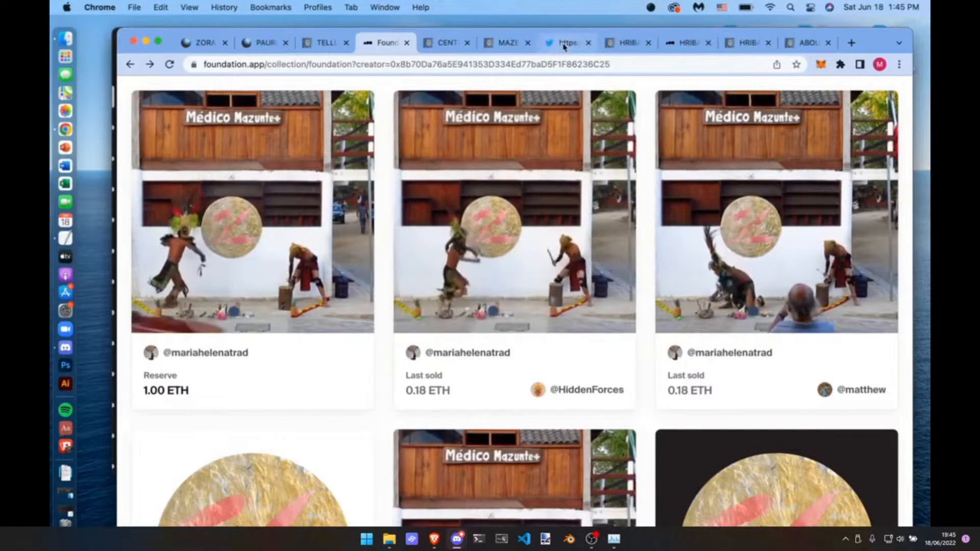
# - Show the Hurricane Agatha tweet with the damaged Centro Médico Mazunte photo
pyautogui.click(562, 43)
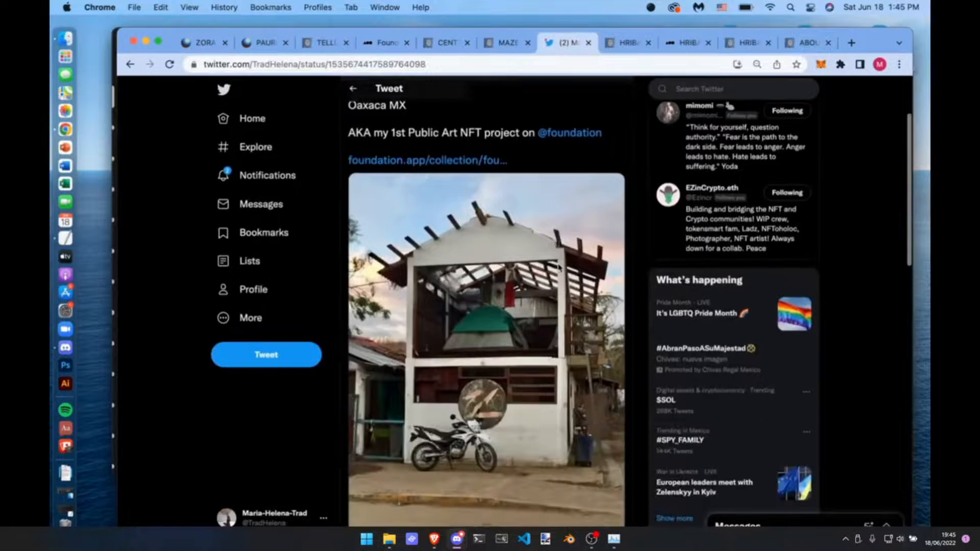
pyautogui.scroll(-3)
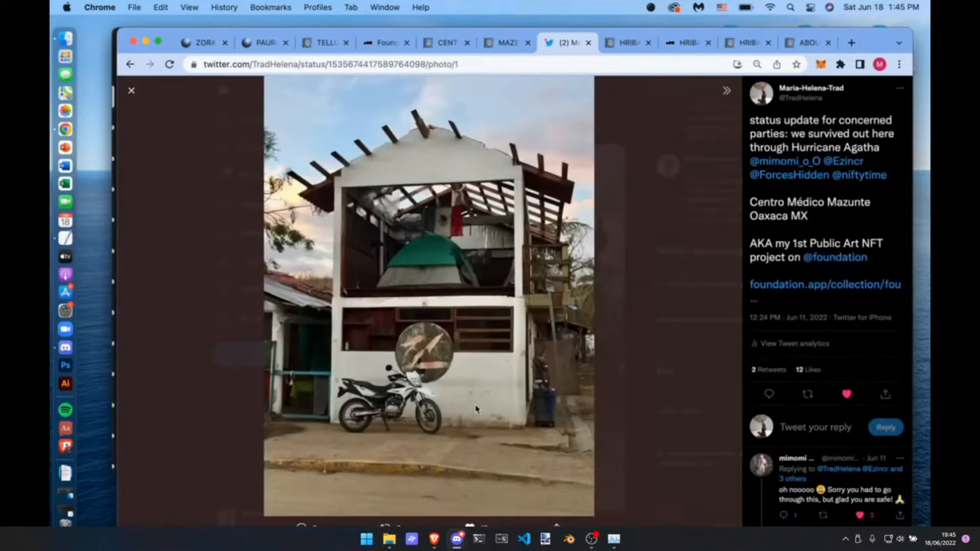
pyautogui.moveTo(660, 169)
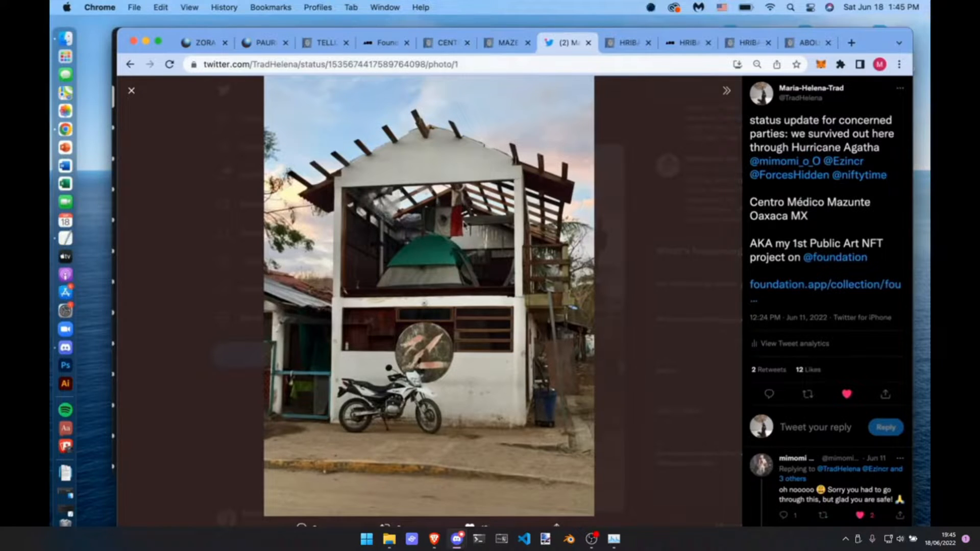
pyautogui.moveTo(641, 215)
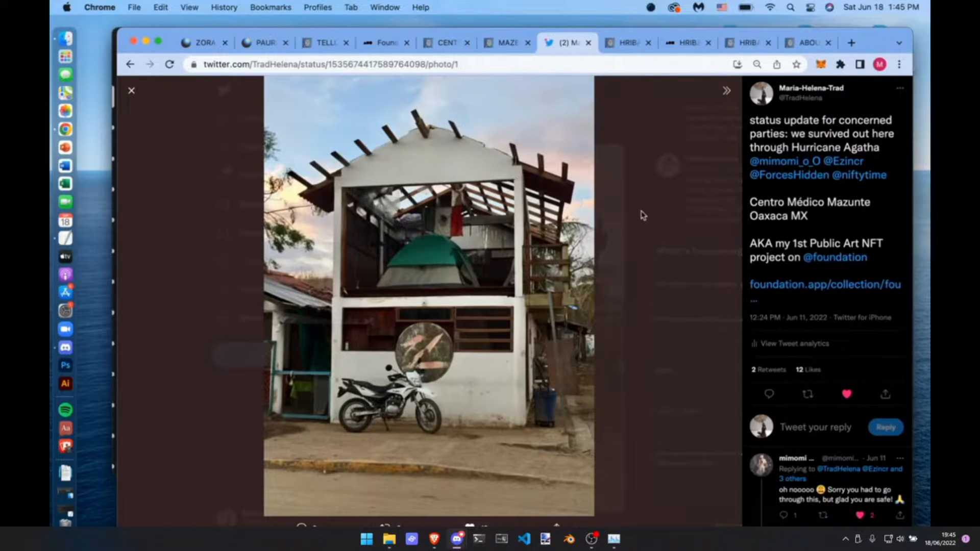
pyautogui.moveTo(500, 422)
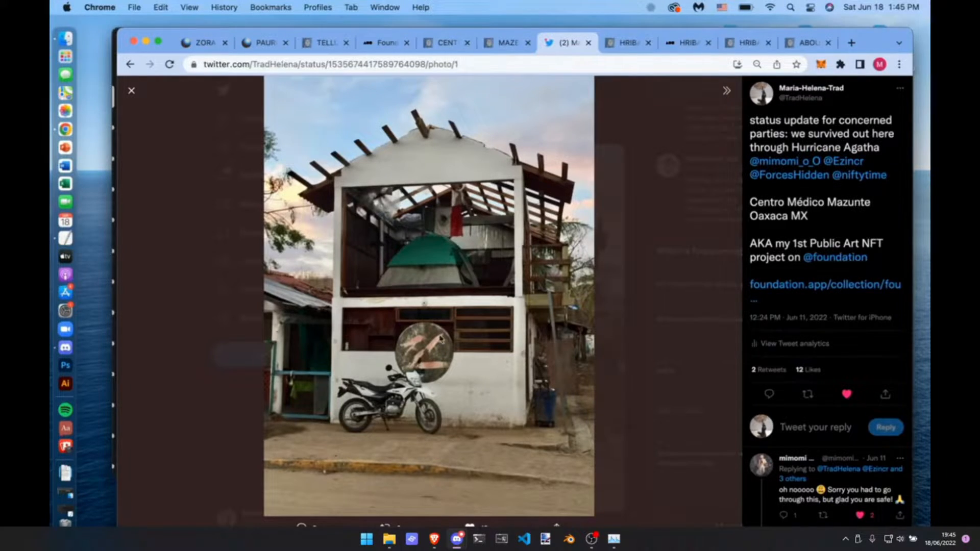
pyautogui.moveTo(648, 378)
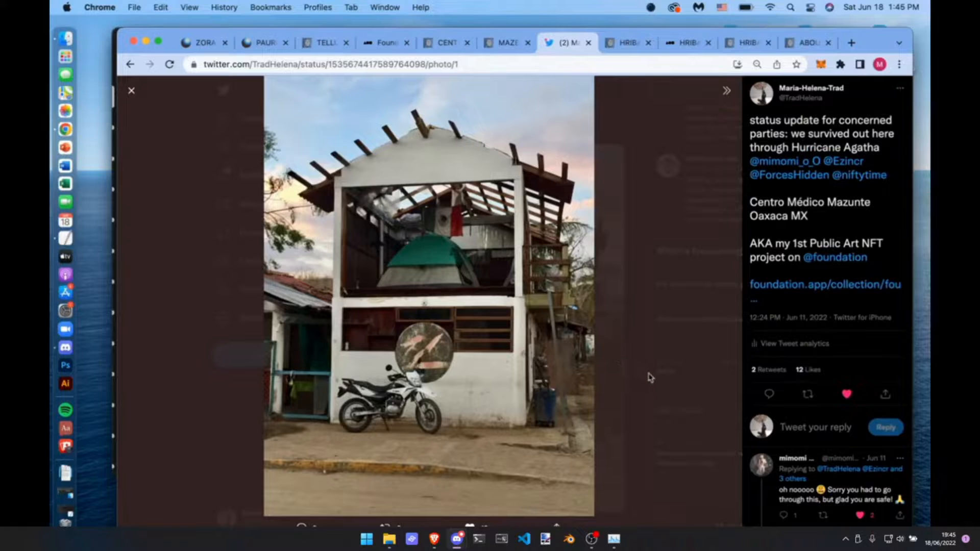
pyautogui.moveTo(674, 360)
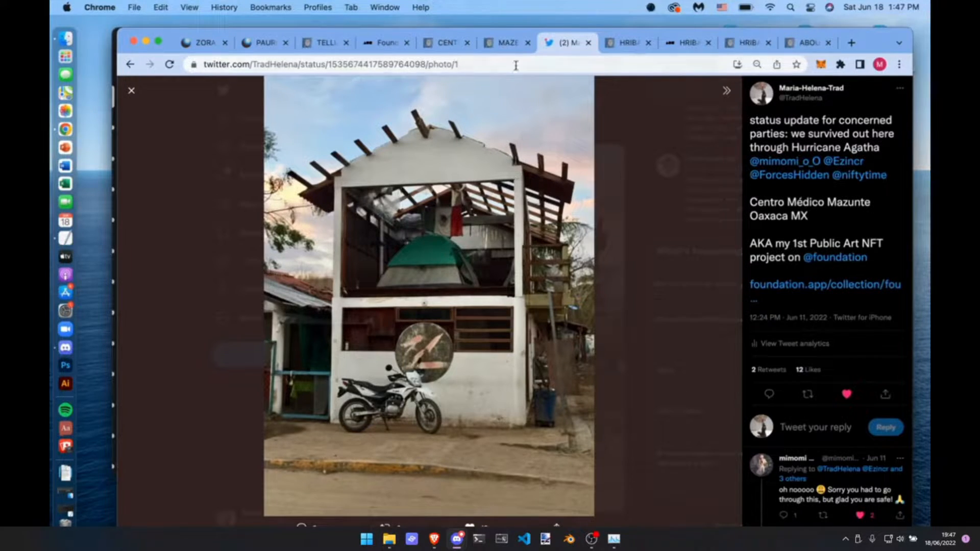
pyautogui.click(507, 43)
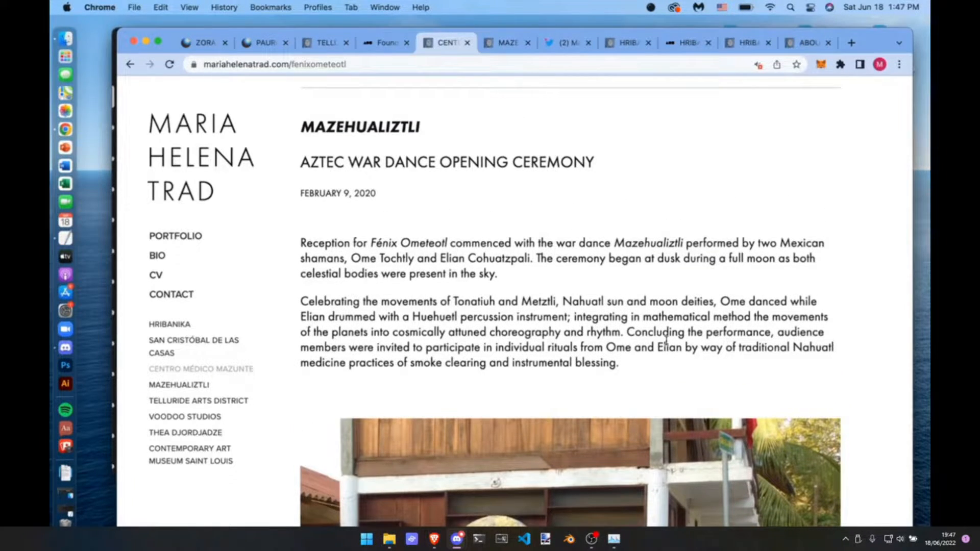
pyautogui.scroll(-3)
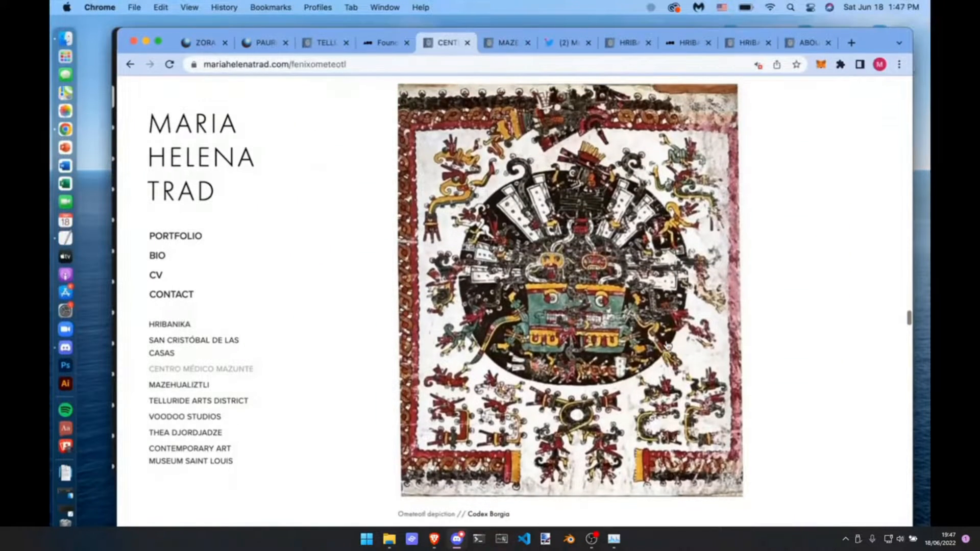
pyautogui.scroll(-3)
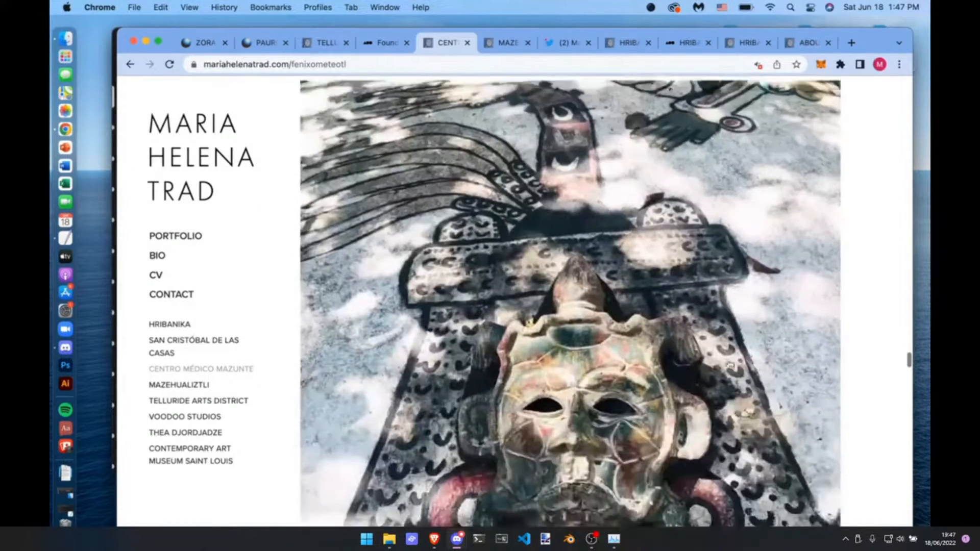
pyautogui.scroll(-3)
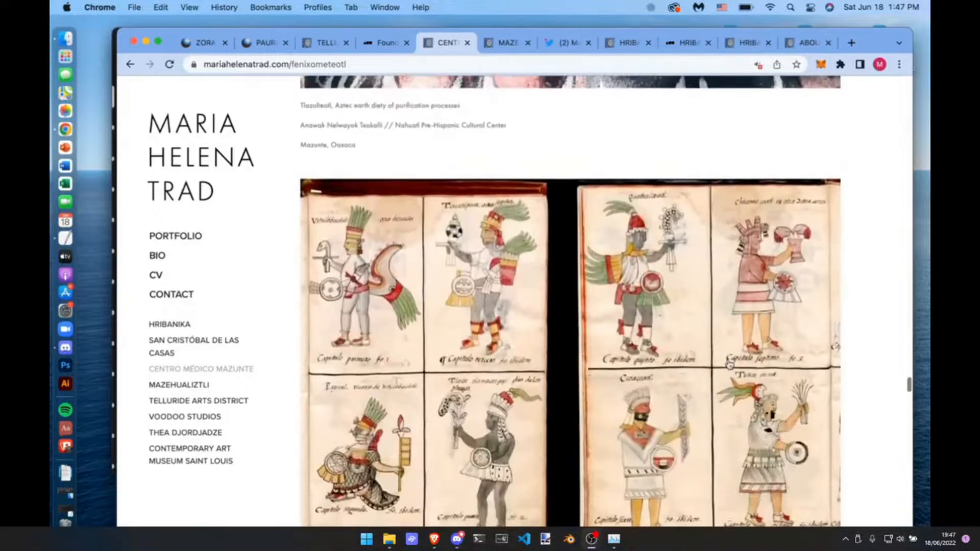
pyautogui.scroll(-3)
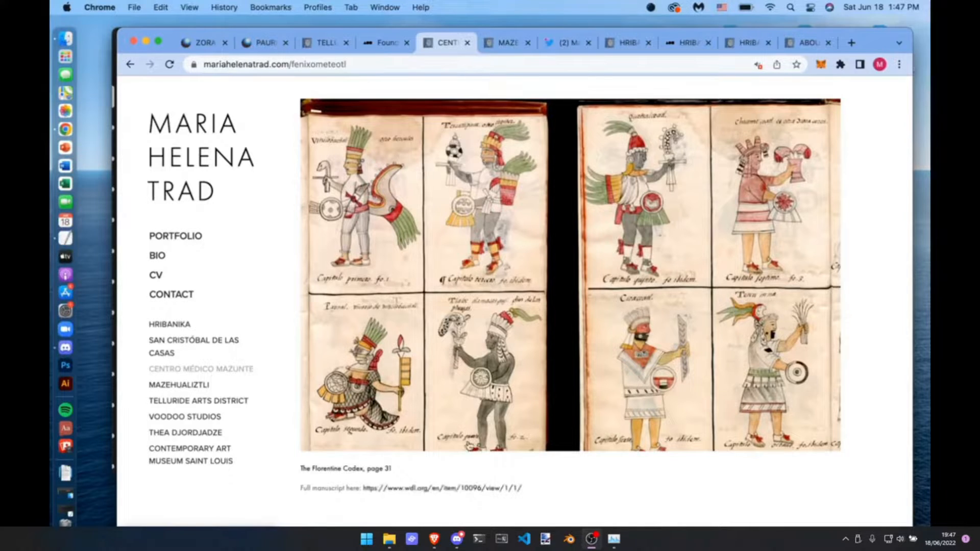
# - Pass through the Mazehualiztli war dance page and land on the Hurricane Agatha tweet
pyautogui.click(506, 43)
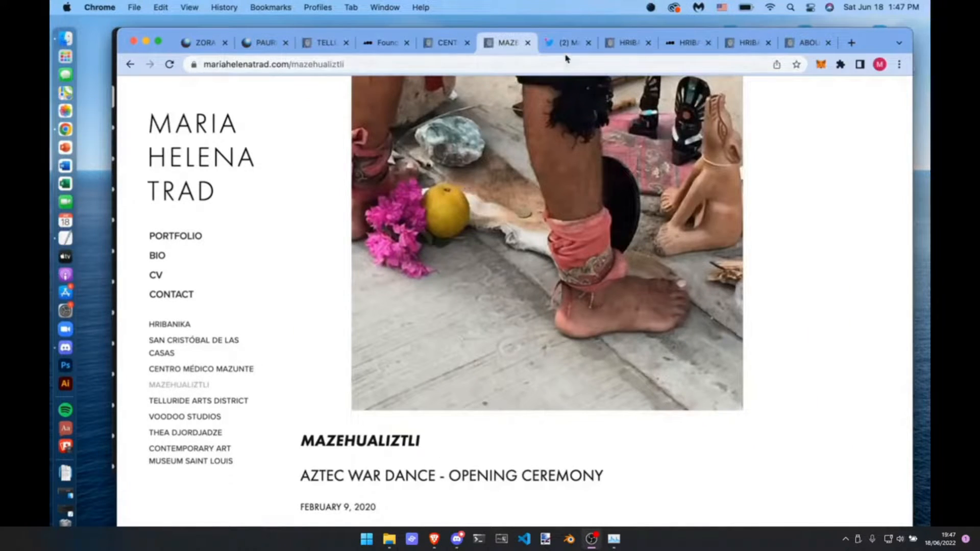
pyautogui.click(565, 43)
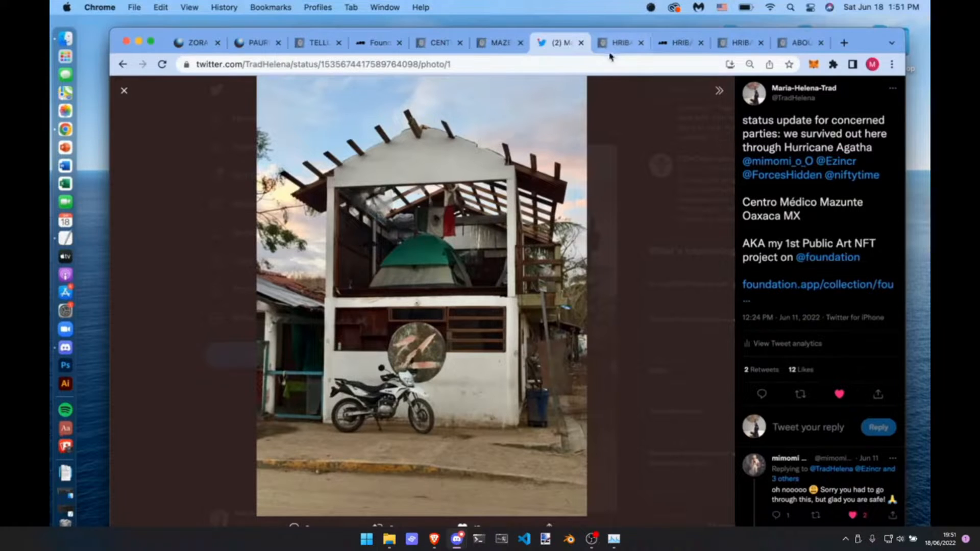
# - Bring the HRIBANIKA project page to the round sand platform photo, glancing at the tweet in between
pyautogui.click(617, 42)
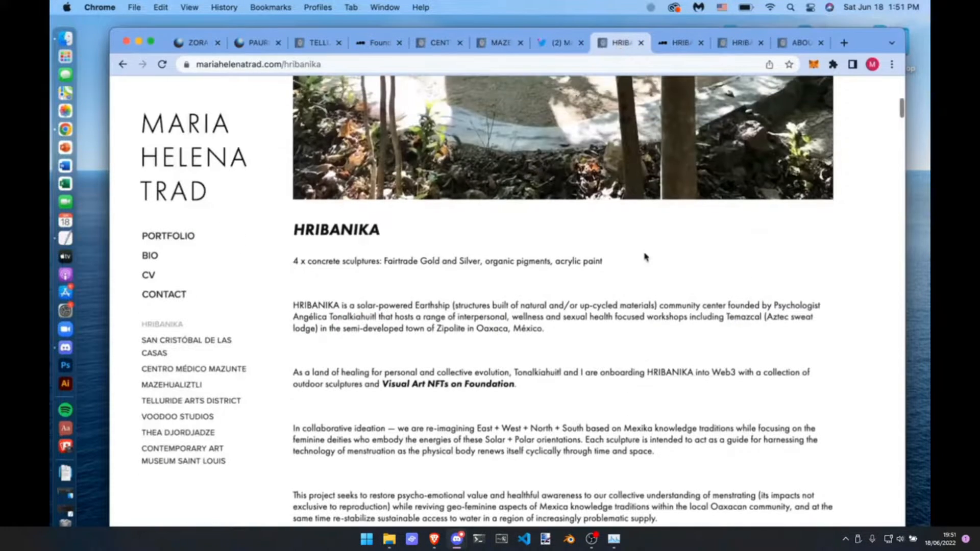
pyautogui.scroll(-3)
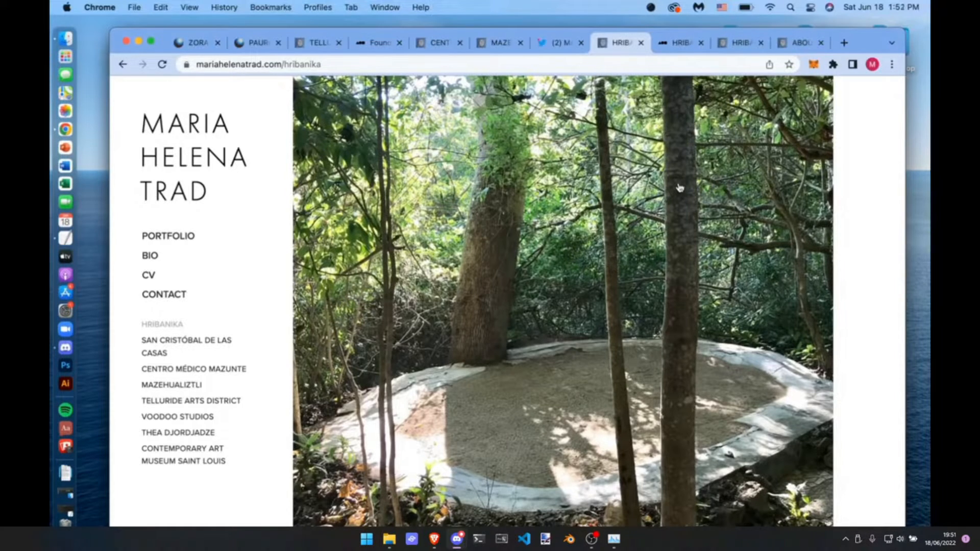
pyautogui.moveTo(669, 198)
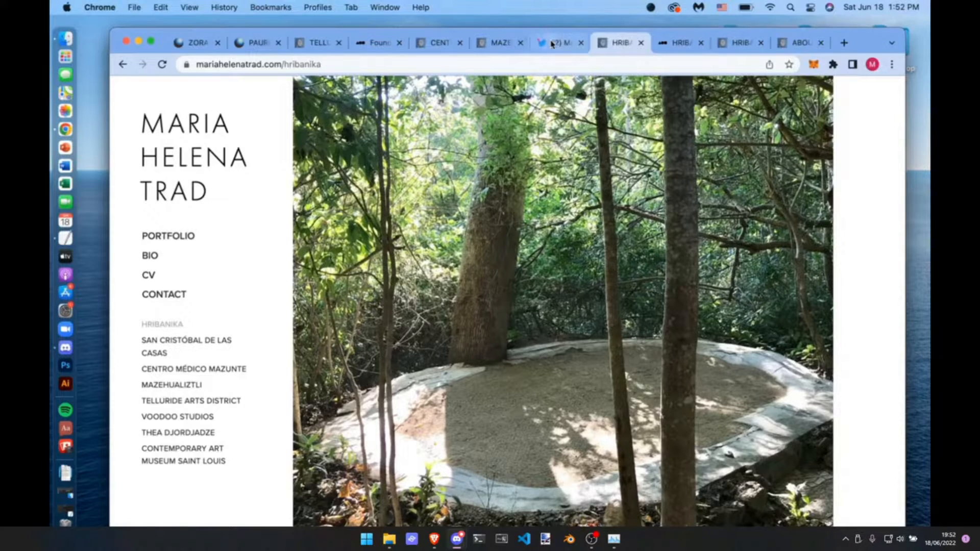
pyautogui.click(554, 43)
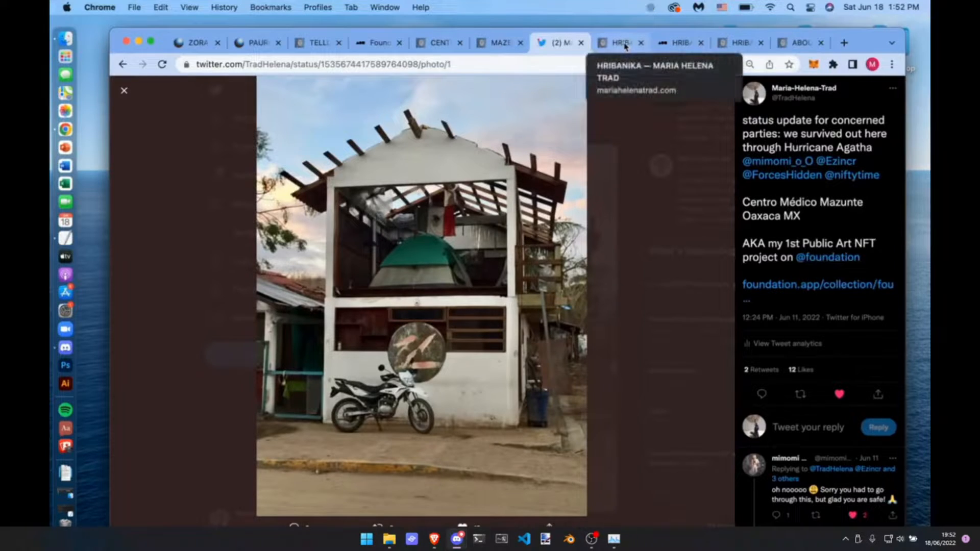
pyautogui.click(618, 42)
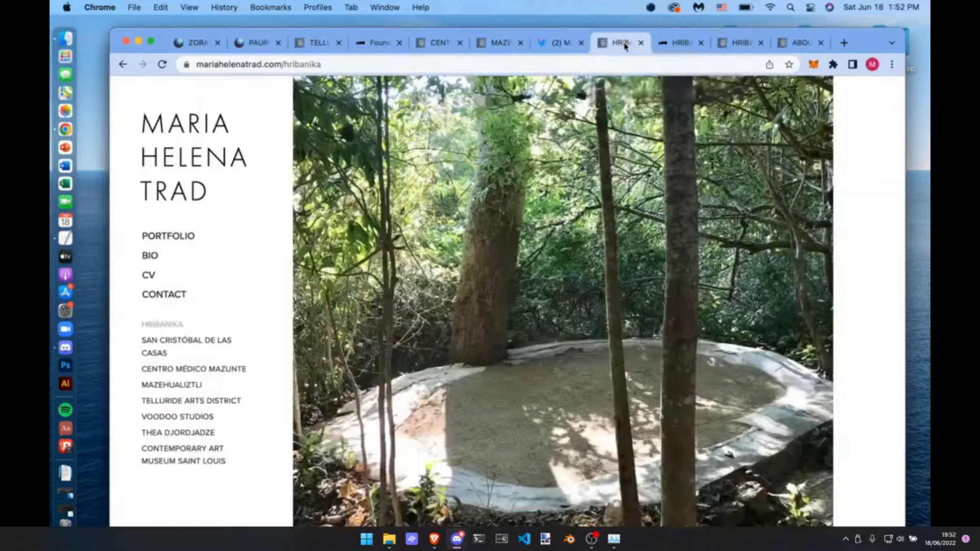
pyautogui.write('maps/@16.0955327,-96.683764,9z')
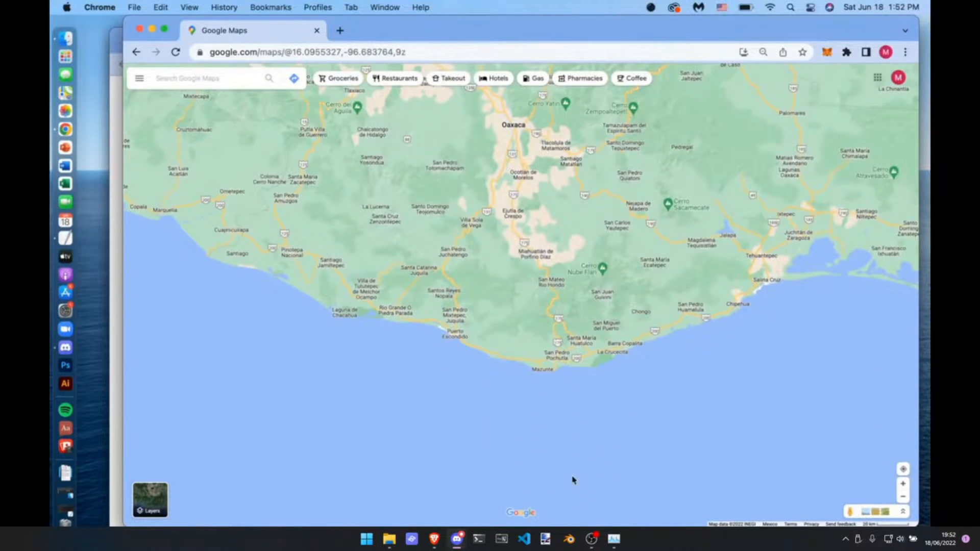
pyautogui.moveTo(544, 447)
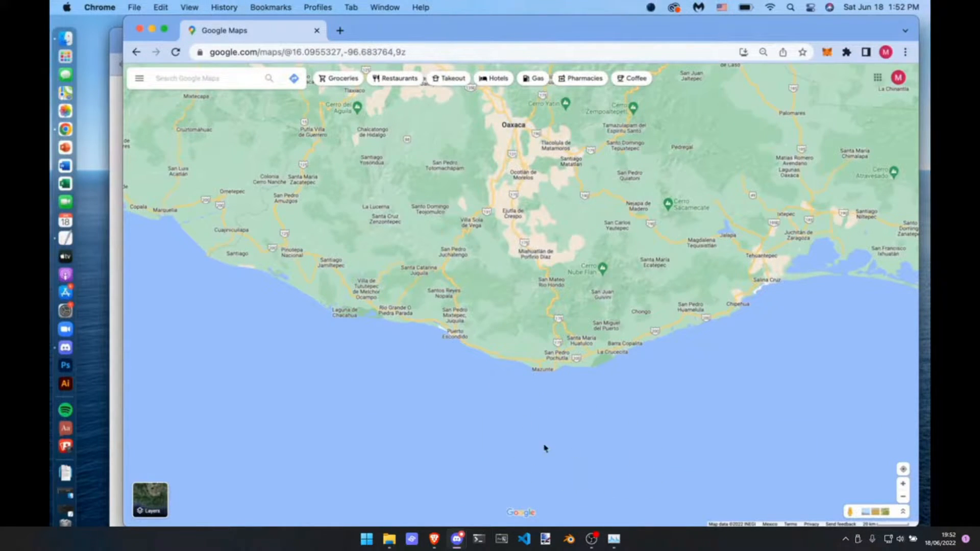
pyautogui.moveTo(563, 417)
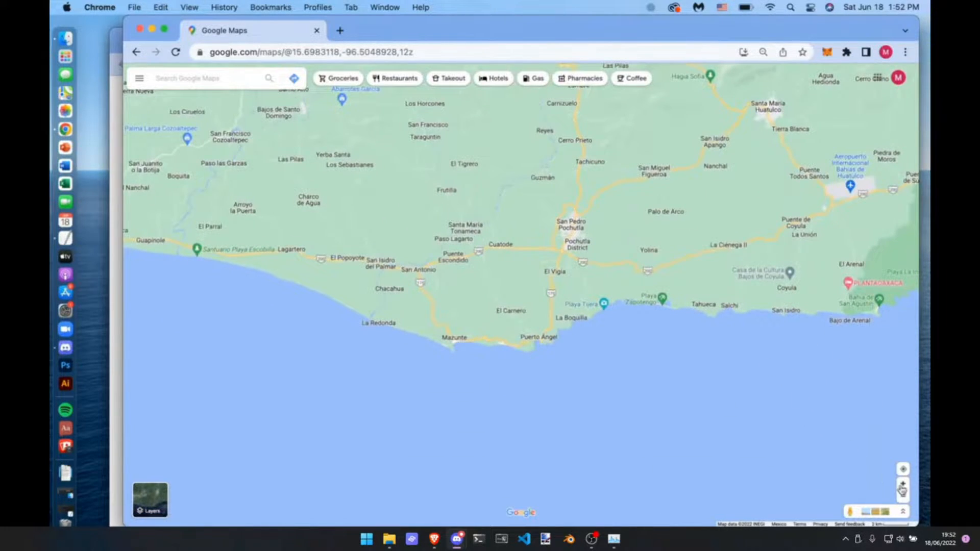
pyautogui.click(903, 483)
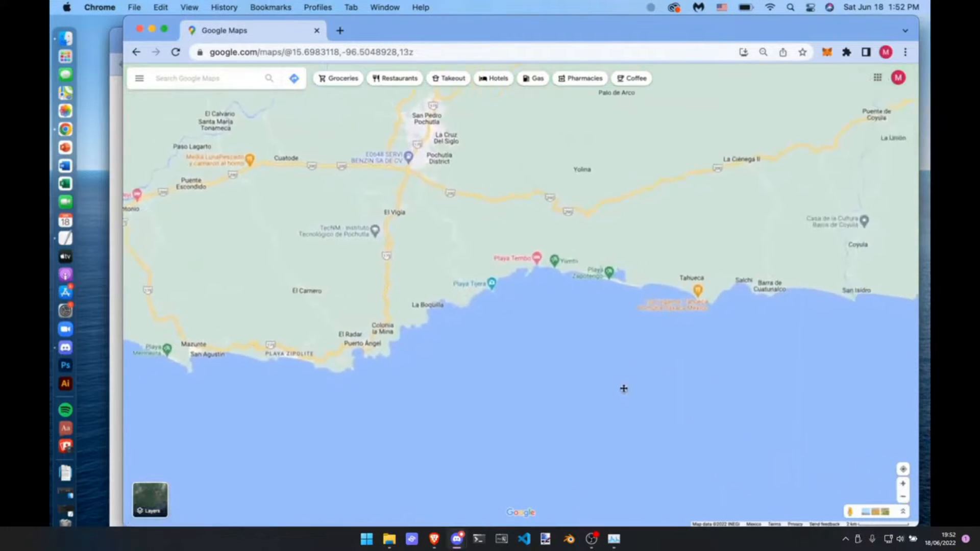
pyautogui.moveTo(623, 389); pyautogui.dragTo(556, 388)
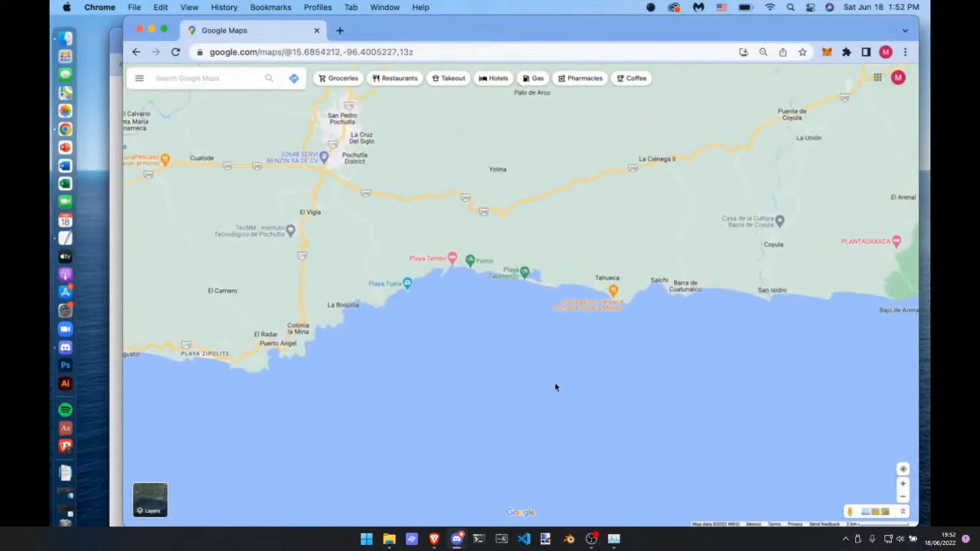
pyautogui.moveTo(556, 388); pyautogui.dragTo(450, 288)
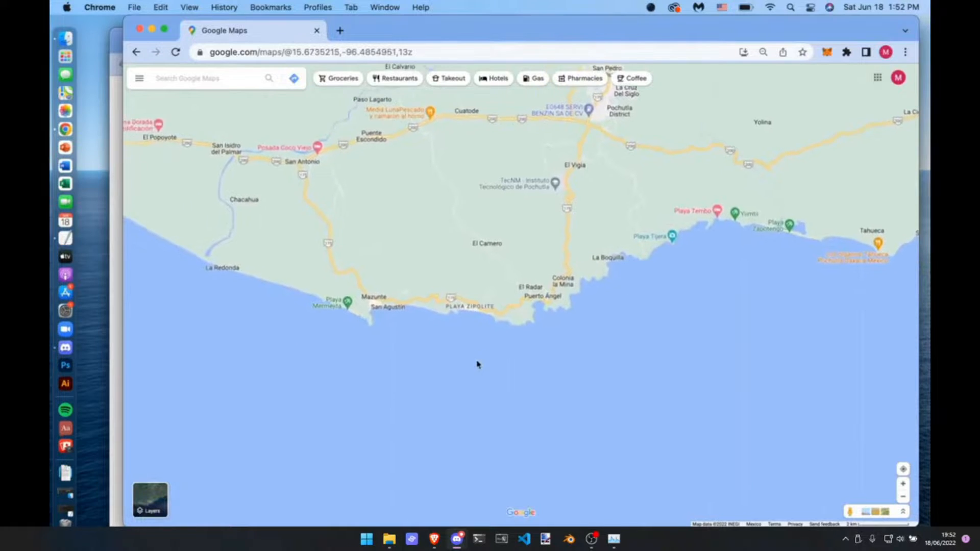
pyautogui.moveTo(477, 364); pyautogui.dragTo(779, 444)
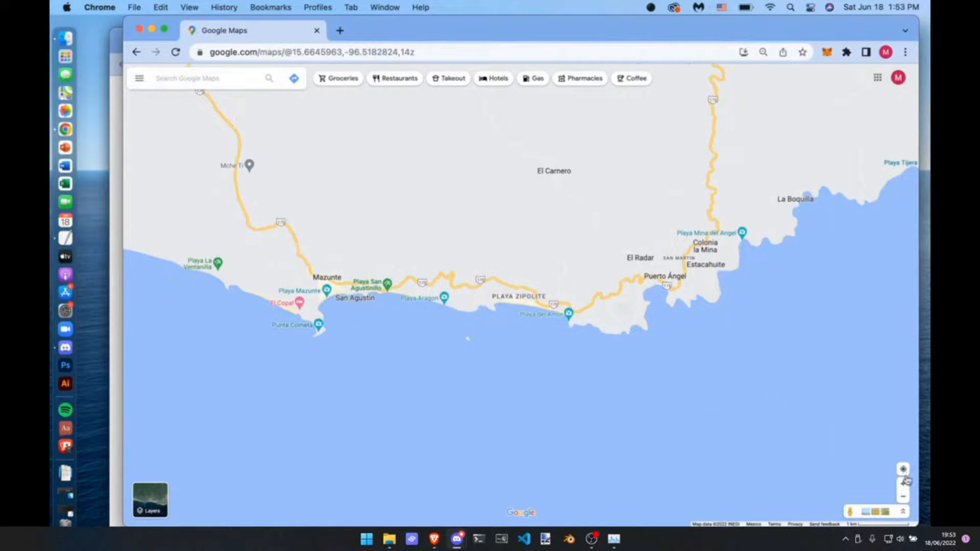
pyautogui.click(902, 468)
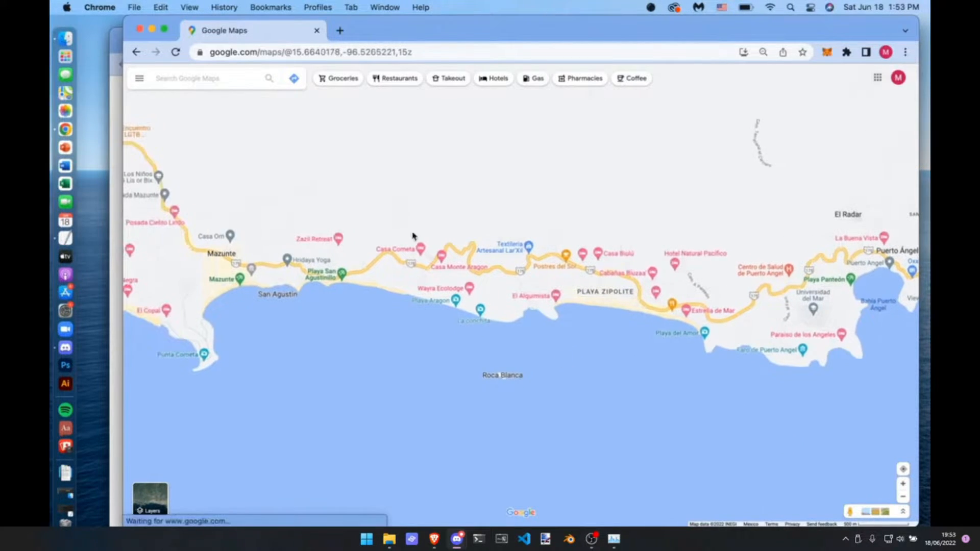
pyautogui.moveTo(765, 326)
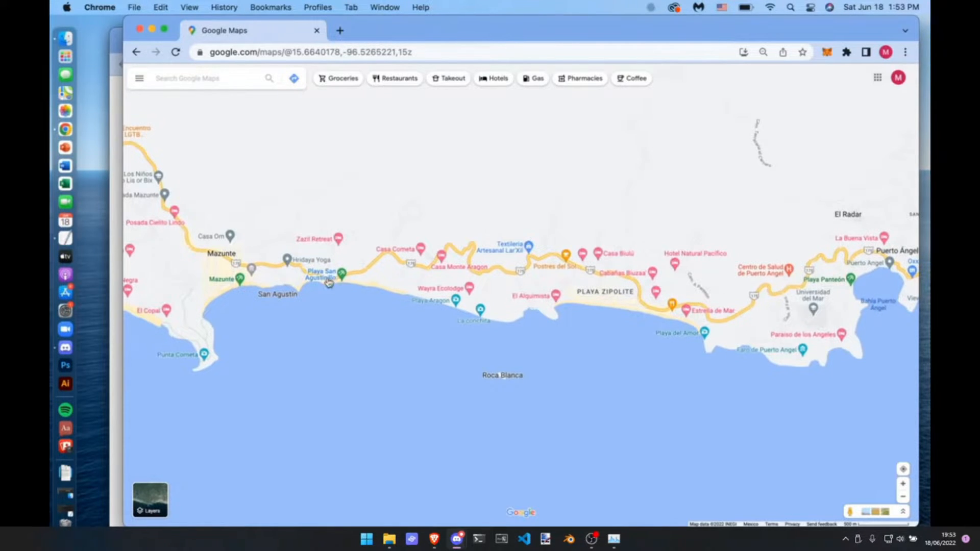
pyautogui.moveTo(639, 272)
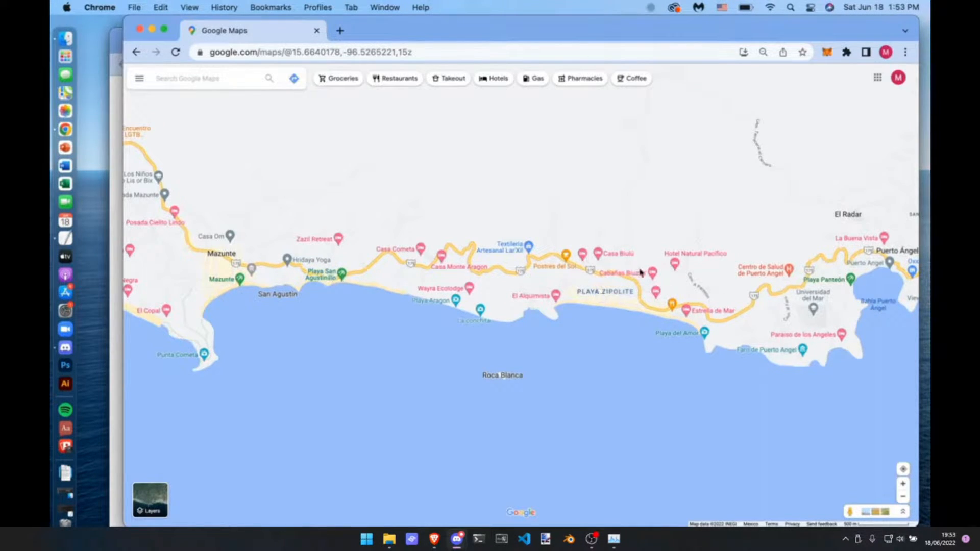
pyautogui.moveTo(626, 262)
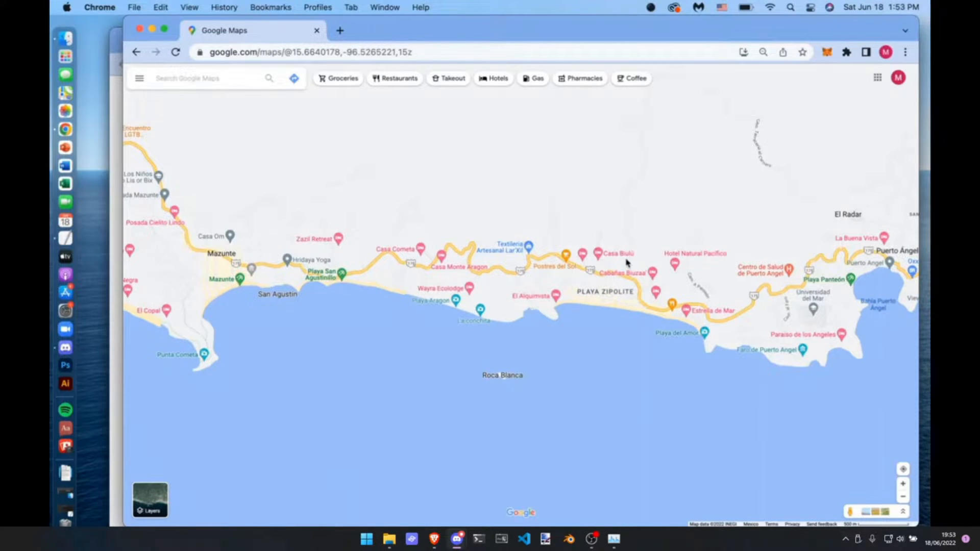
pyautogui.moveTo(580, 347)
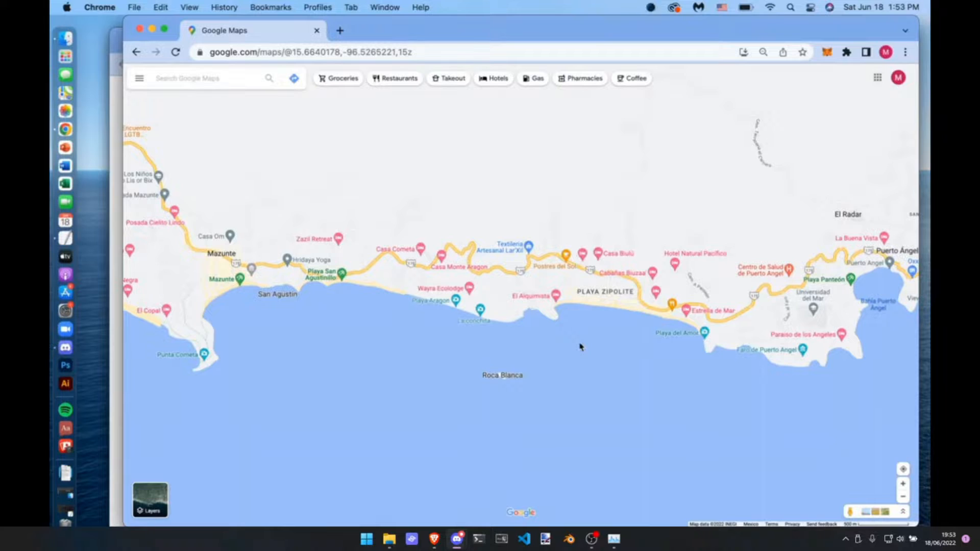
pyautogui.moveTo(230, 298)
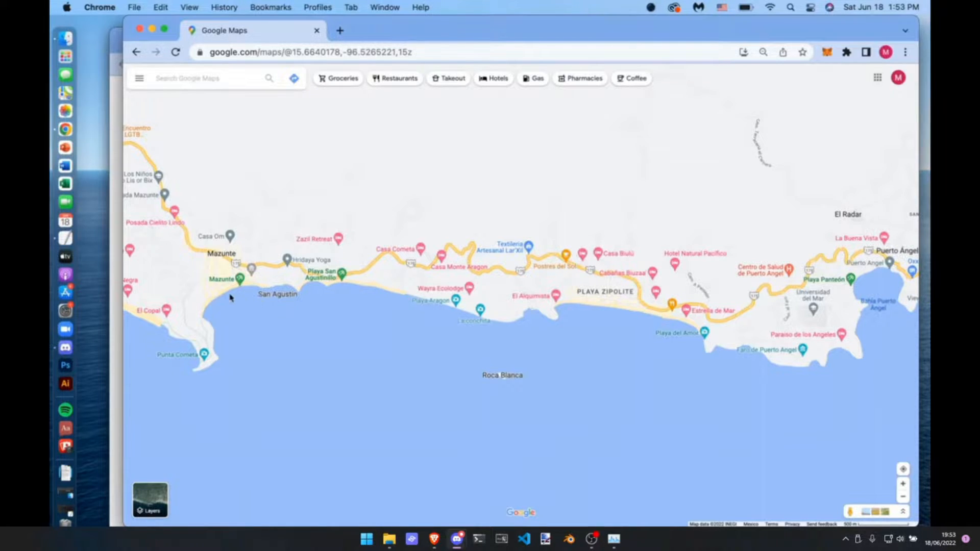
pyautogui.moveTo(360, 262)
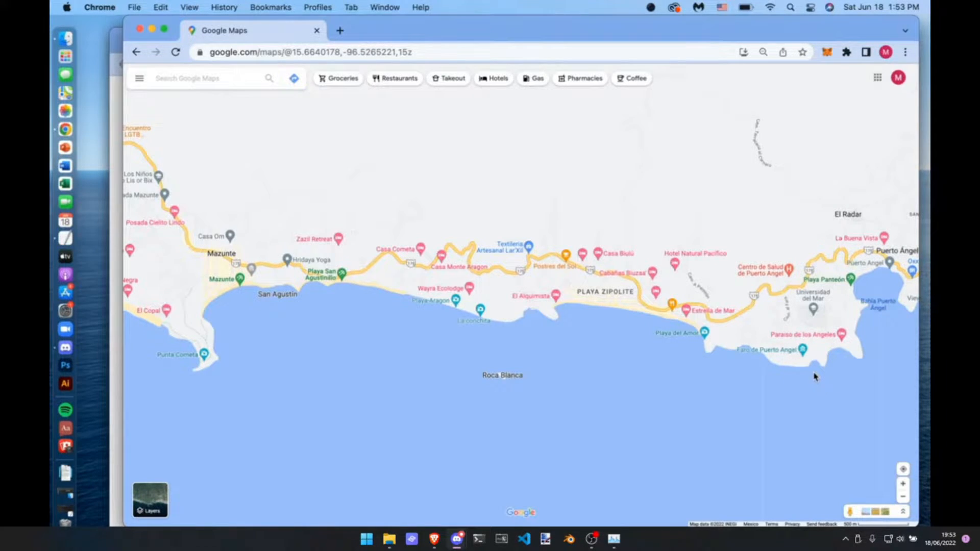
# - Browse the HRIBANIKA page down past the Foundation link and budget heading to the PROCESS + PHOTOS images
pyautogui.click(815, 375)
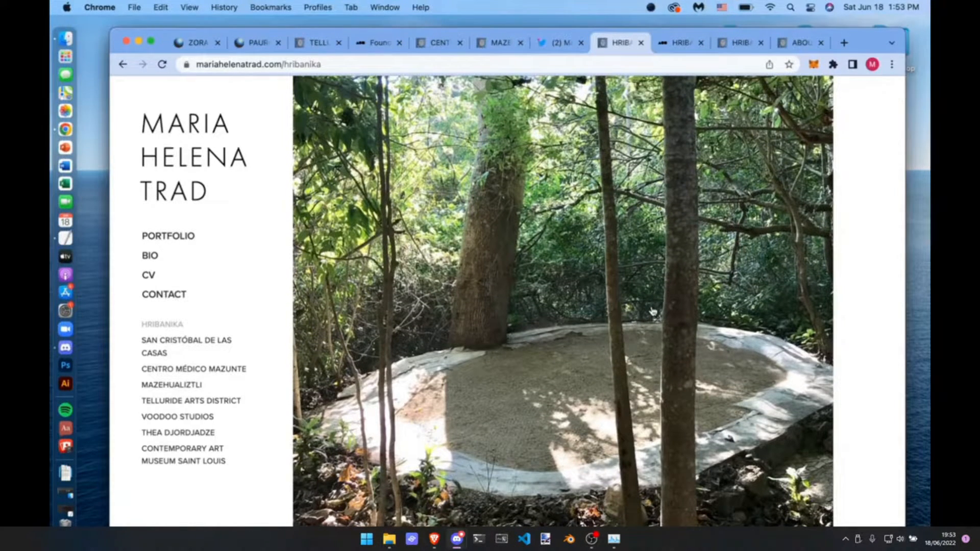
pyautogui.scroll(-3)
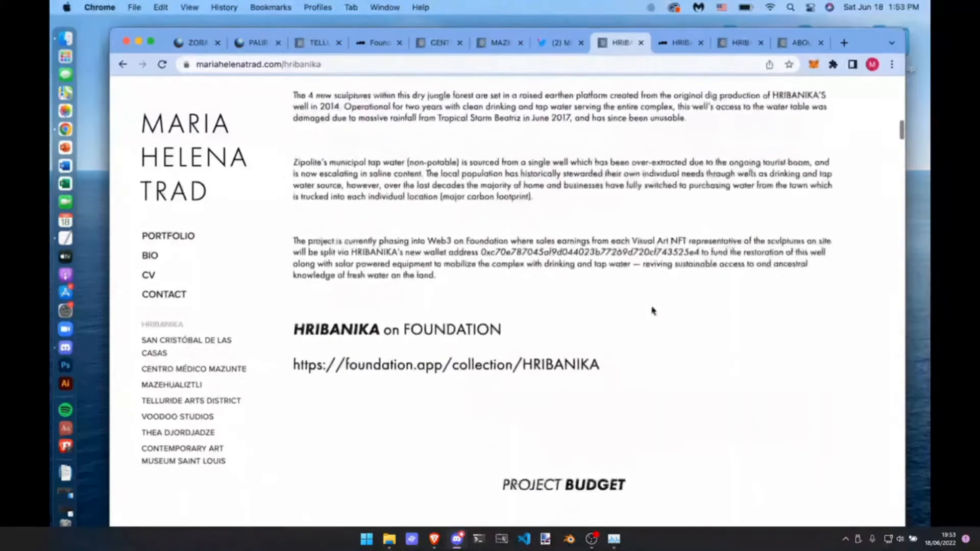
pyautogui.scroll(-3)
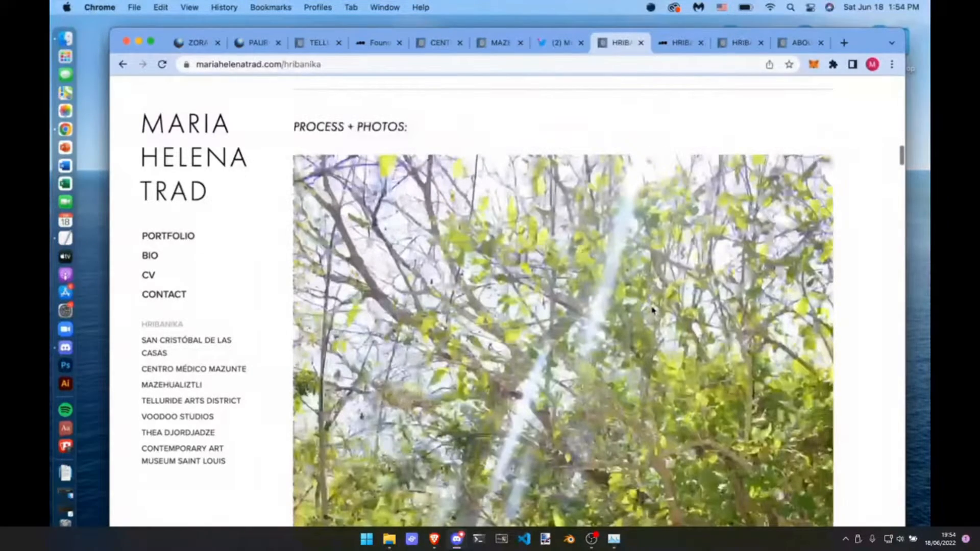
pyautogui.scroll(-3)
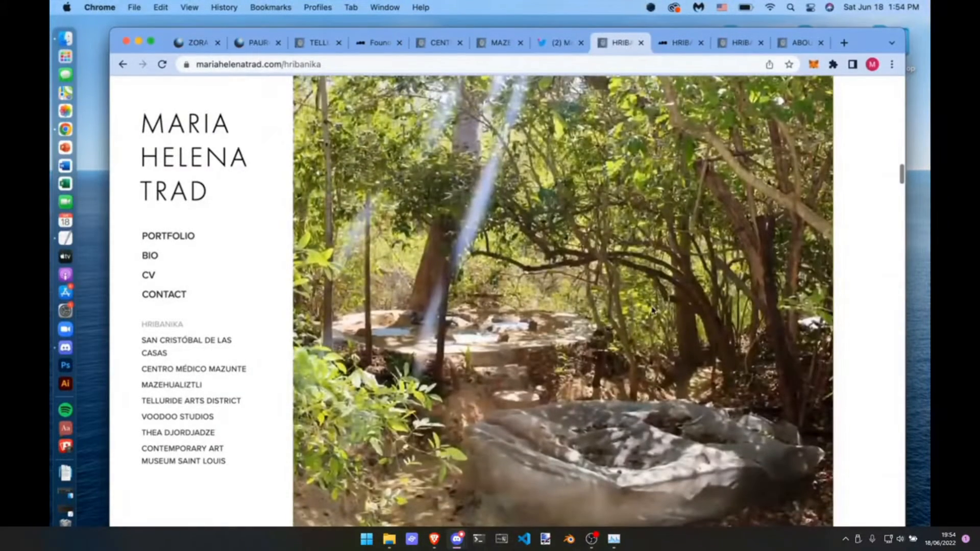
pyautogui.scroll(-3)
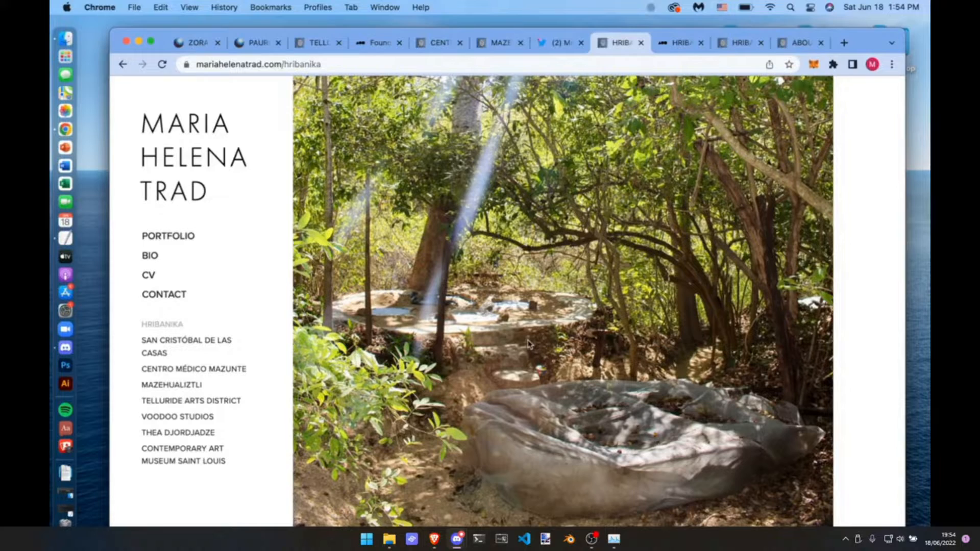
pyautogui.moveTo(481, 321)
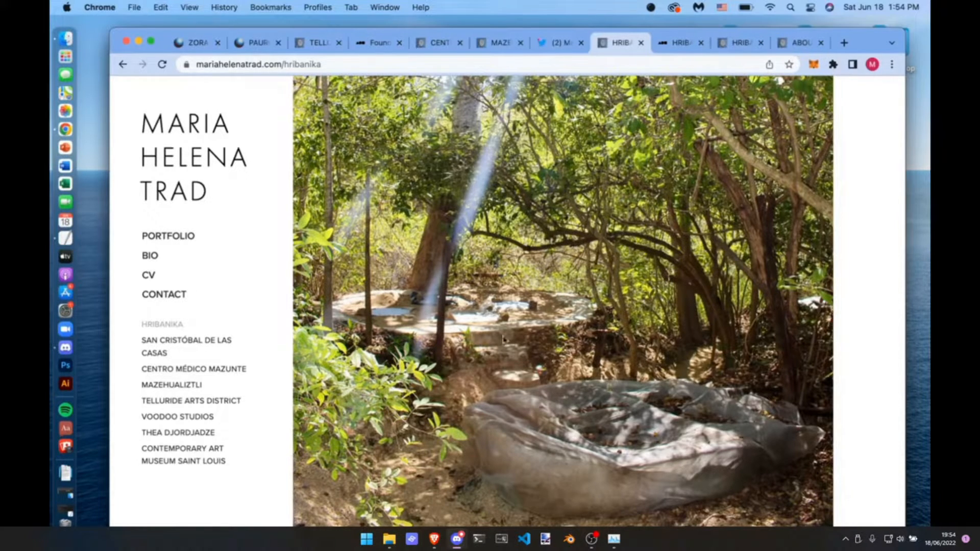
pyautogui.moveTo(592, 442)
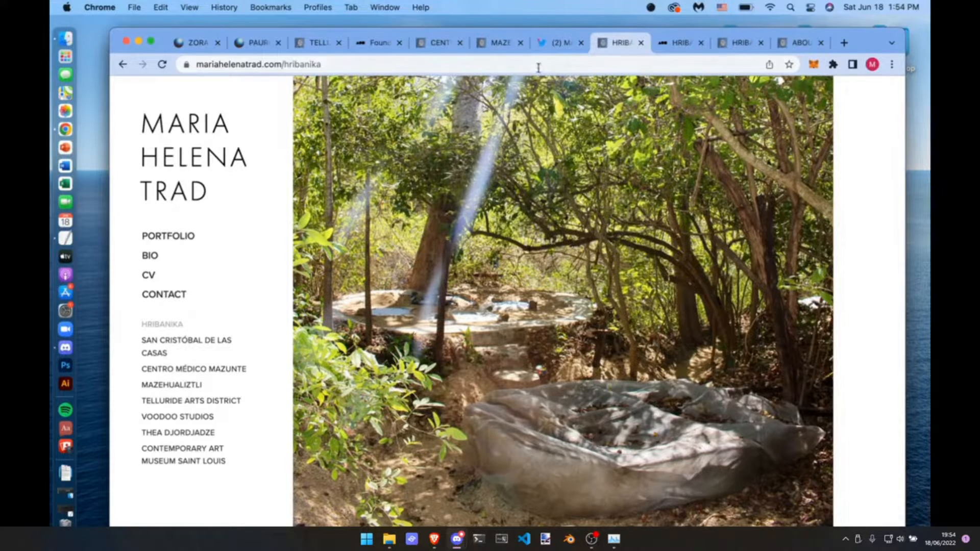
pyautogui.click(679, 43)
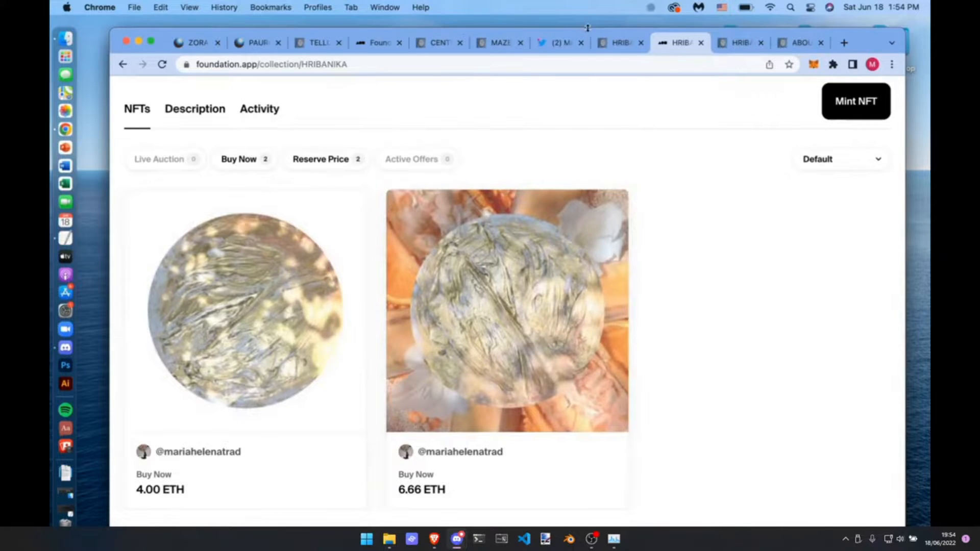
pyautogui.moveTo(618, 42)
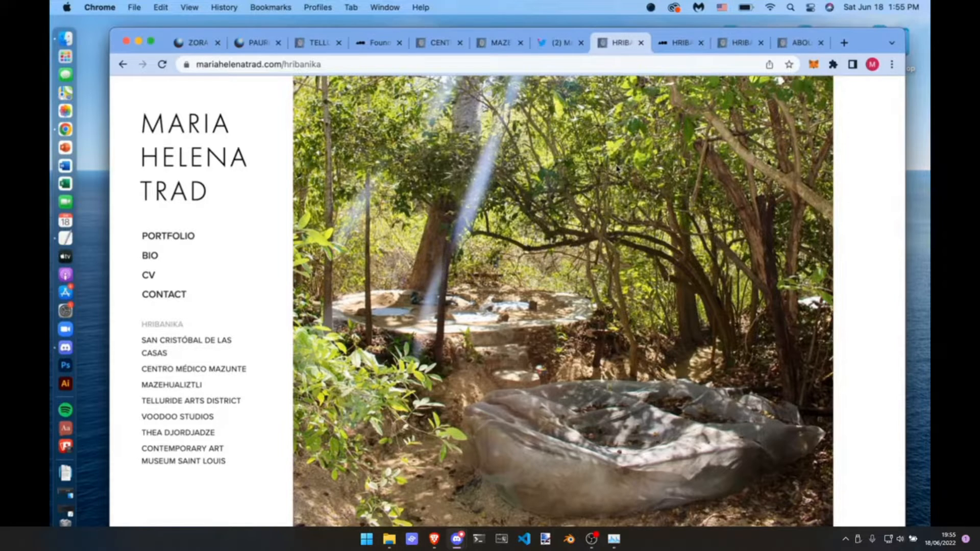
pyautogui.moveTo(622, 181)
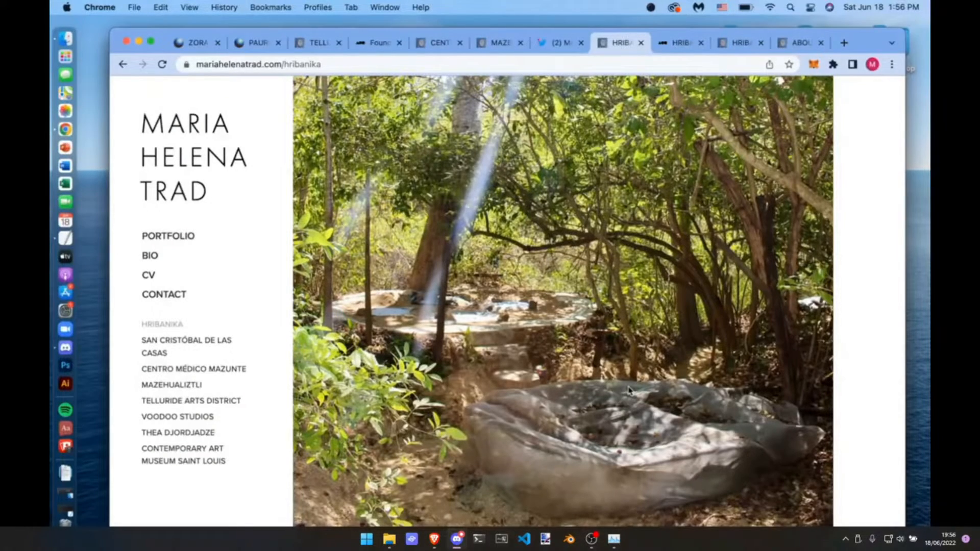
pyautogui.scroll(-3)
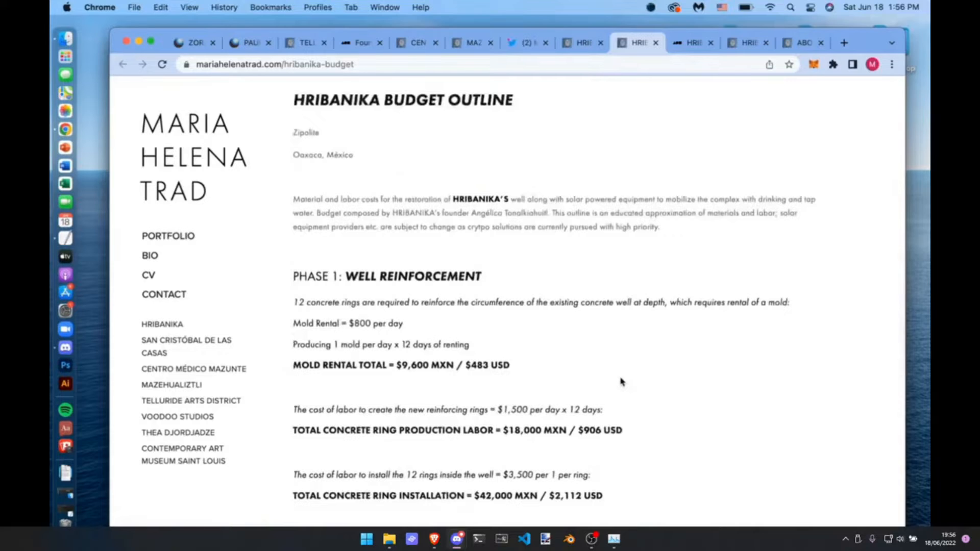
pyautogui.scroll(-3)
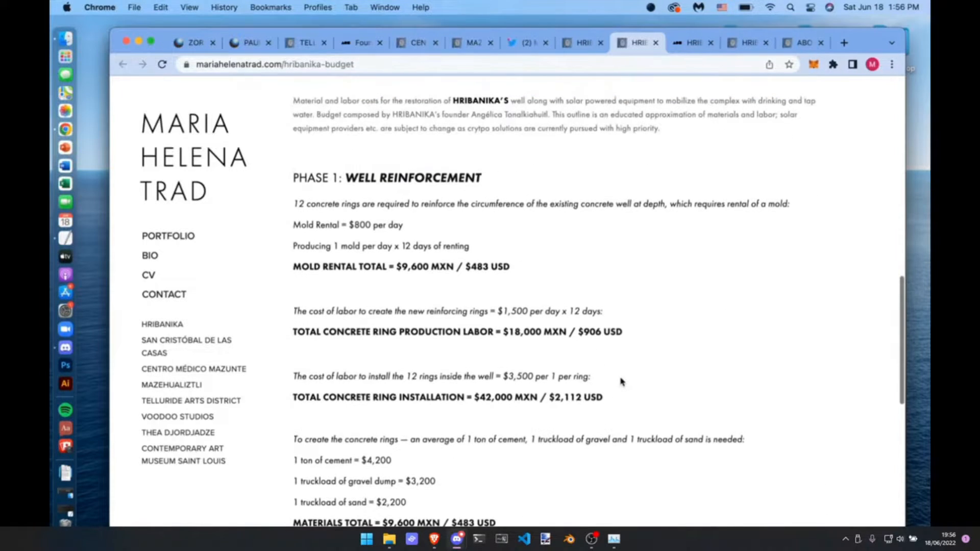
pyautogui.scroll(3)
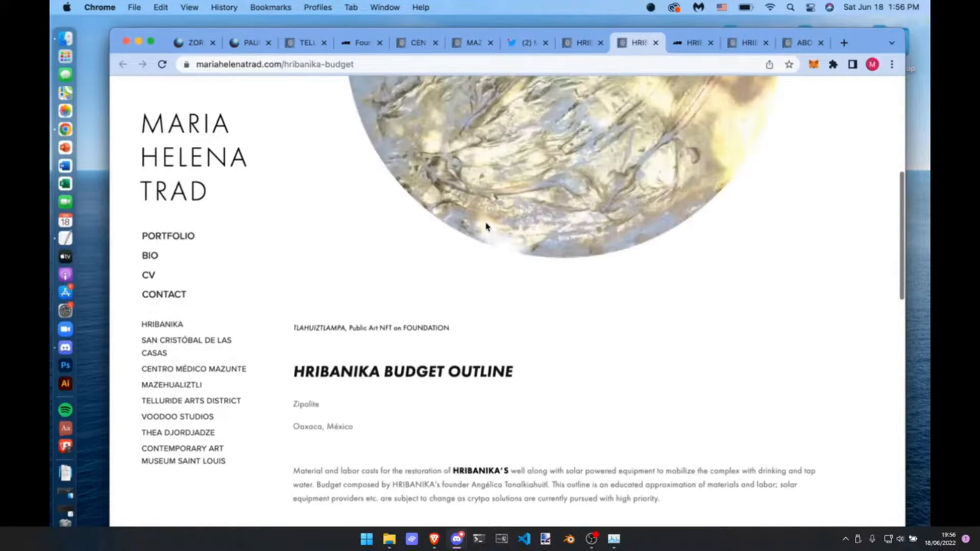
pyautogui.scroll(-3)
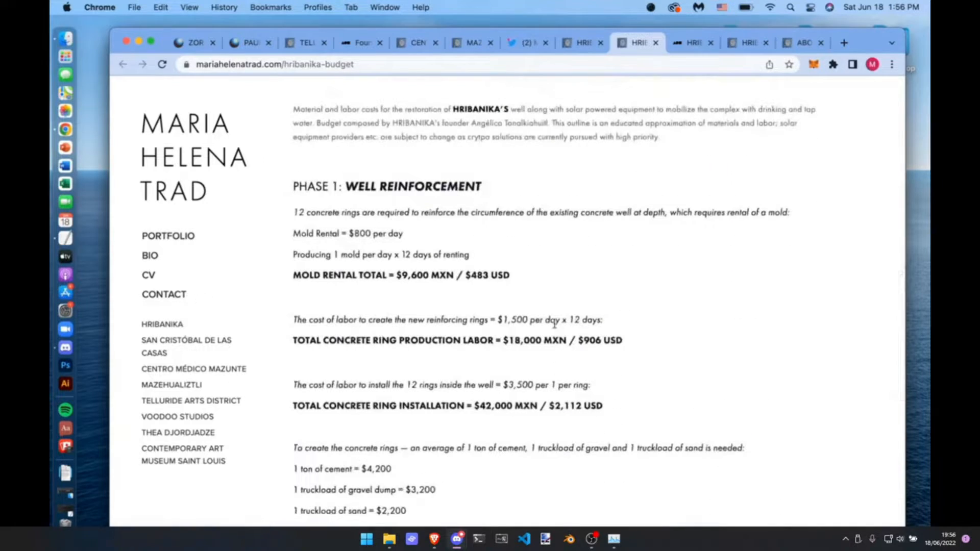
pyautogui.scroll(-3)
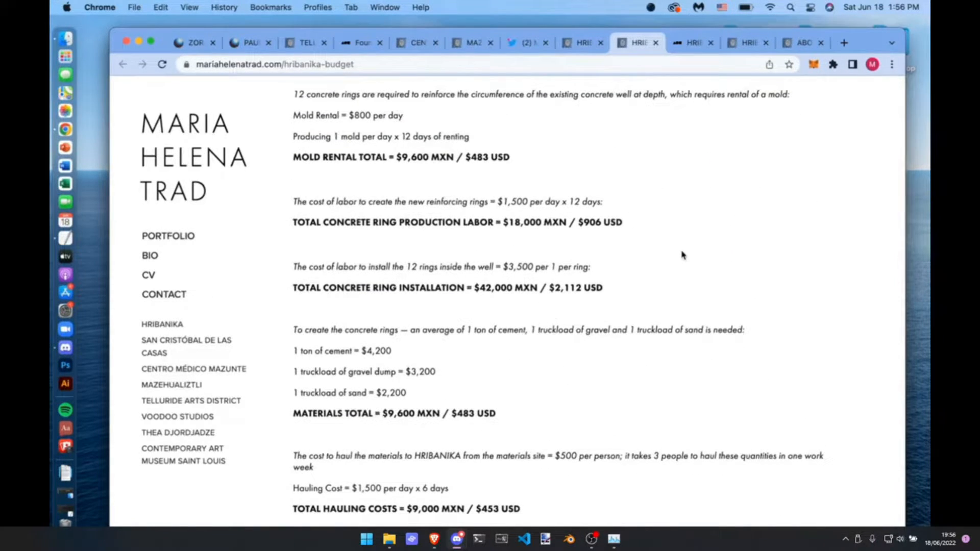
pyautogui.scroll(-3)
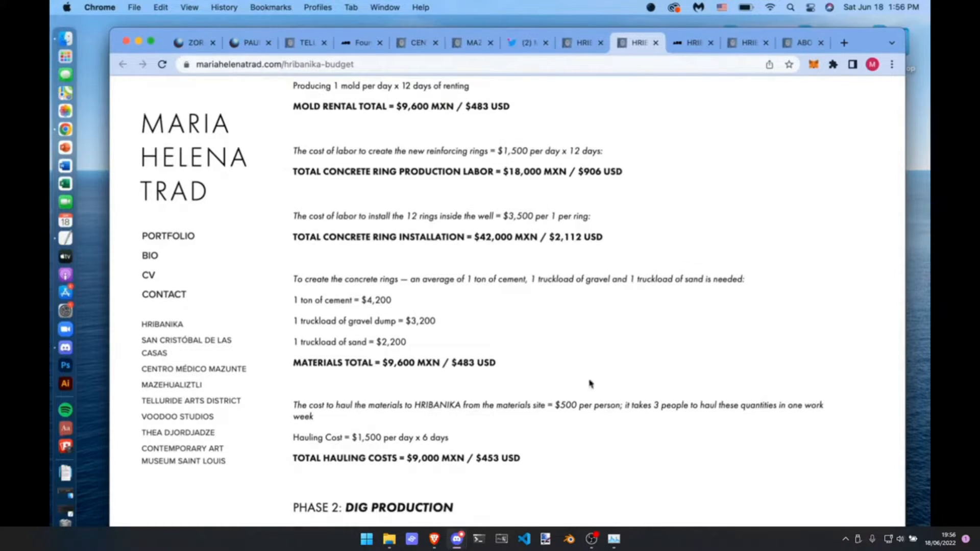
pyautogui.moveTo(631, 415)
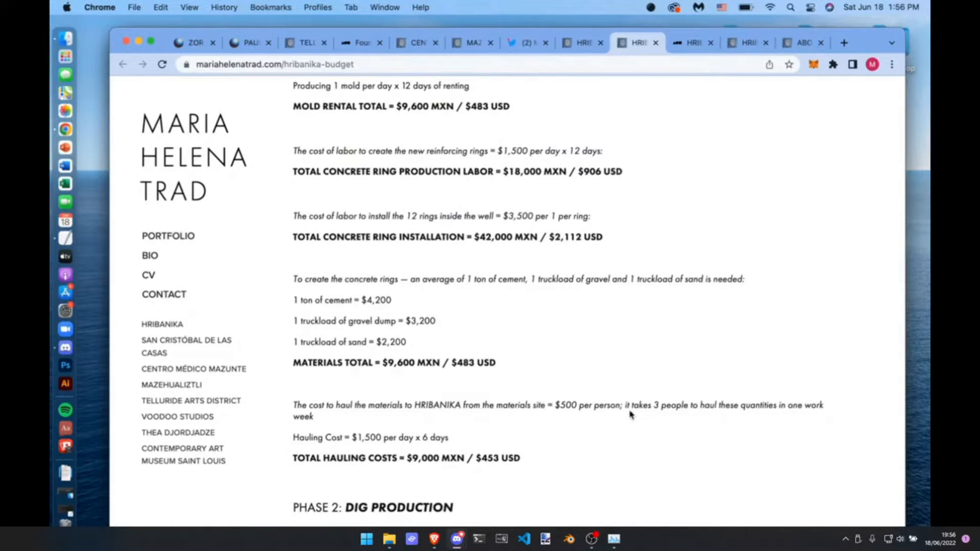
pyautogui.scroll(-3)
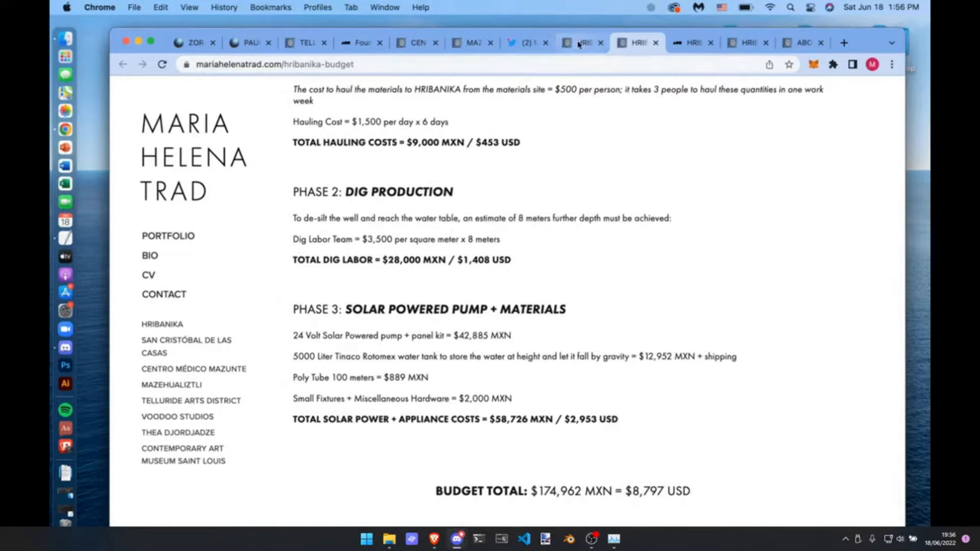
pyautogui.moveTo(582, 43)
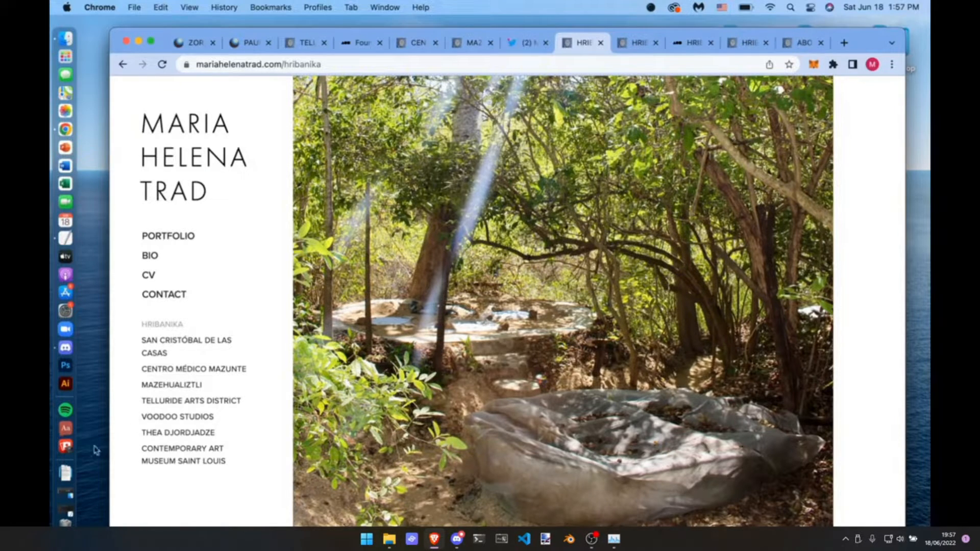
pyautogui.moveTo(66, 346)
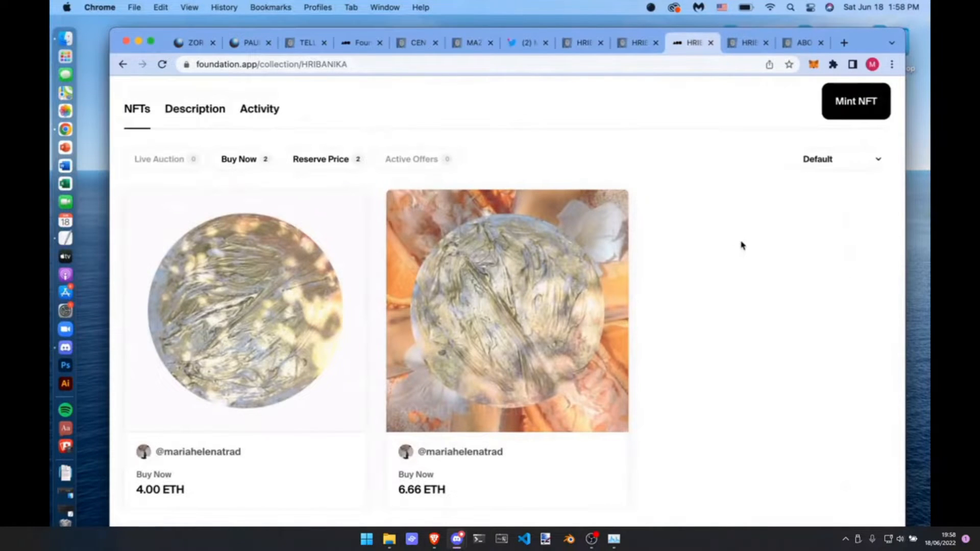
pyautogui.moveTo(586, 306)
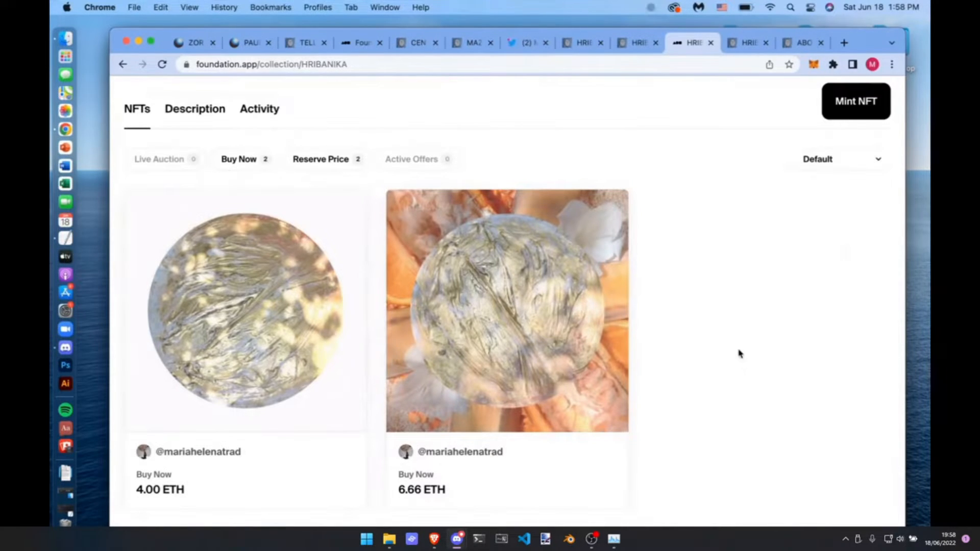
# - View the orange-background globe artwork's page, then the TLAHUIZTLAMPA piece's title and buy options
pyautogui.click(507, 312)
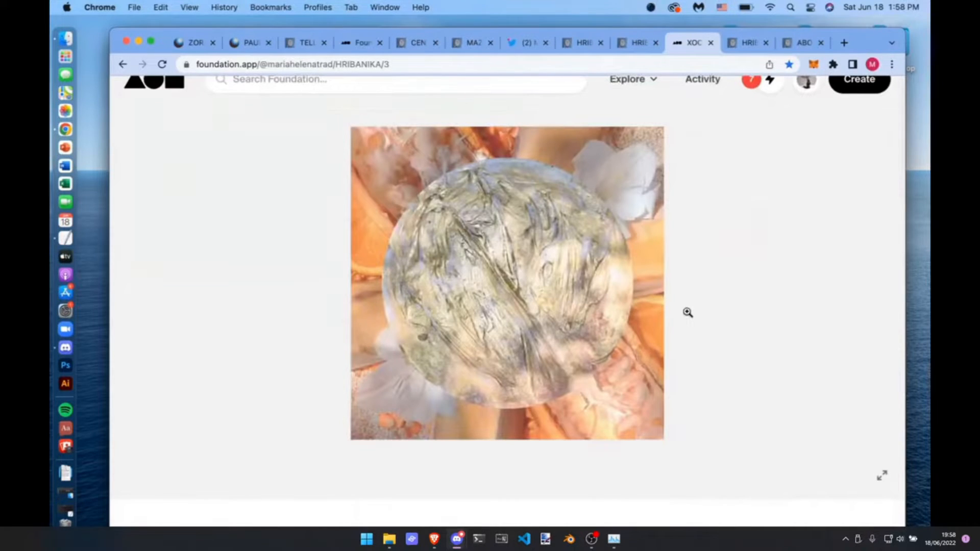
pyautogui.scroll(-3)
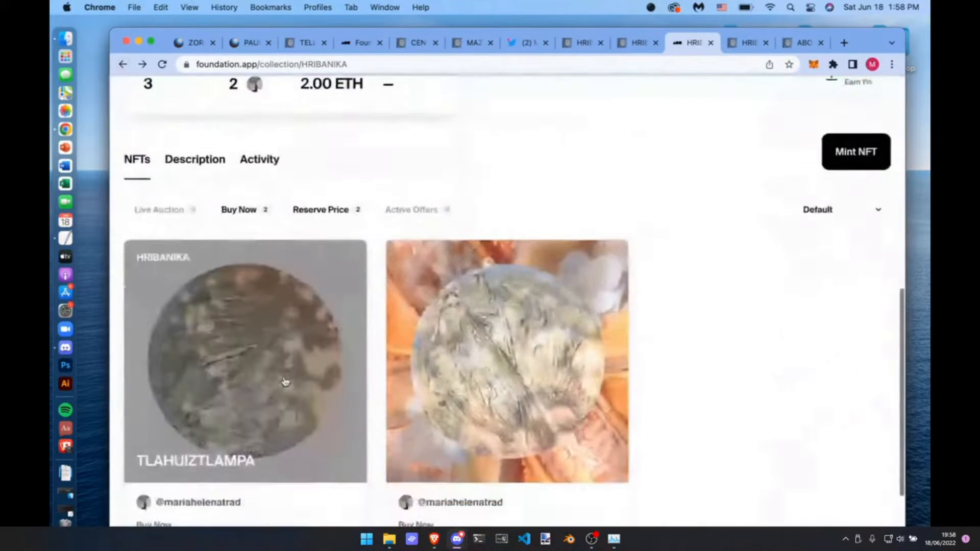
pyautogui.click(507, 361)
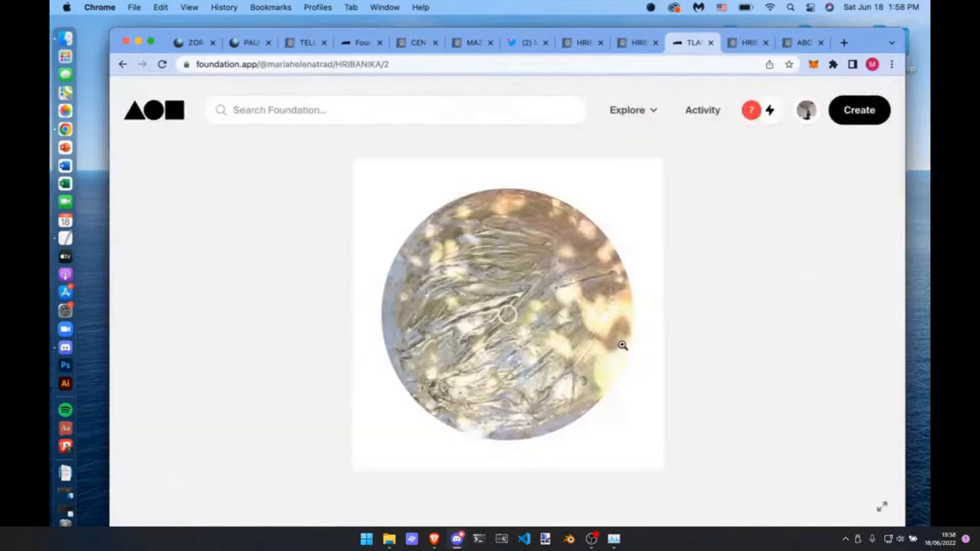
pyautogui.scroll(-3)
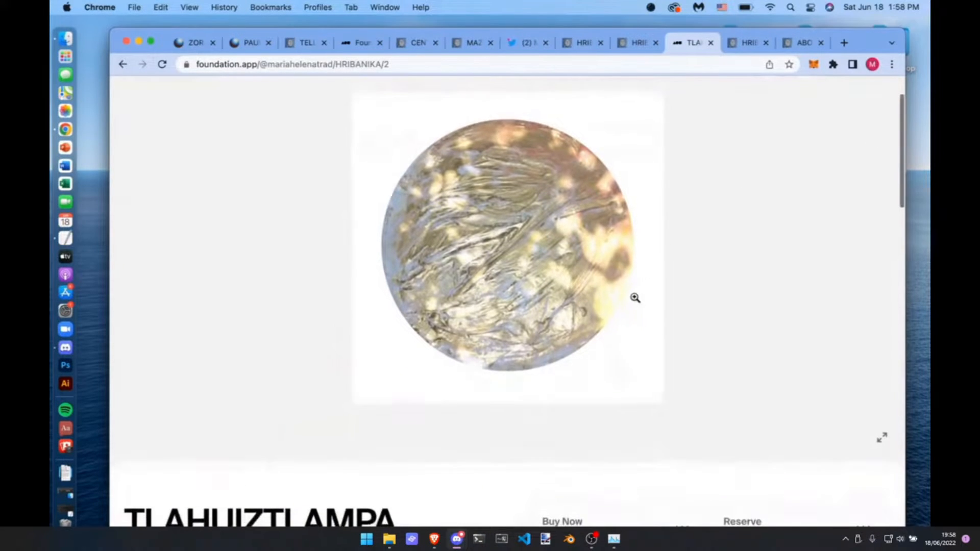
pyautogui.scroll(-3)
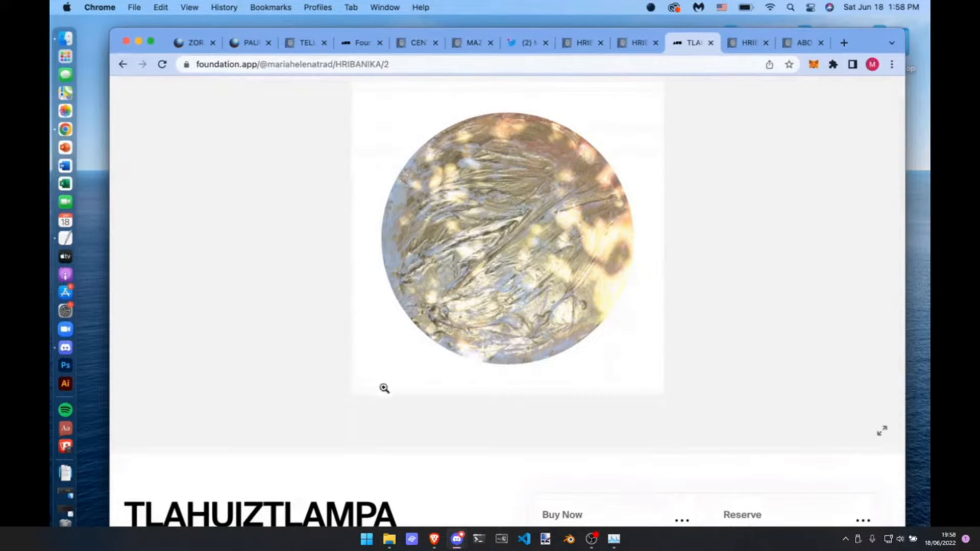
pyautogui.moveTo(122, 338)
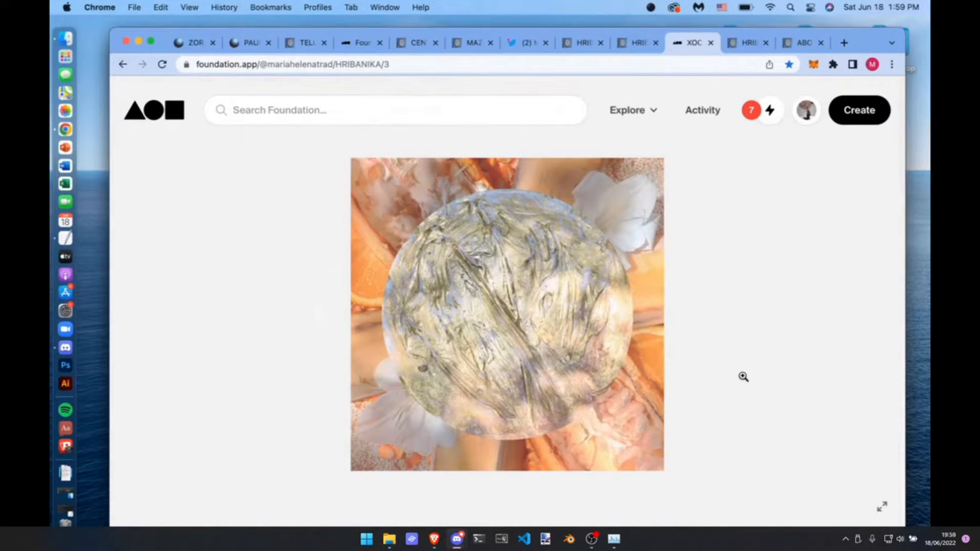
# - Read the XOCHITLQUETZAL description and provenance, then go to the globe artwork priced 4.00 ETH
pyautogui.scroll(-3)
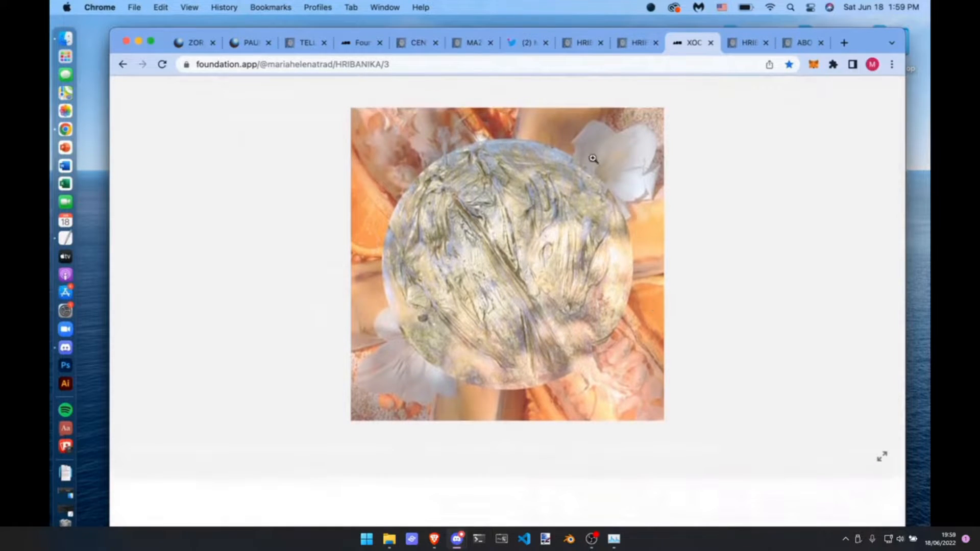
pyautogui.scroll(-3)
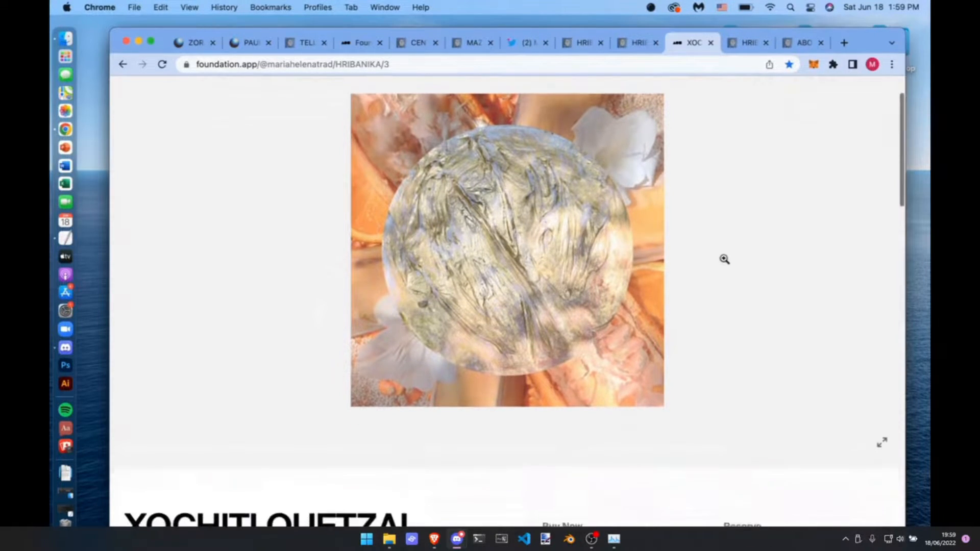
pyautogui.scroll(-3)
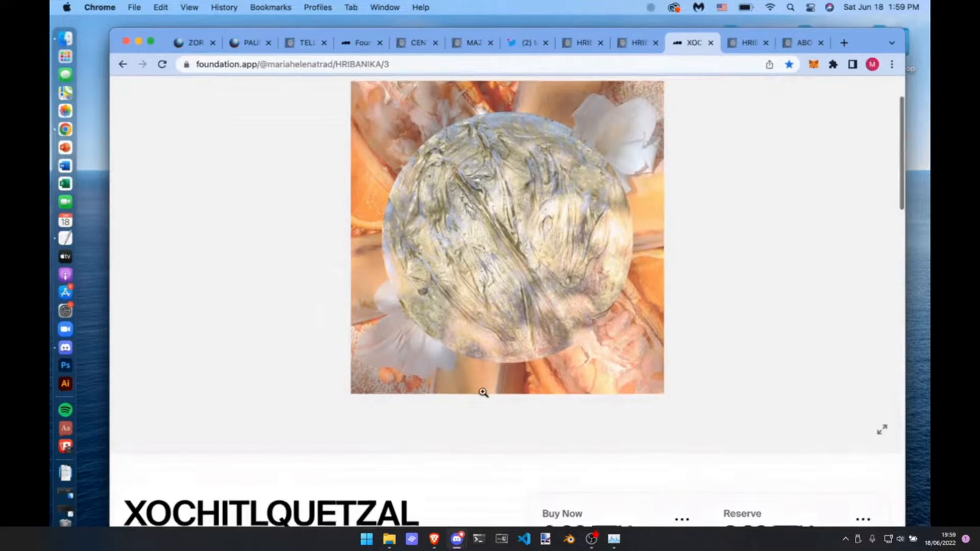
pyautogui.scroll(-3)
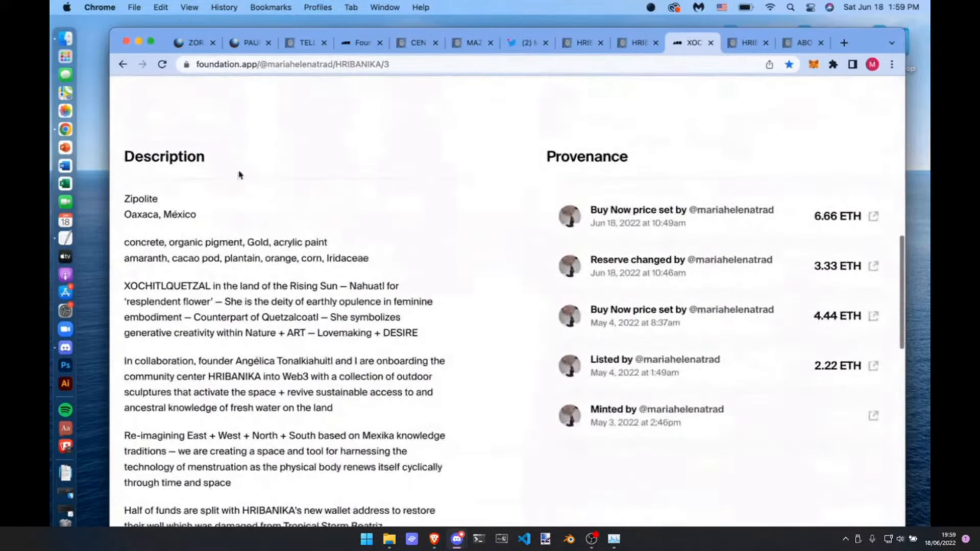
pyautogui.scroll(-3)
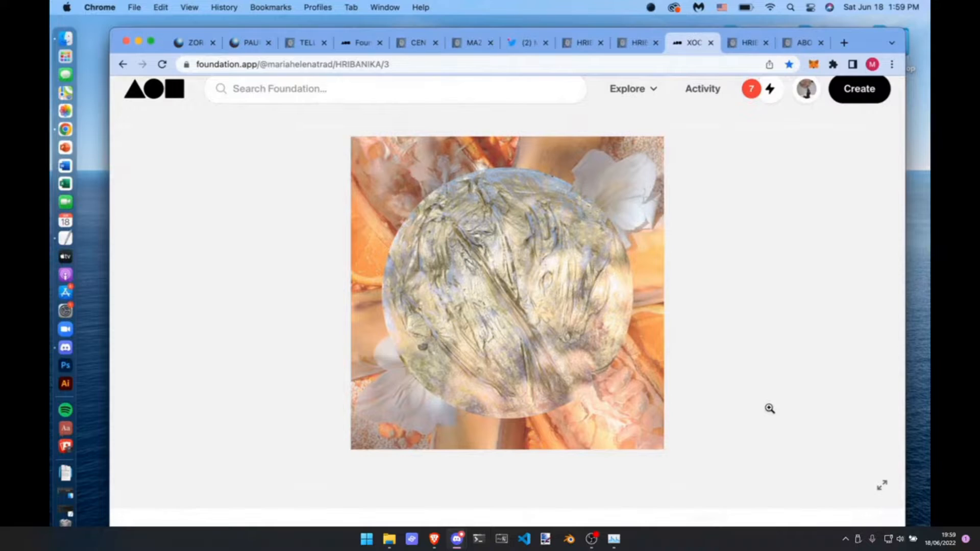
pyautogui.moveTo(736, 358)
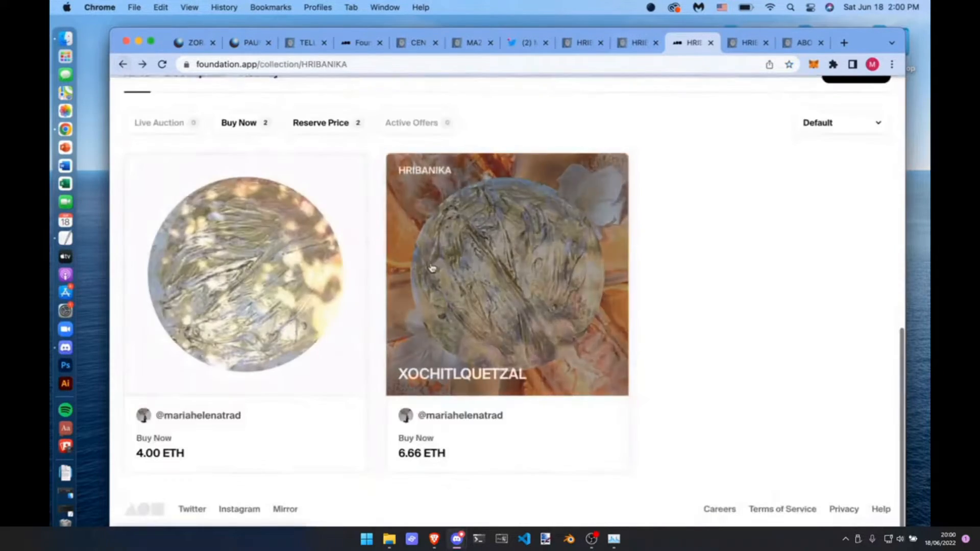
pyautogui.click(507, 275)
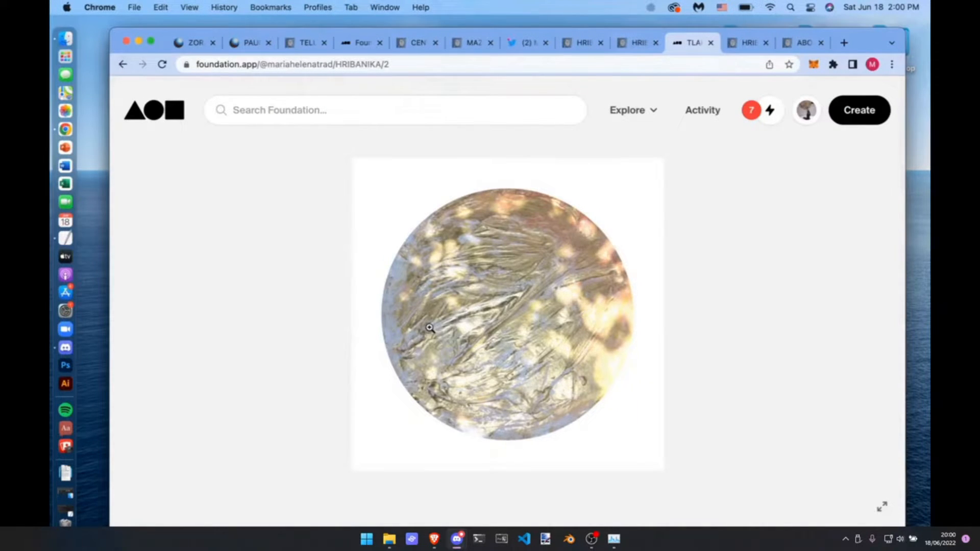
# - Return to the artist's HRIBANIKA project page at the round platform photo among trees
pyautogui.click(636, 43)
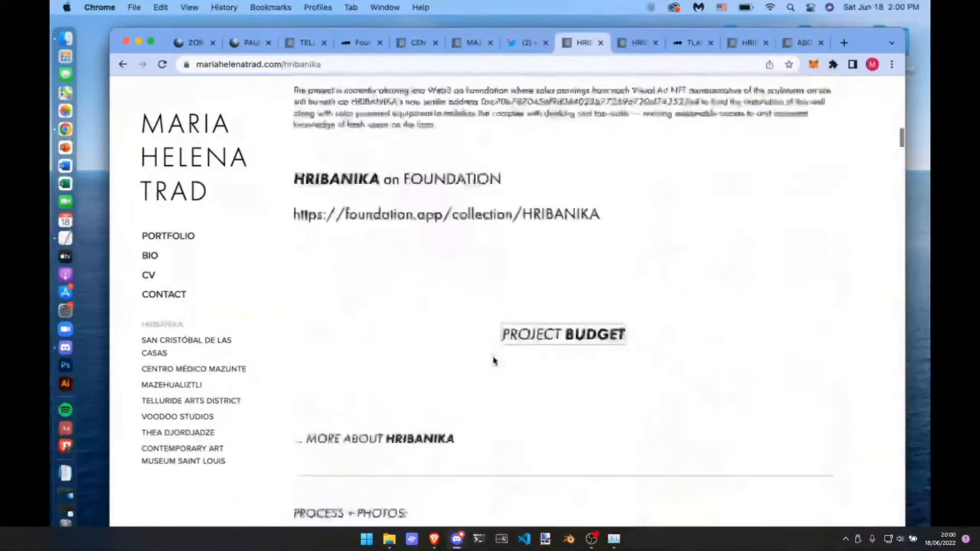
pyautogui.scroll(-3)
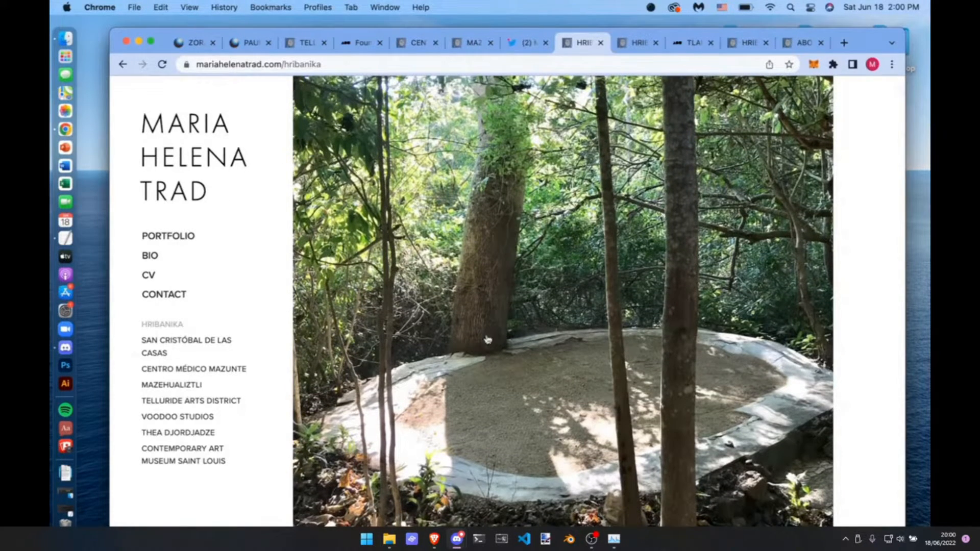
pyautogui.moveTo(574, 315)
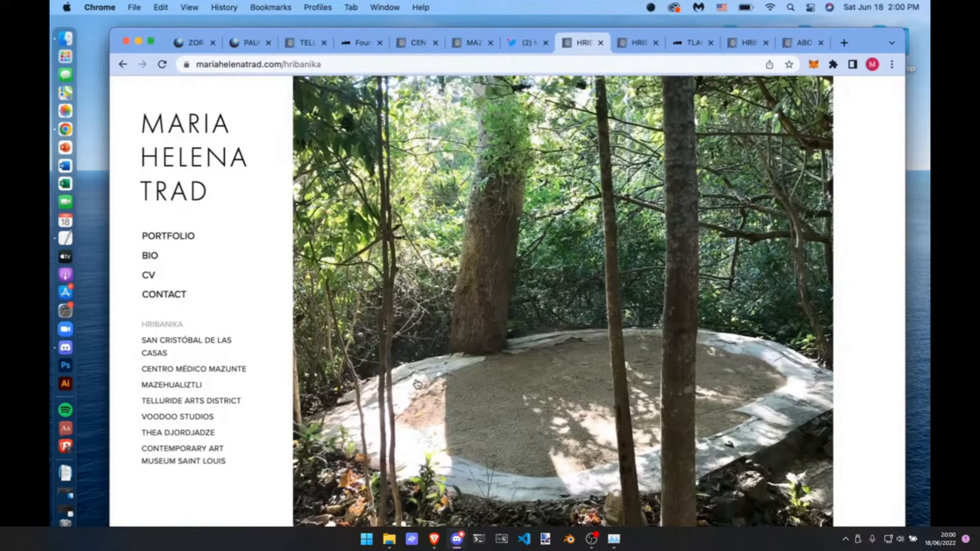
pyautogui.moveTo(773, 433)
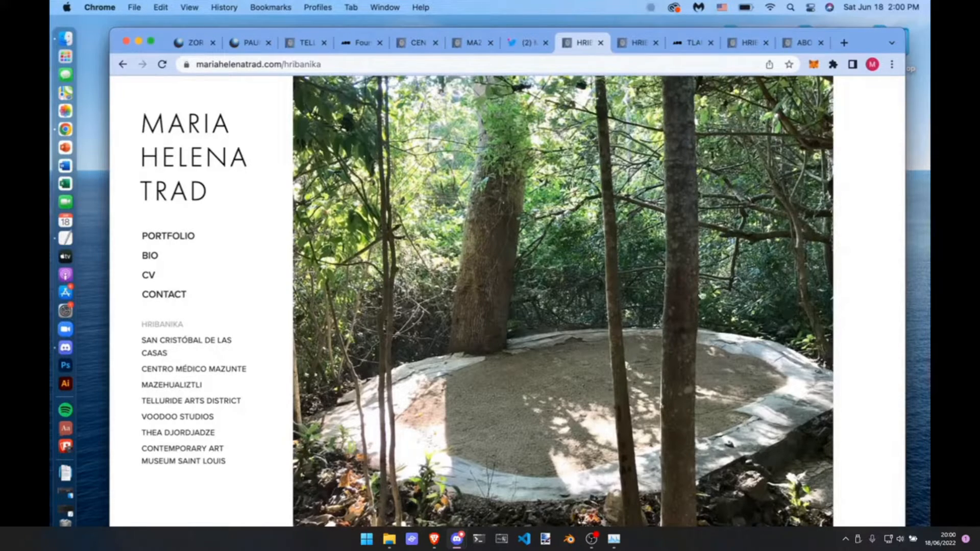
pyautogui.moveTo(637, 43)
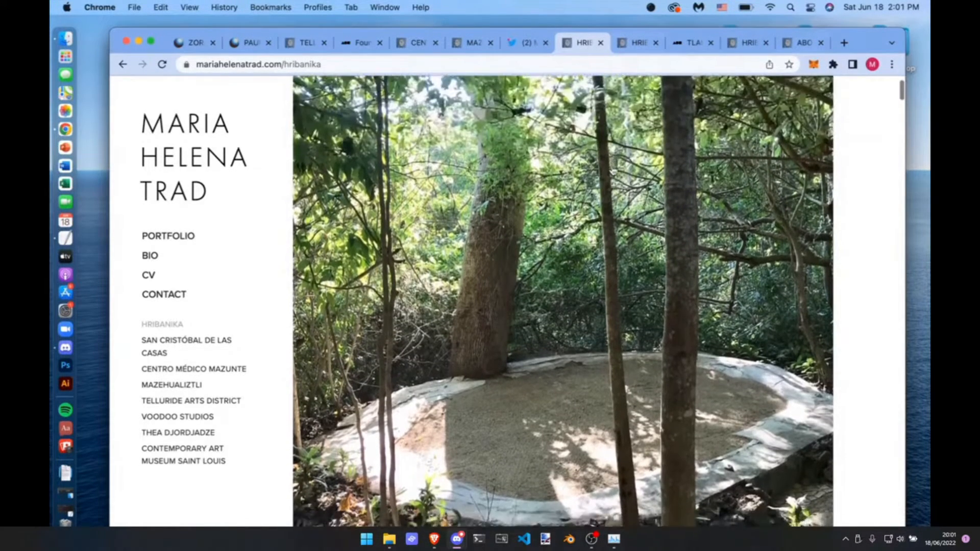
pyautogui.moveTo(636, 43)
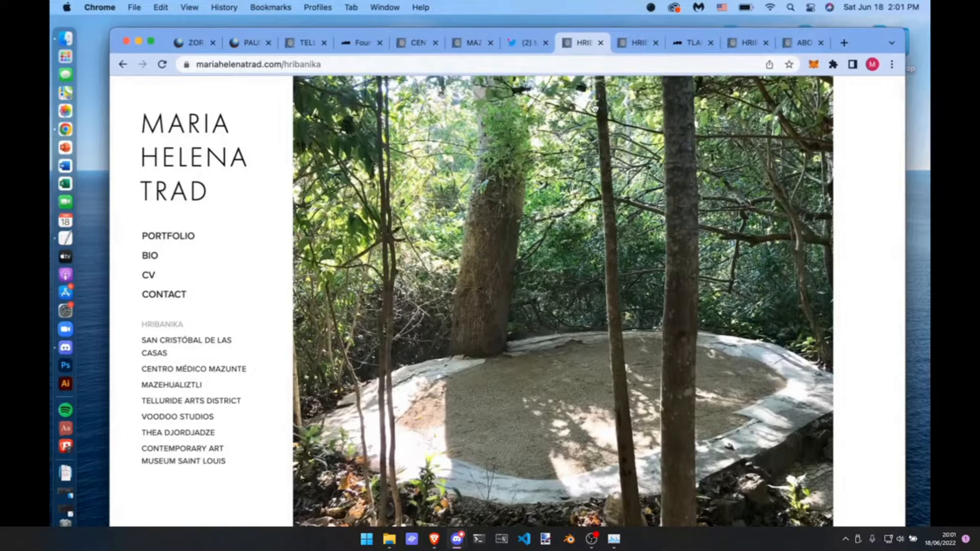
pyautogui.moveTo(524, 43)
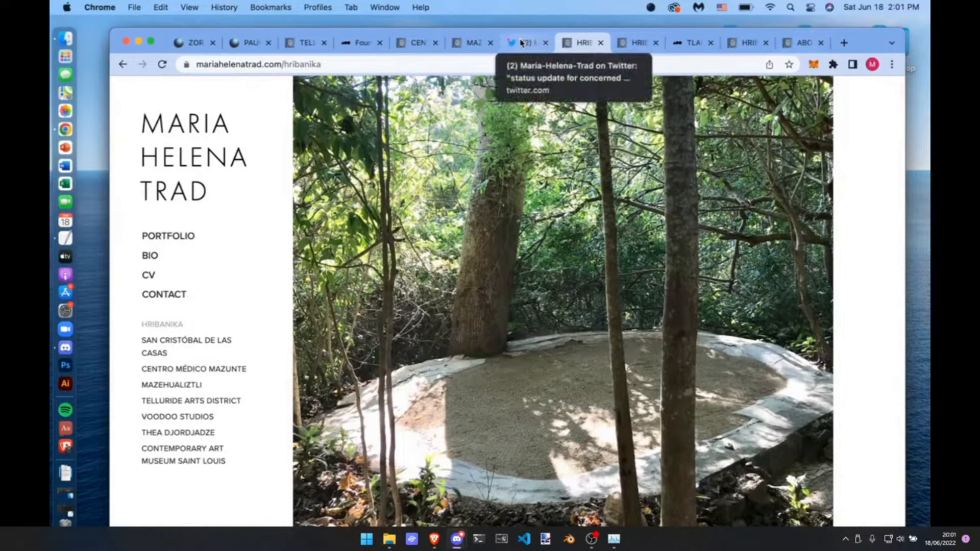
pyautogui.moveTo(506, 40)
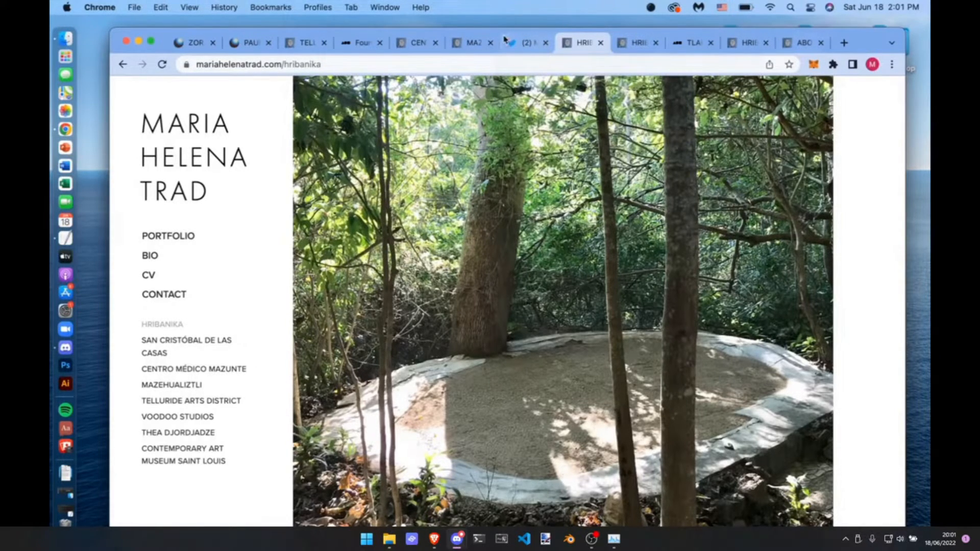
# - Browse the later process photos past the humpback whale and dolphin to the pink 'Direction West in progress' disc
pyautogui.scroll(-3)
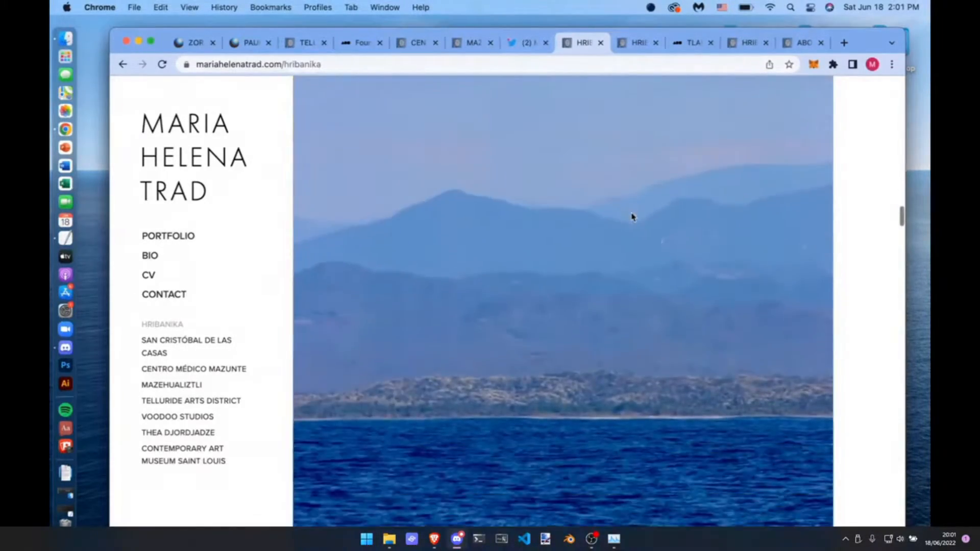
pyautogui.scroll(-3)
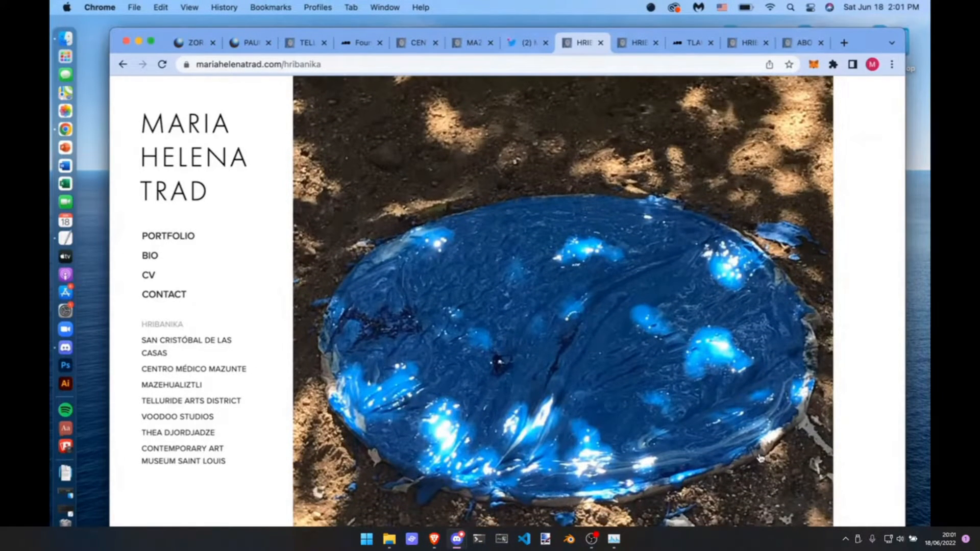
pyautogui.moveTo(886, 430)
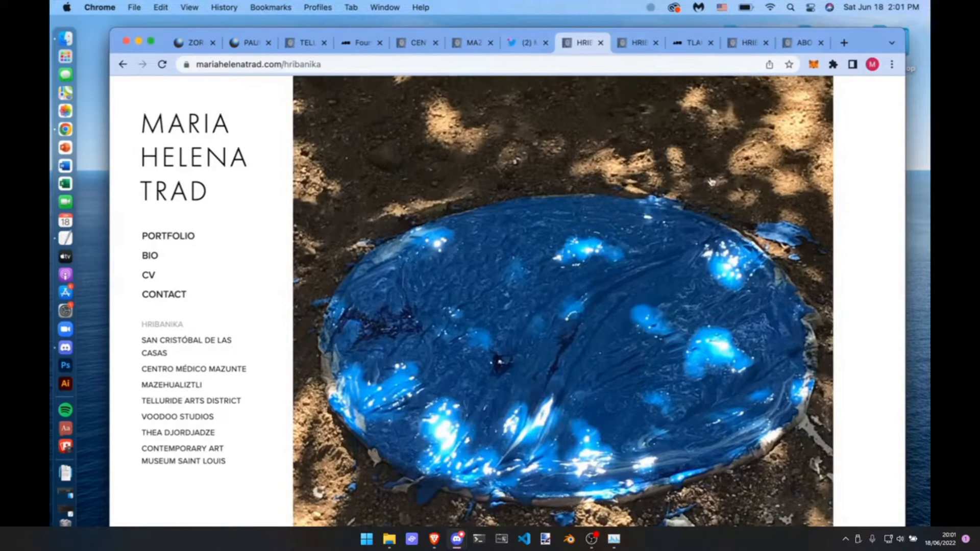
pyautogui.moveTo(762, 359)
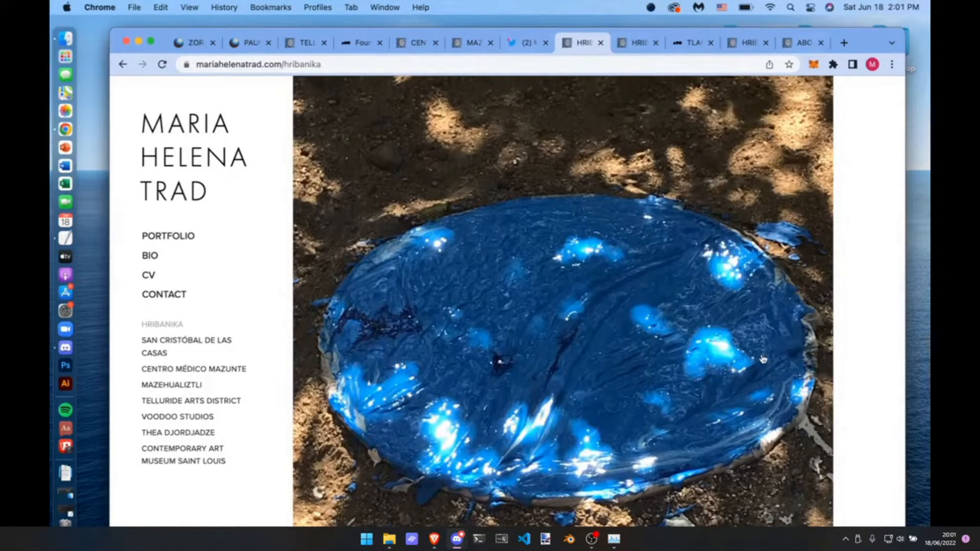
pyautogui.scroll(-3)
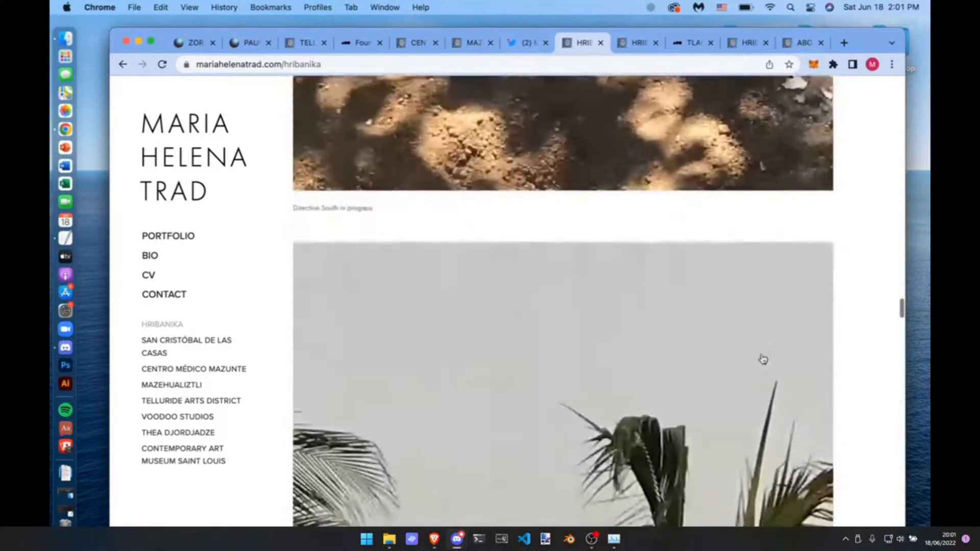
pyautogui.scroll(-3)
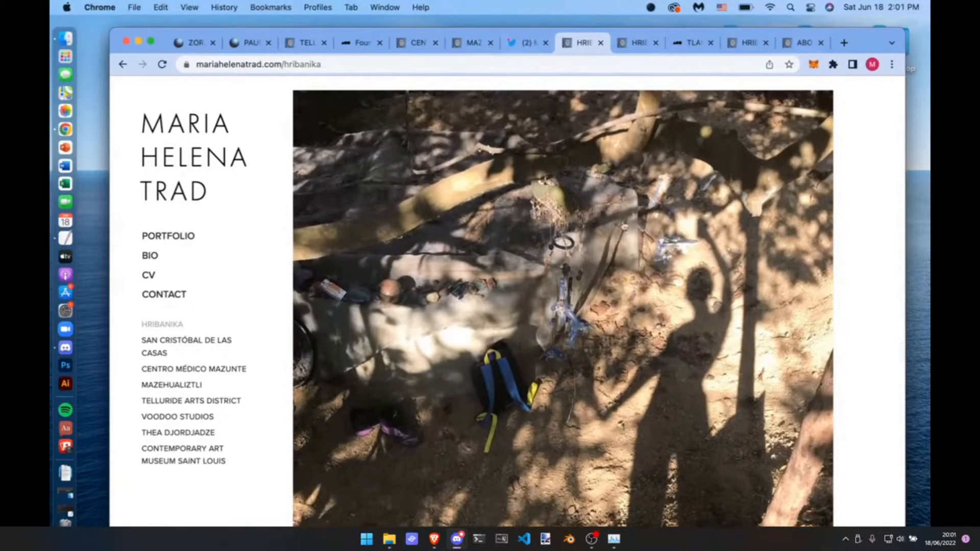
pyautogui.moveTo(335, 338)
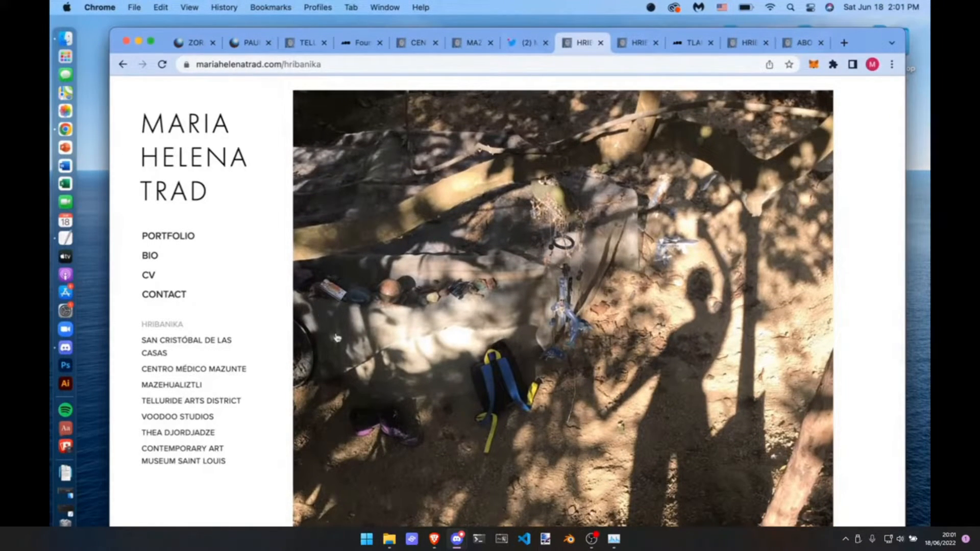
pyautogui.moveTo(662, 375)
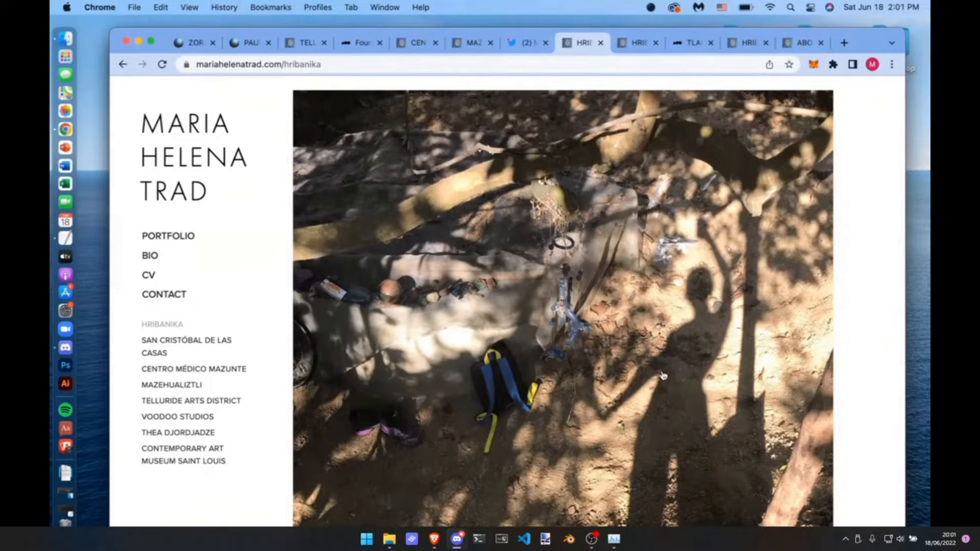
pyautogui.scroll(-3)
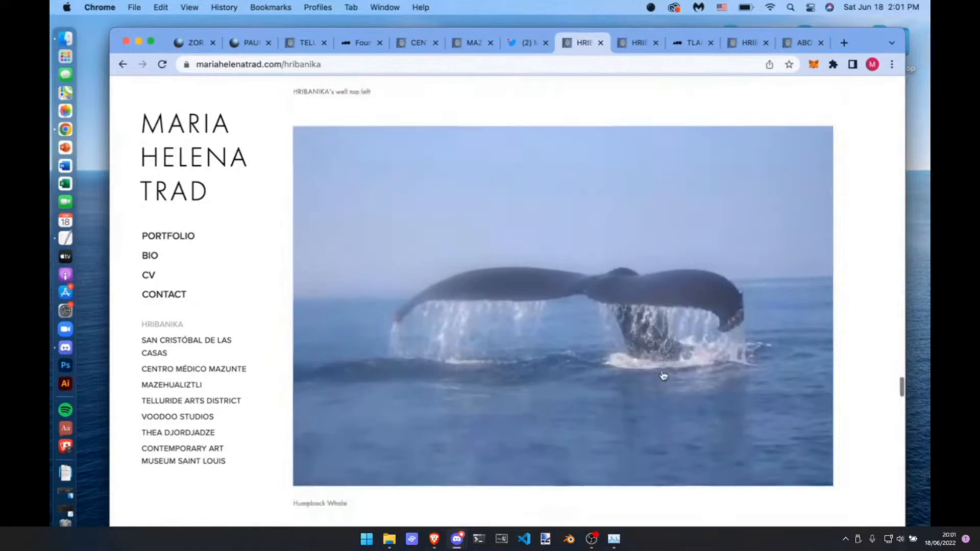
pyautogui.scroll(-3)
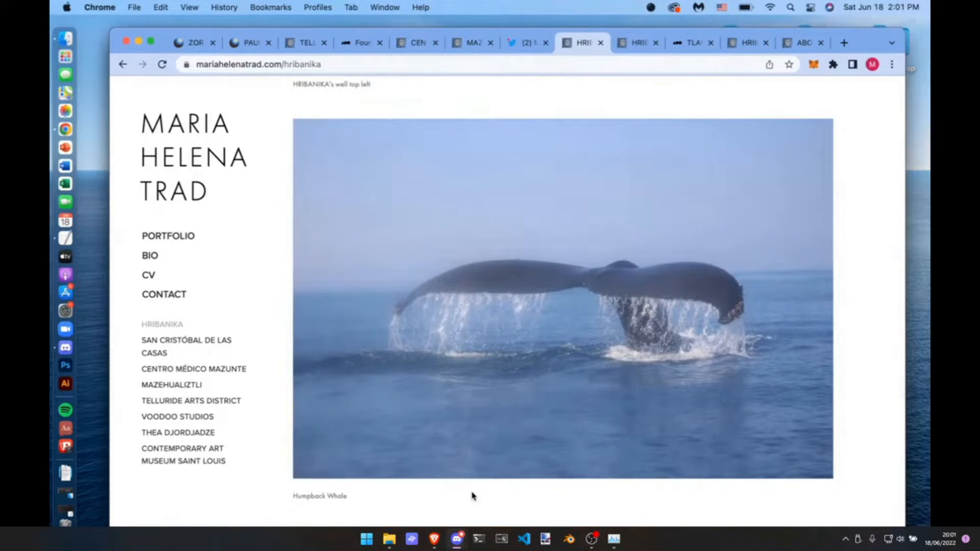
pyautogui.scroll(-3)
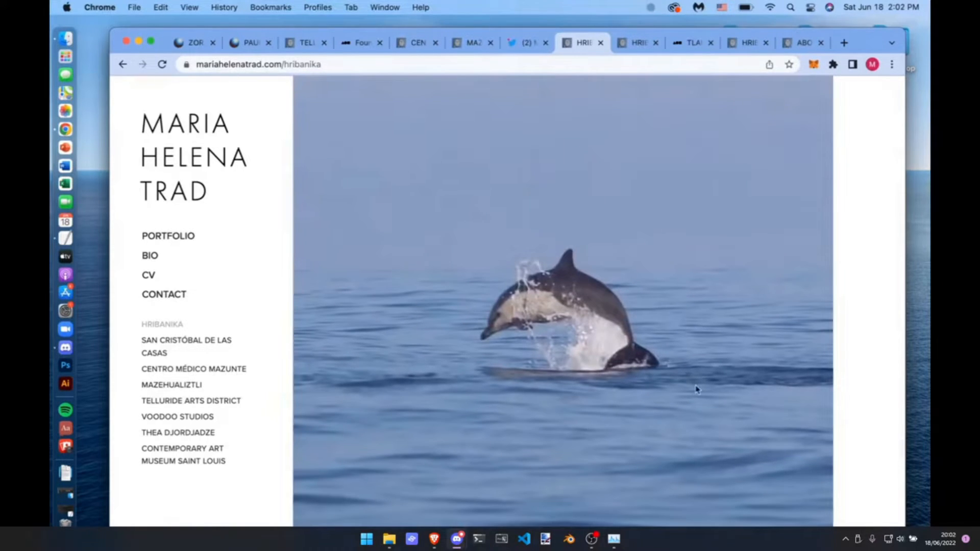
pyautogui.scroll(-3)
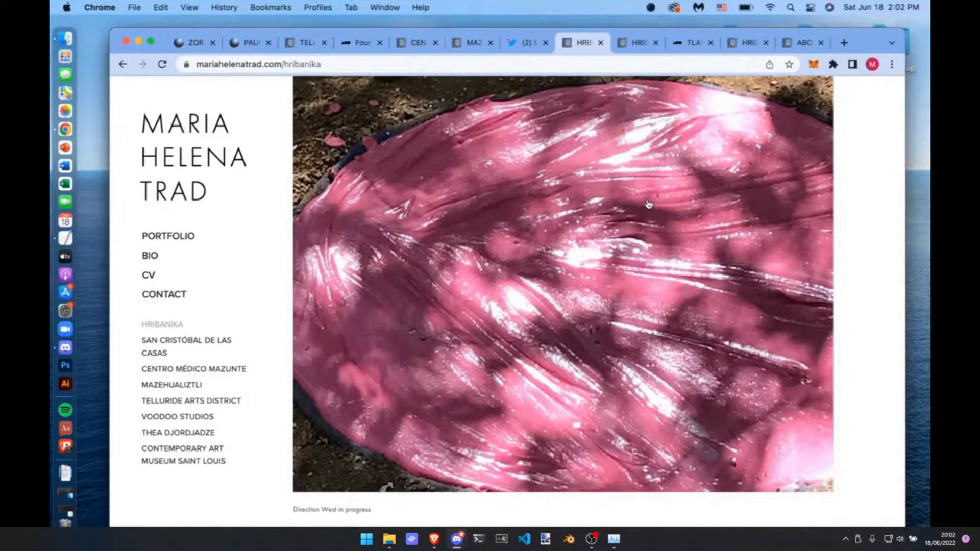
pyautogui.scroll(-3)
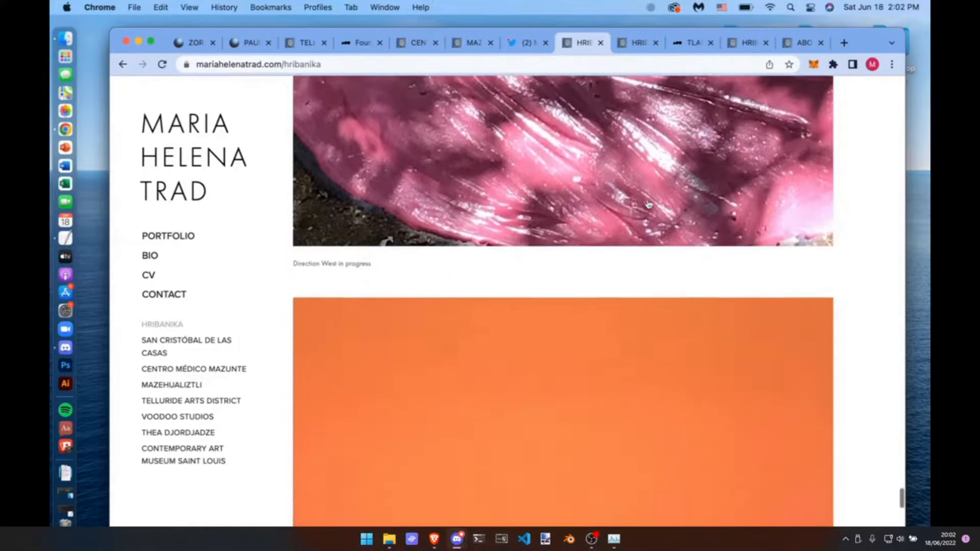
pyautogui.scroll(-3)
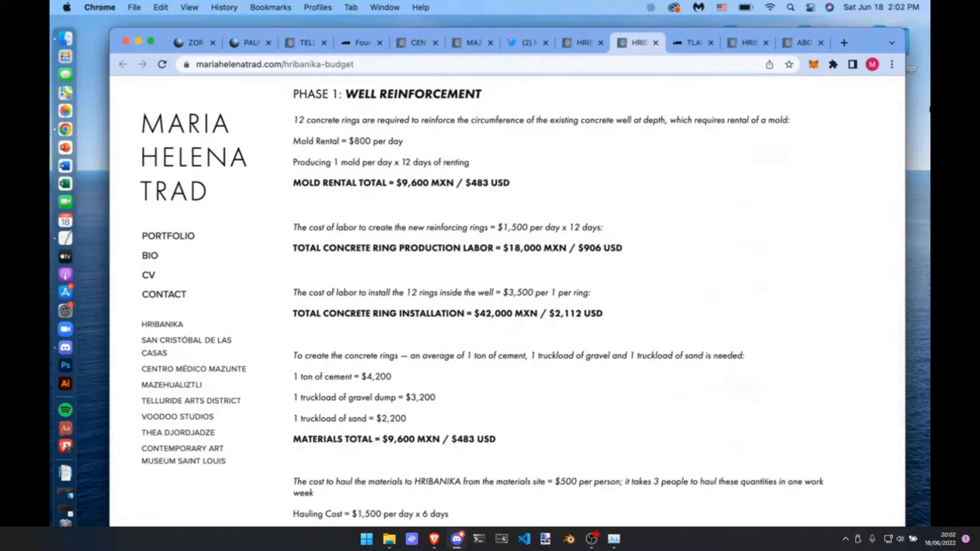
pyautogui.scroll(-3)
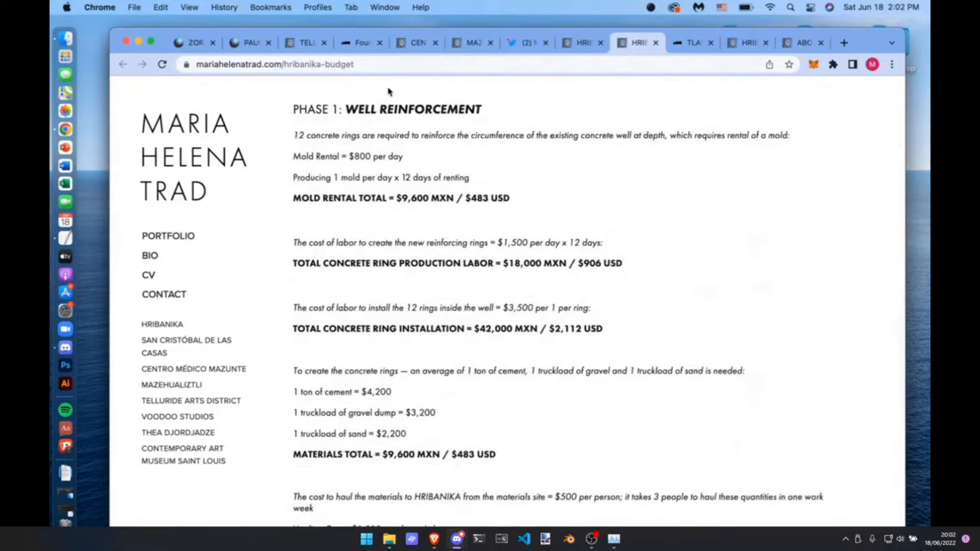
pyautogui.scroll(-3)
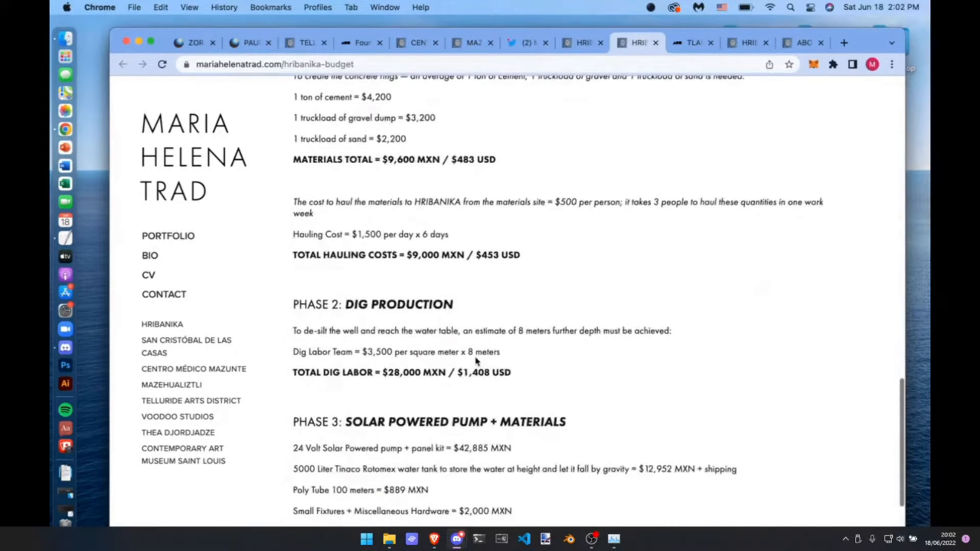
pyautogui.scroll(-3)
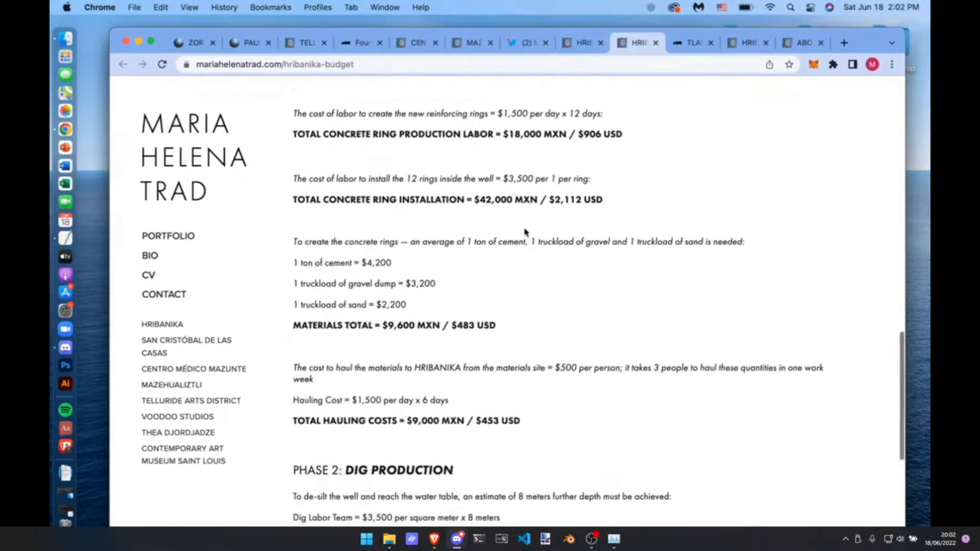
pyautogui.scroll(3)
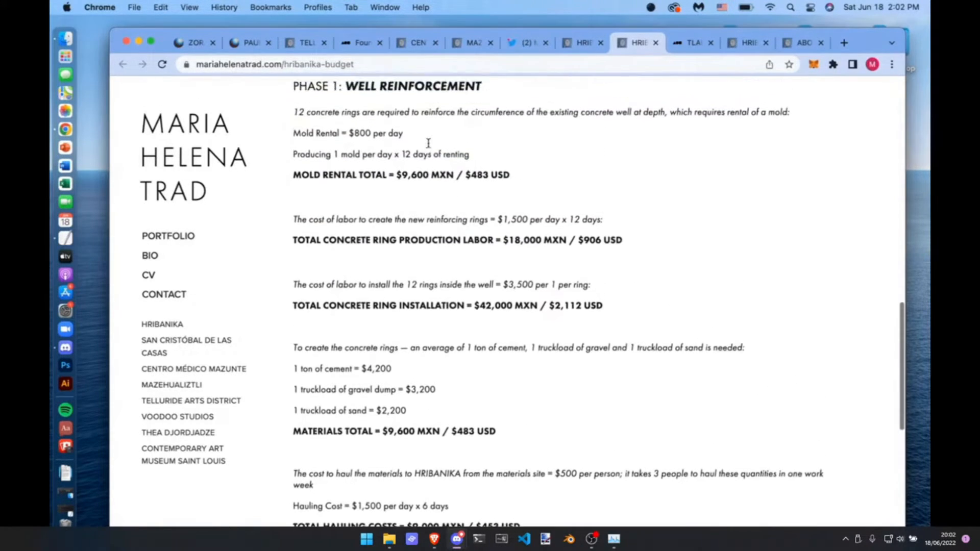
pyautogui.scroll(-3)
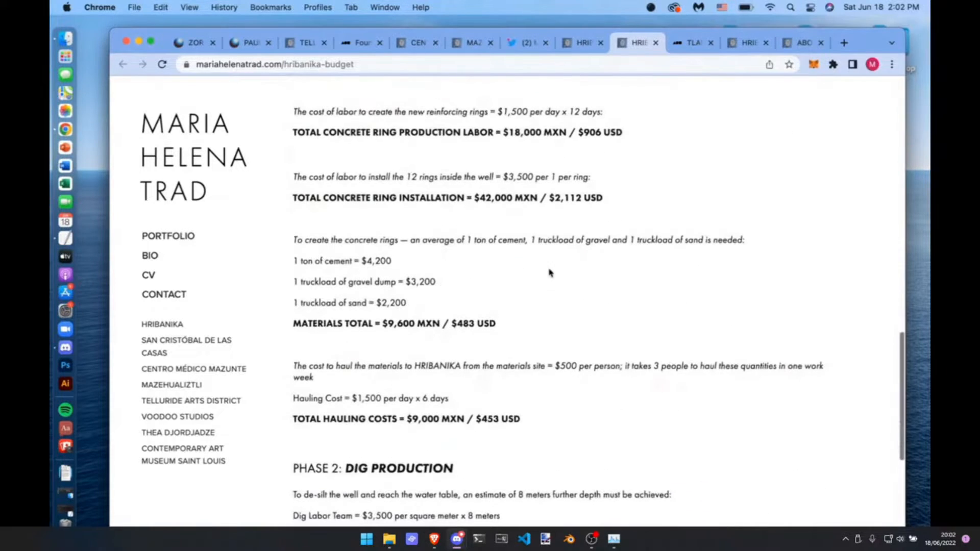
pyautogui.scroll(-3)
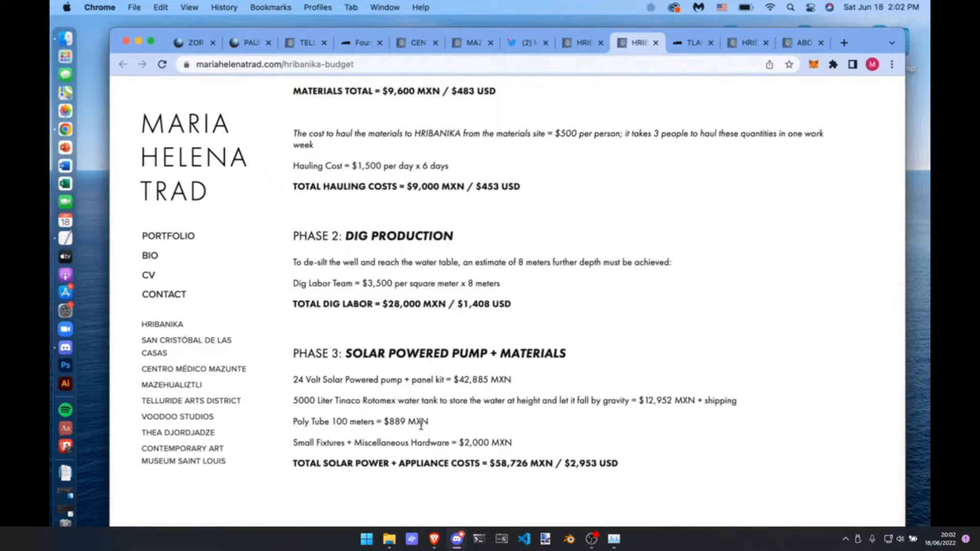
# - Check the poly tube and Rotomex water tank Mercado Libre listings against the budget page
pyautogui.scroll(-3)
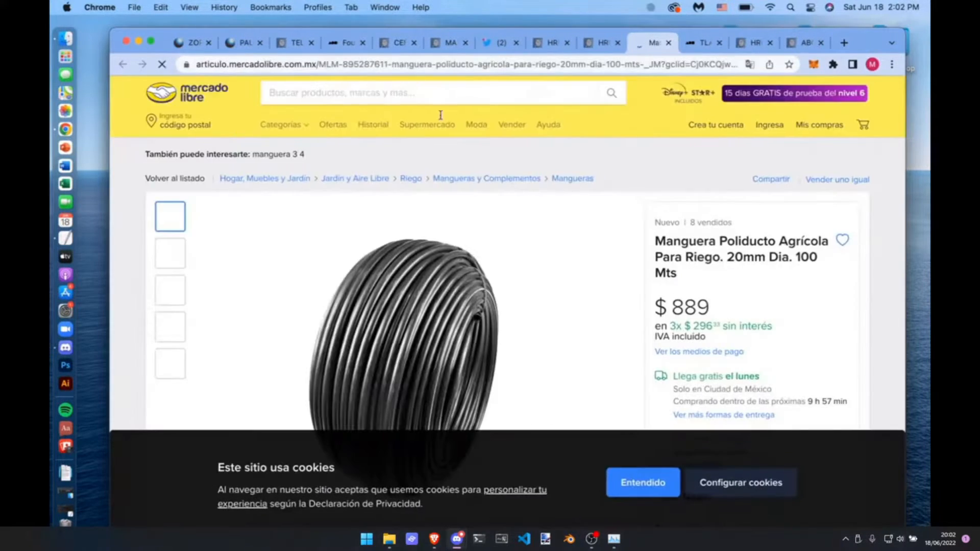
pyautogui.scroll(-3)
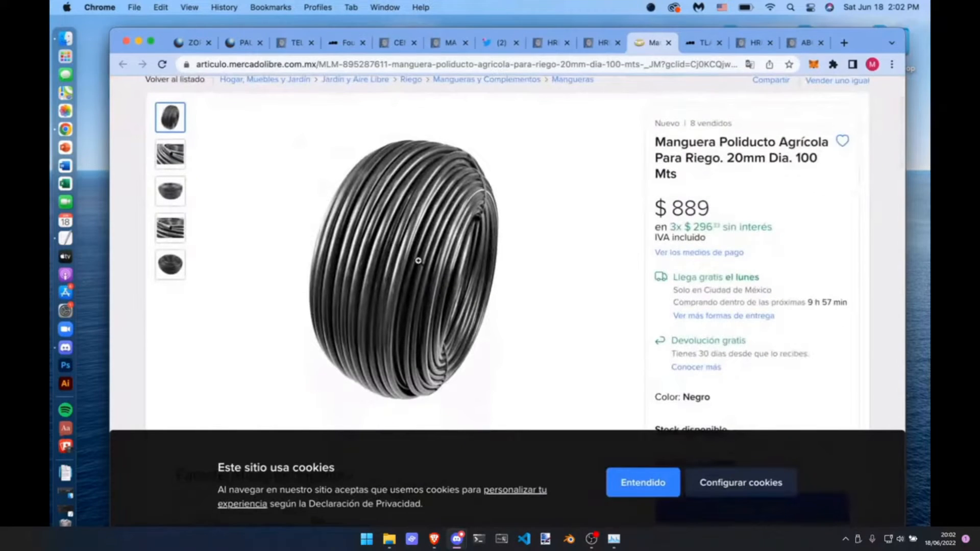
pyautogui.click(601, 43)
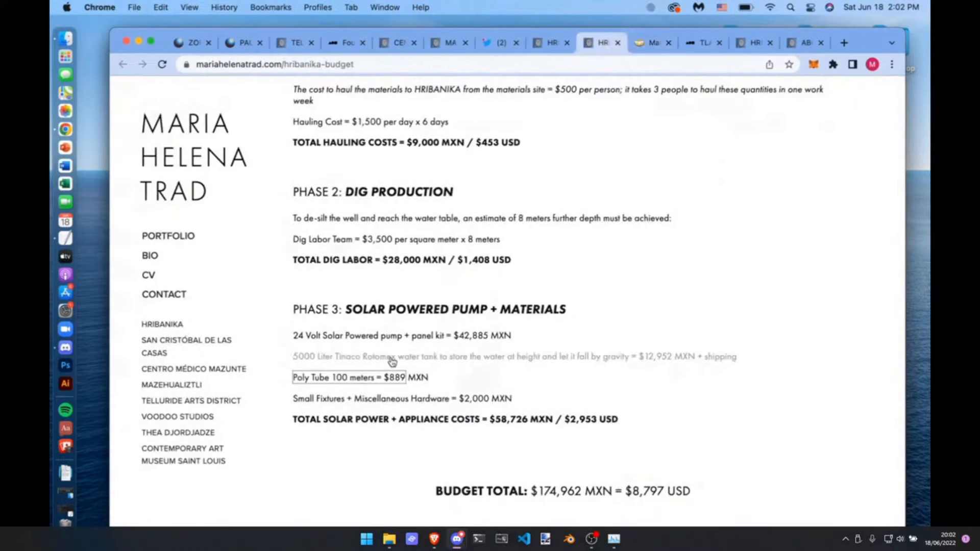
pyautogui.click(615, 43)
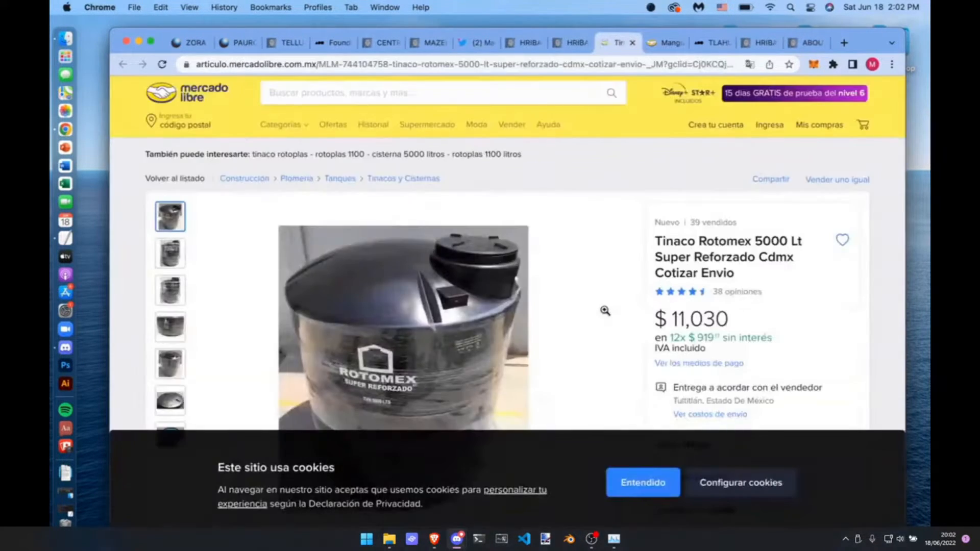
pyautogui.scroll(-3)
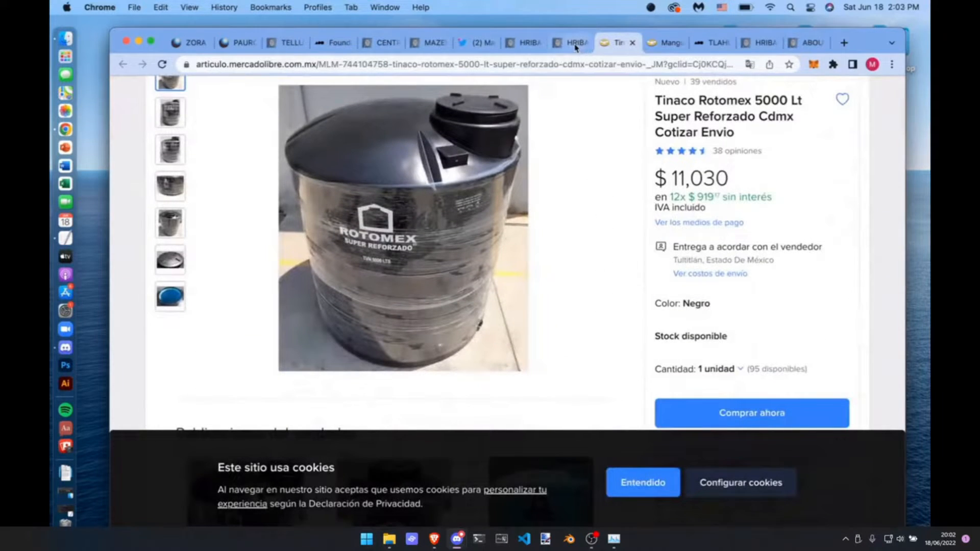
pyautogui.click(570, 43)
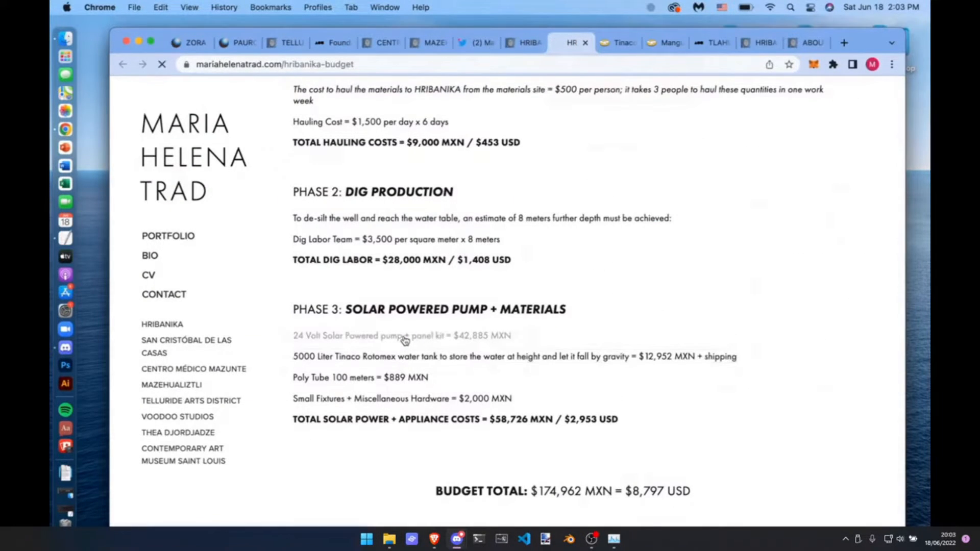
# - Check the solar pump kit listing and land back on the budget page
pyautogui.click(403, 336)
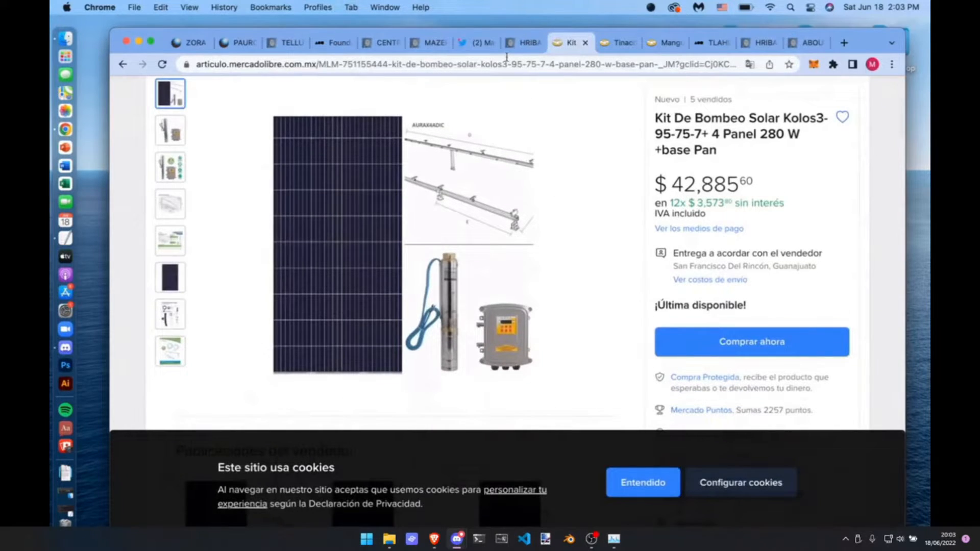
pyautogui.click(524, 43)
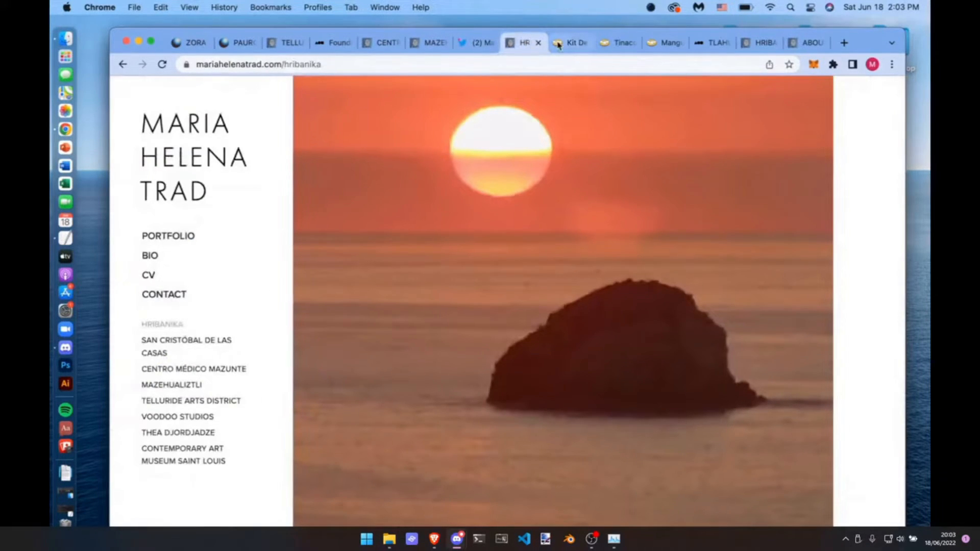
pyautogui.click(569, 42)
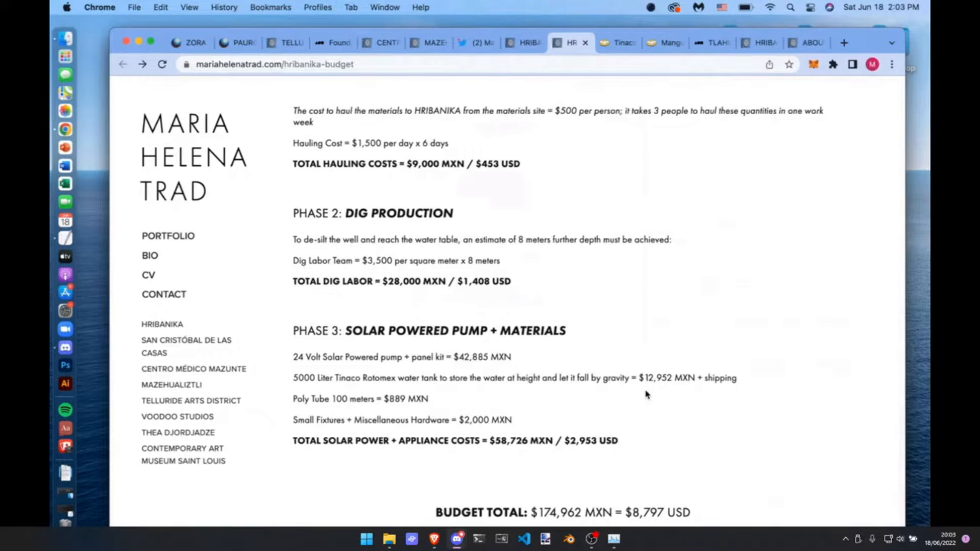
pyautogui.moveTo(670, 56)
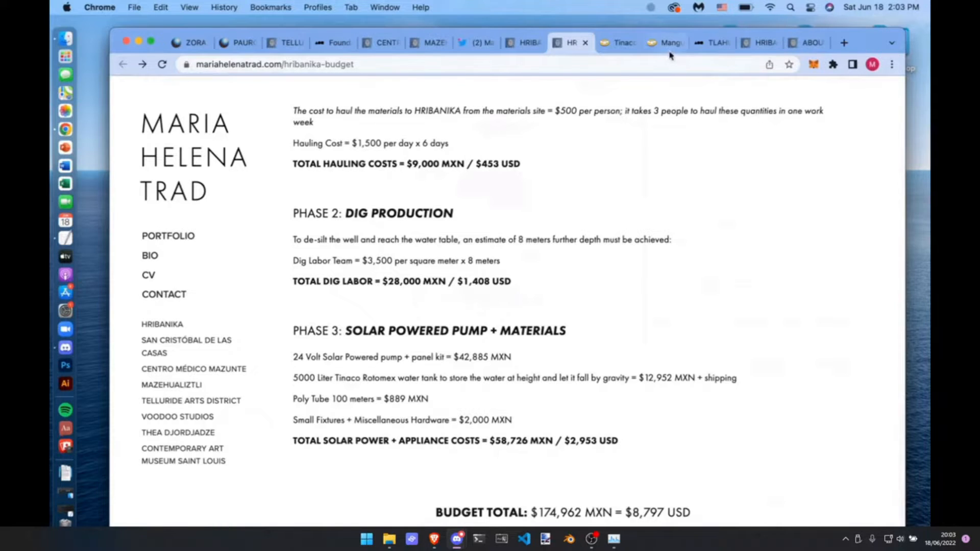
# - View the TLAHUIZTLAMPA golden disc piece and its details on Foundation
pyautogui.click(712, 43)
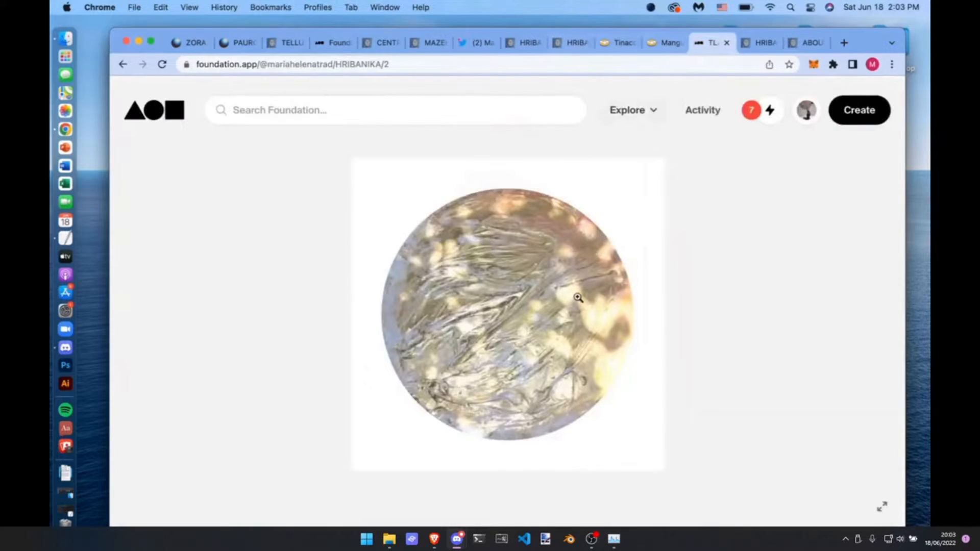
pyautogui.scroll(-3)
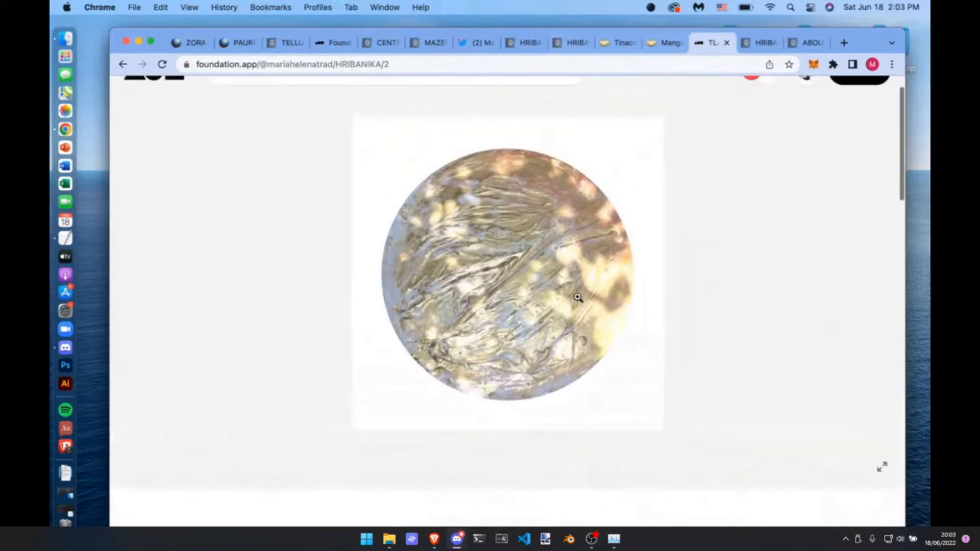
pyautogui.scroll(-3)
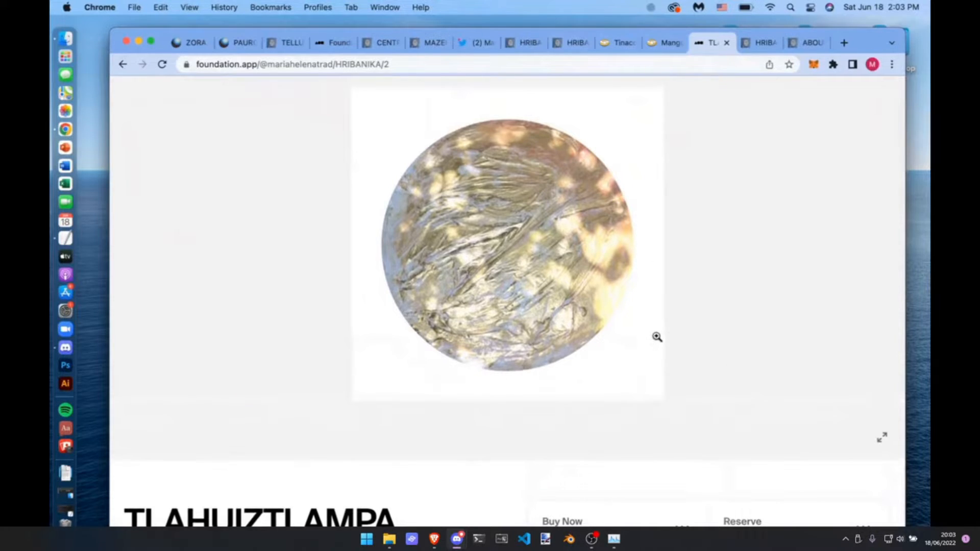
pyautogui.moveTo(743, 388)
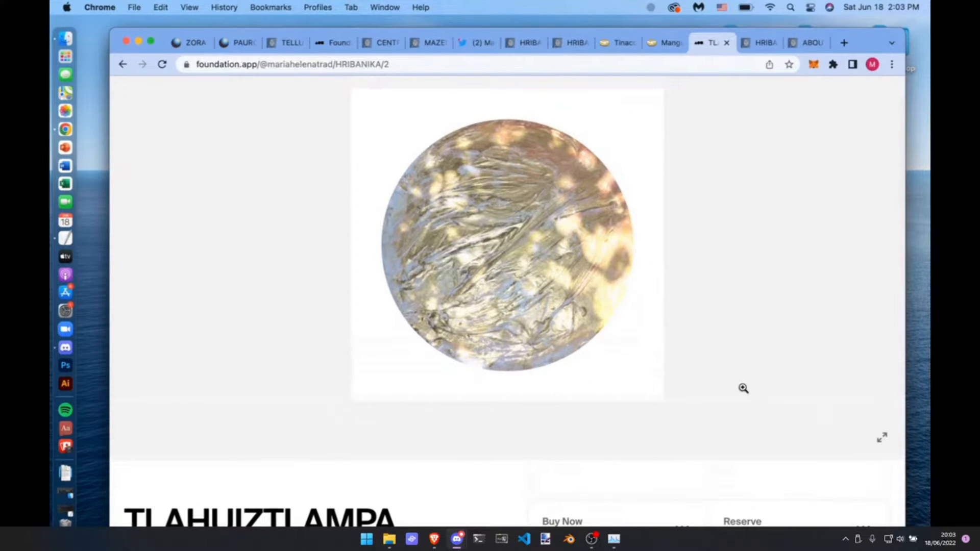
pyautogui.scroll(-3)
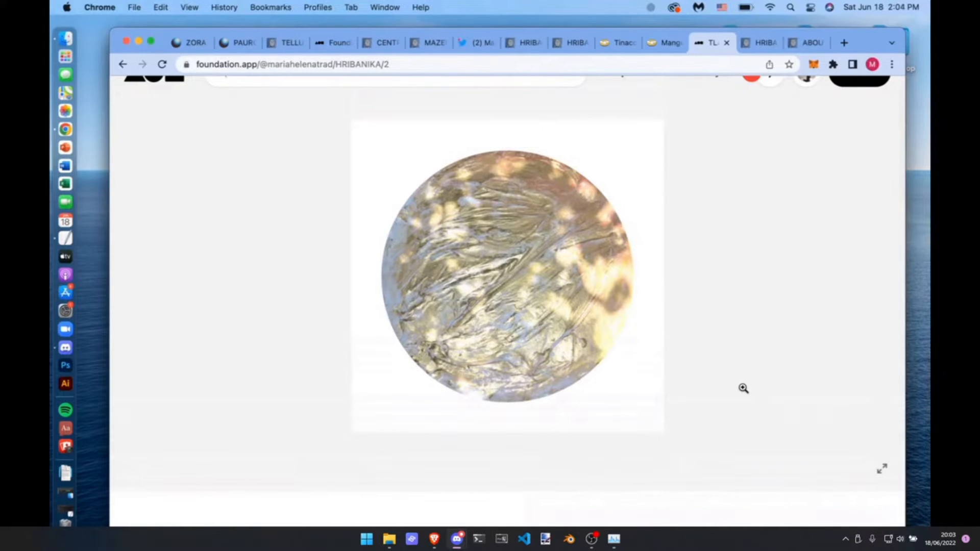
pyautogui.scroll(-3)
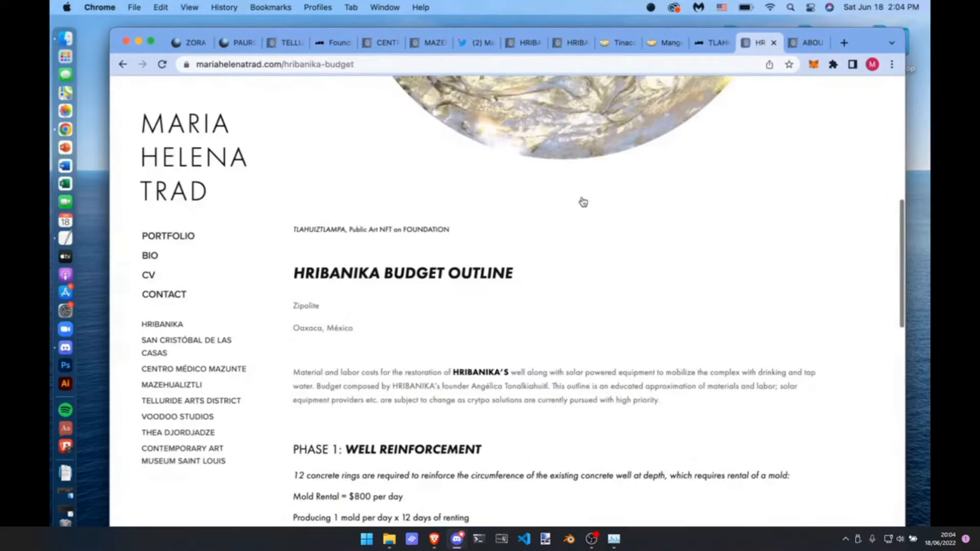
pyautogui.scroll(3)
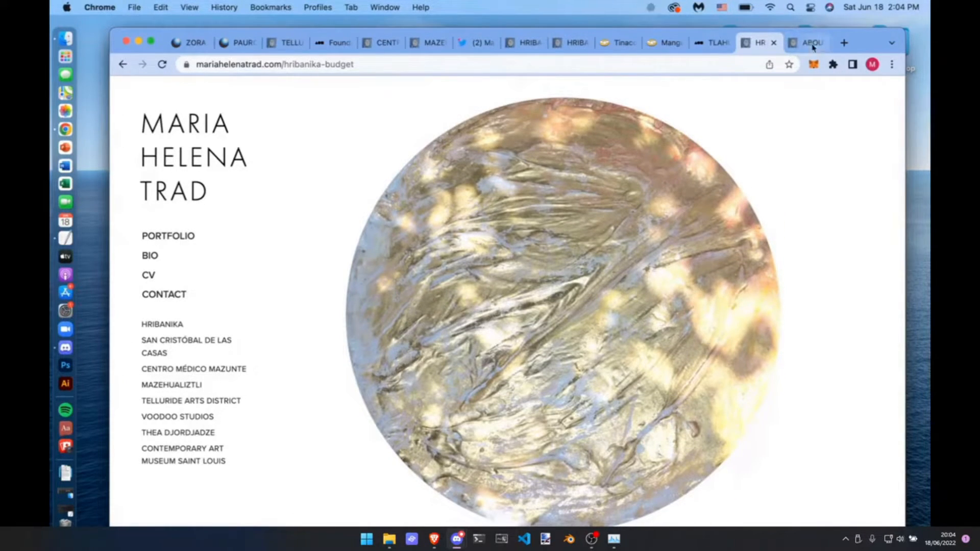
# - Show the HRIBANIKA about page with the same gold disc image
pyautogui.click(810, 43)
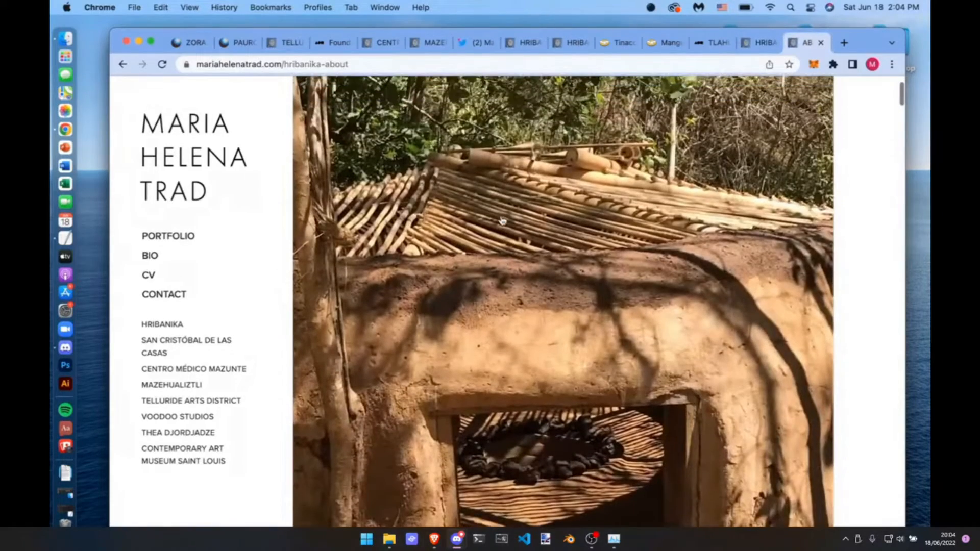
pyautogui.scroll(-3)
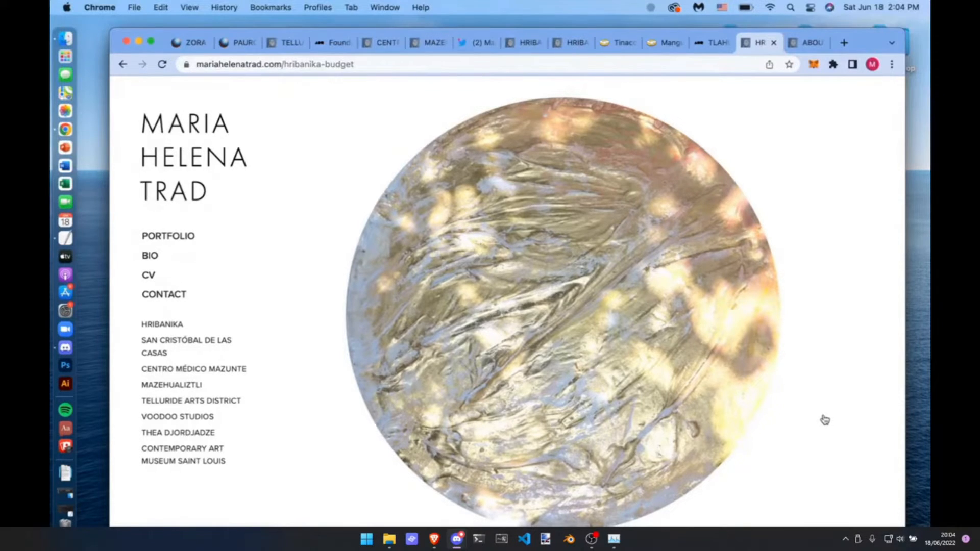
pyautogui.moveTo(716, 82)
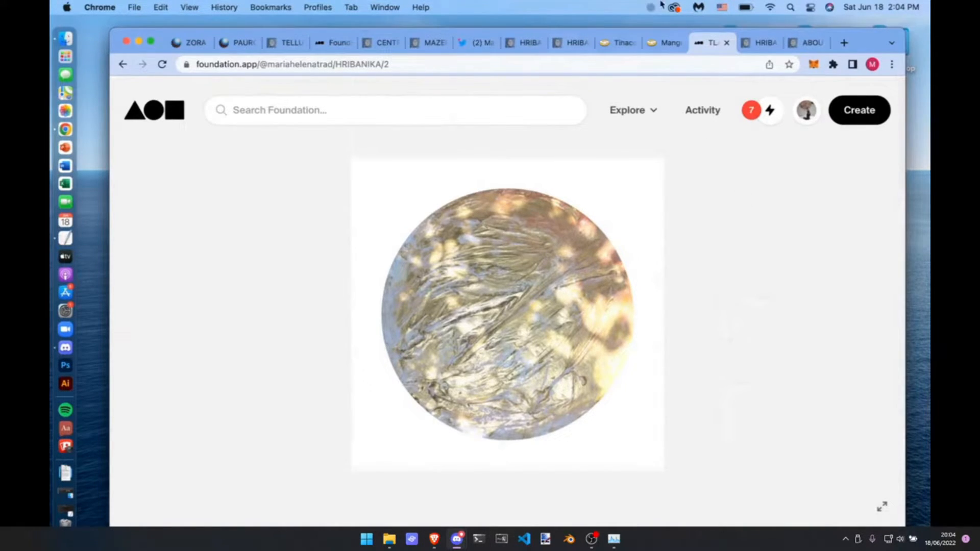
# - Check the Rotomex water tank listing on Mercado Libre, then show the HRIBANIKA/2 globe piece on Foundation
pyautogui.click(524, 43)
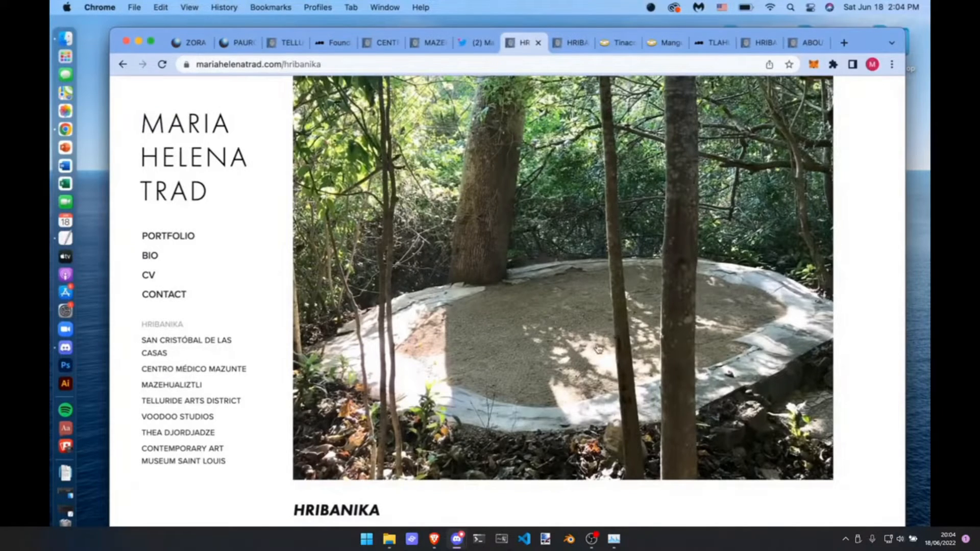
pyautogui.moveTo(544, 357)
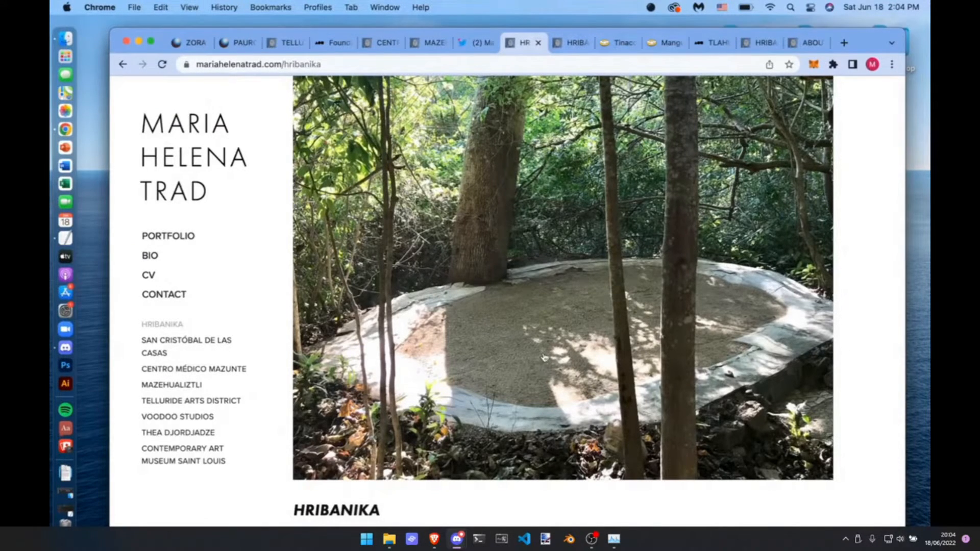
pyautogui.moveTo(556, 336)
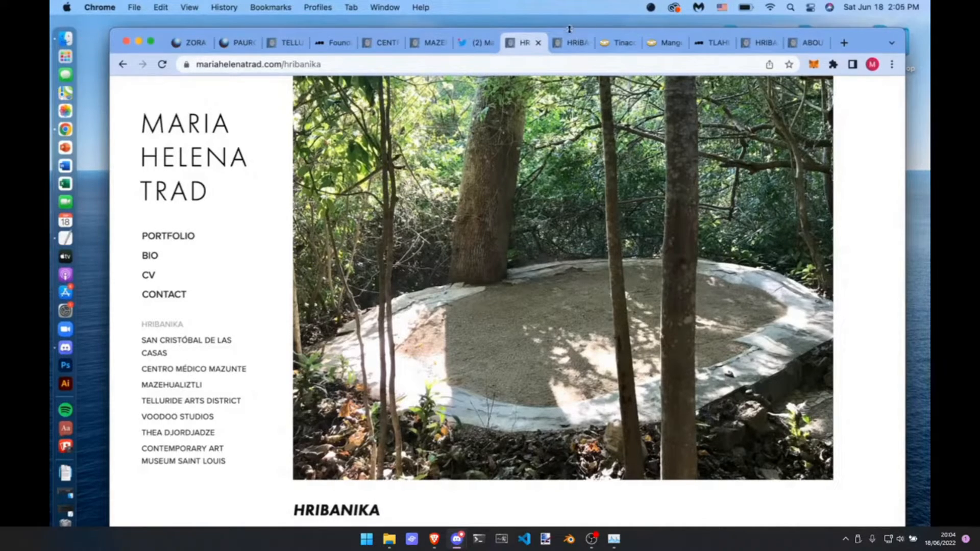
pyautogui.click(619, 43)
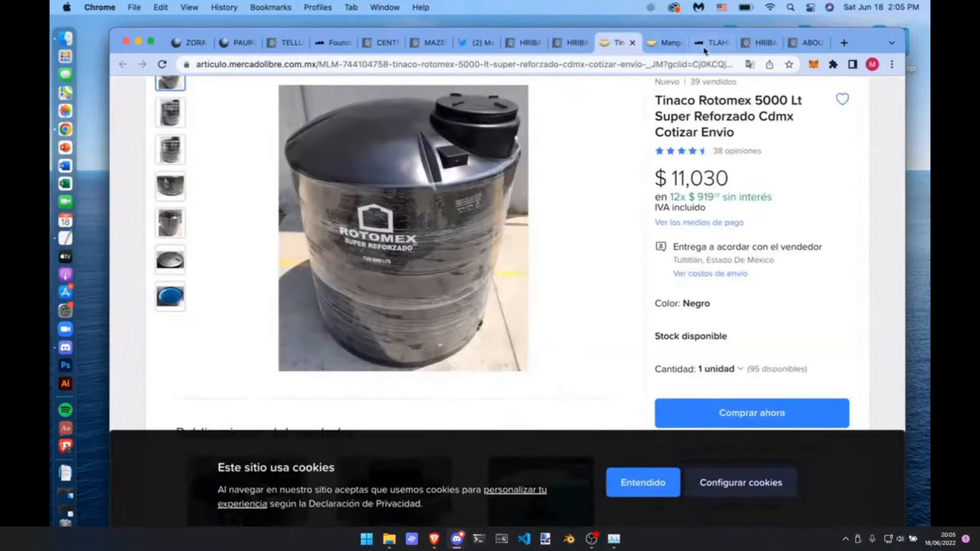
pyautogui.click(710, 42)
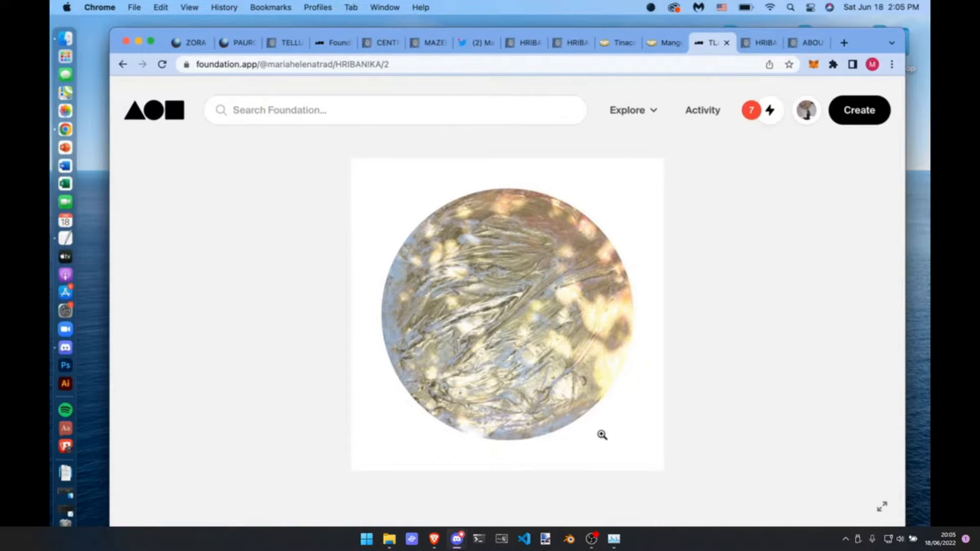
# - Show the Hurricane Agatha tweet with the storm-damaged Centro Médico Mazunte photo on Twitter
pyautogui.click(472, 43)
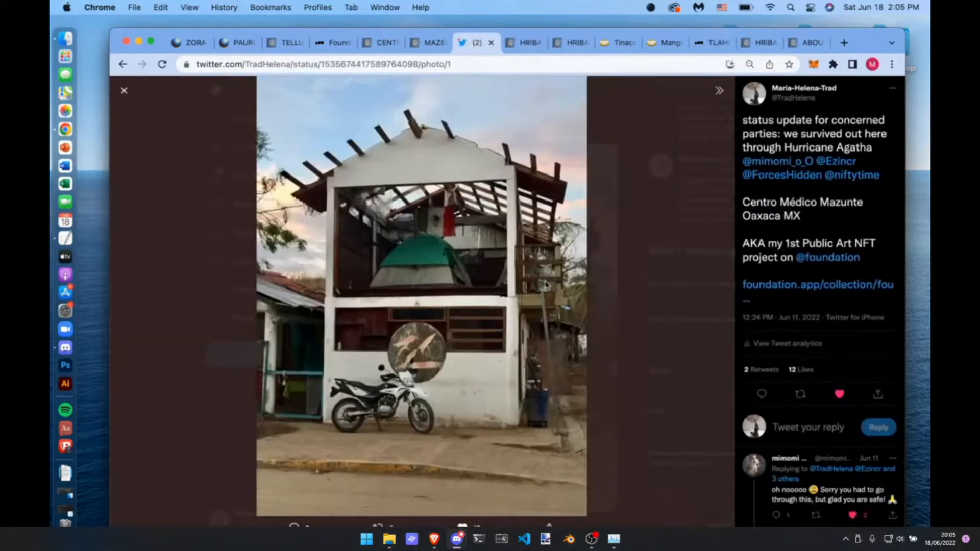
pyautogui.moveTo(645, 262)
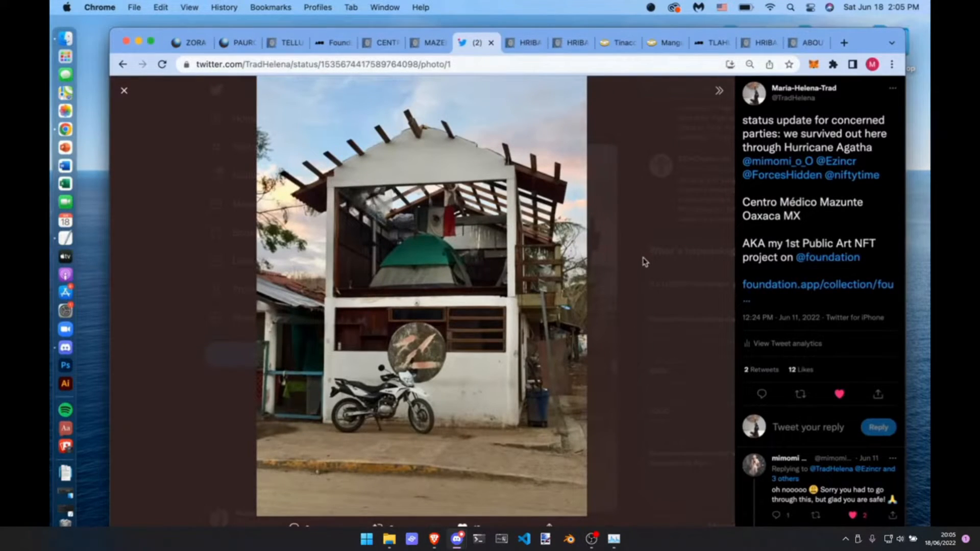
pyautogui.moveTo(686, 106)
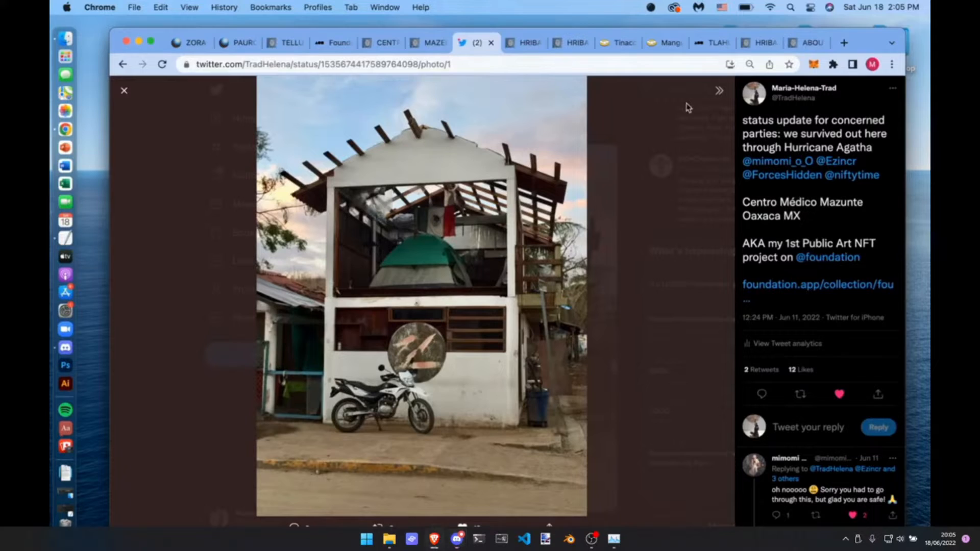
pyautogui.moveTo(727, 64)
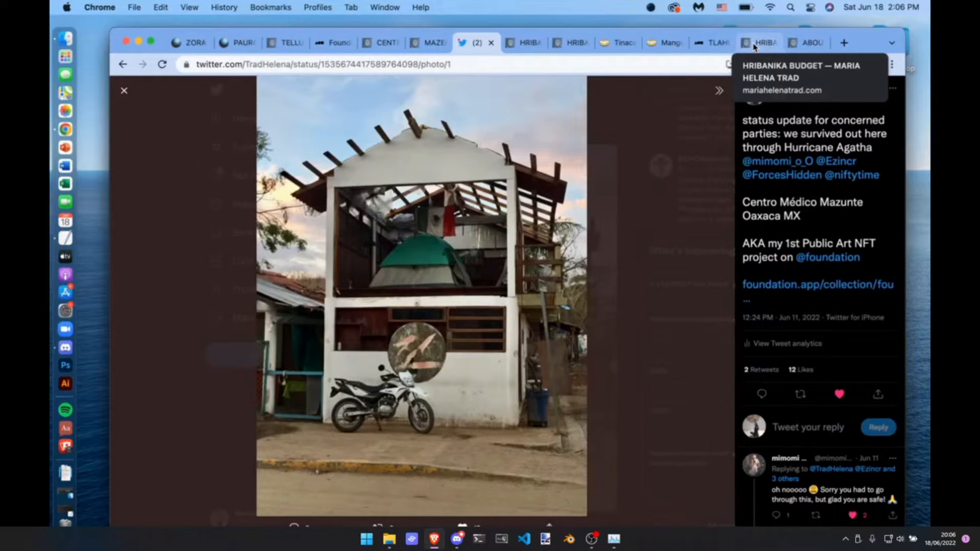
# - Show the HRIBANIKA budget page, then return to the TLAHUIZTLAMPA globe piece on Foundation
pyautogui.click(760, 43)
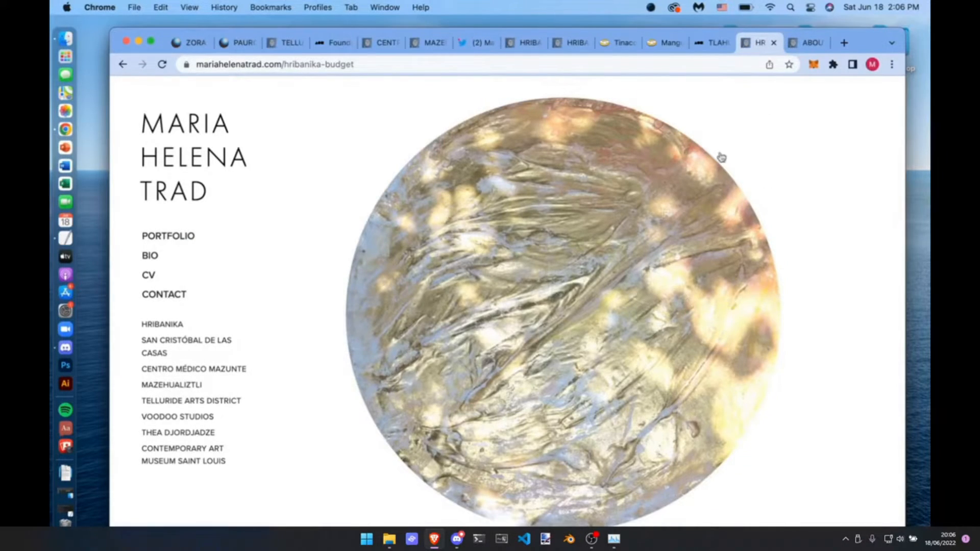
pyautogui.moveTo(690, 117)
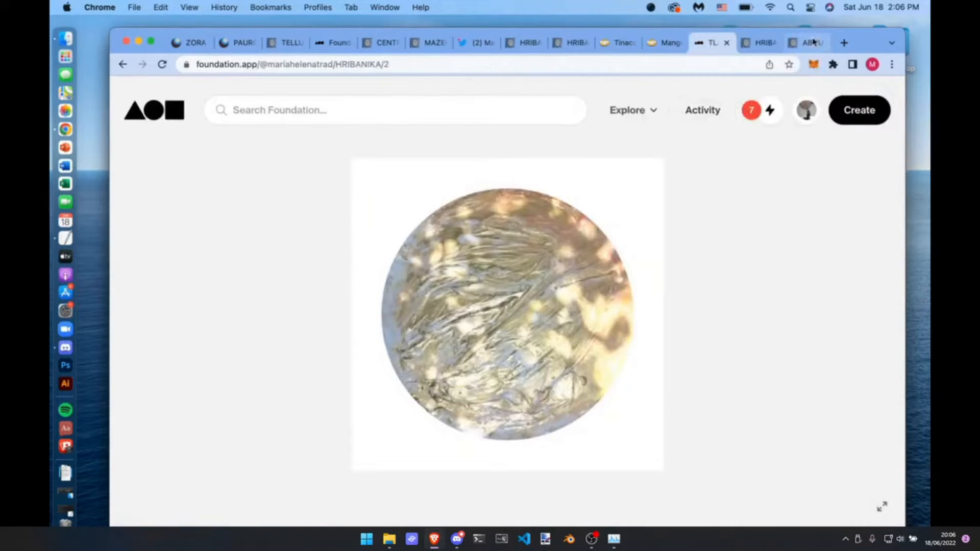
pyautogui.moveTo(759, 43)
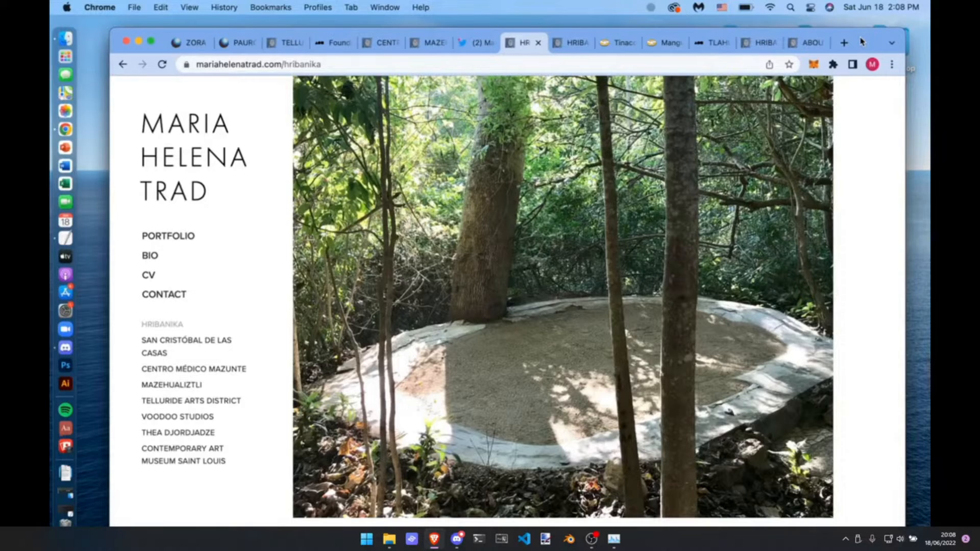
pyautogui.click(709, 42)
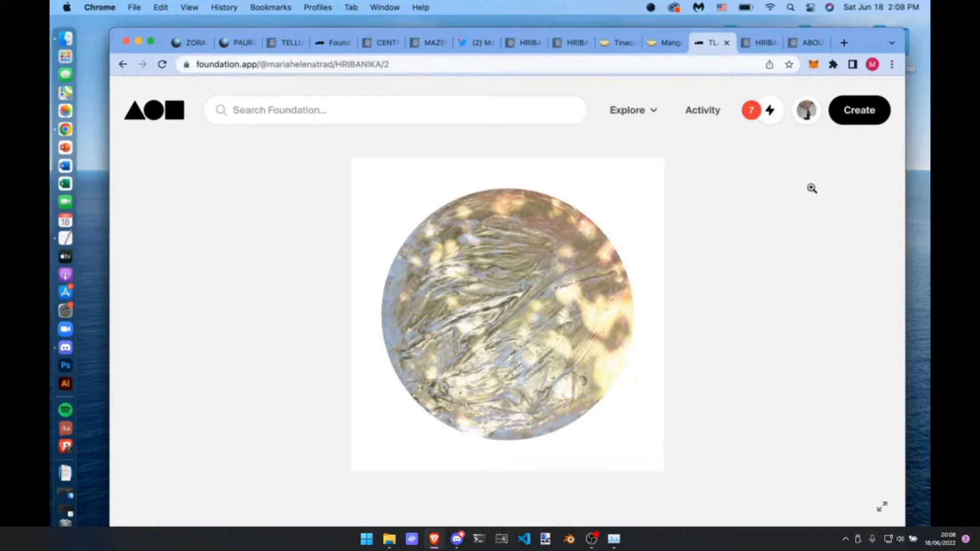
# - View the HRIBANIKA about page and the globe artwork full screen, then leave to a fresh Google tab
pyautogui.click(759, 43)
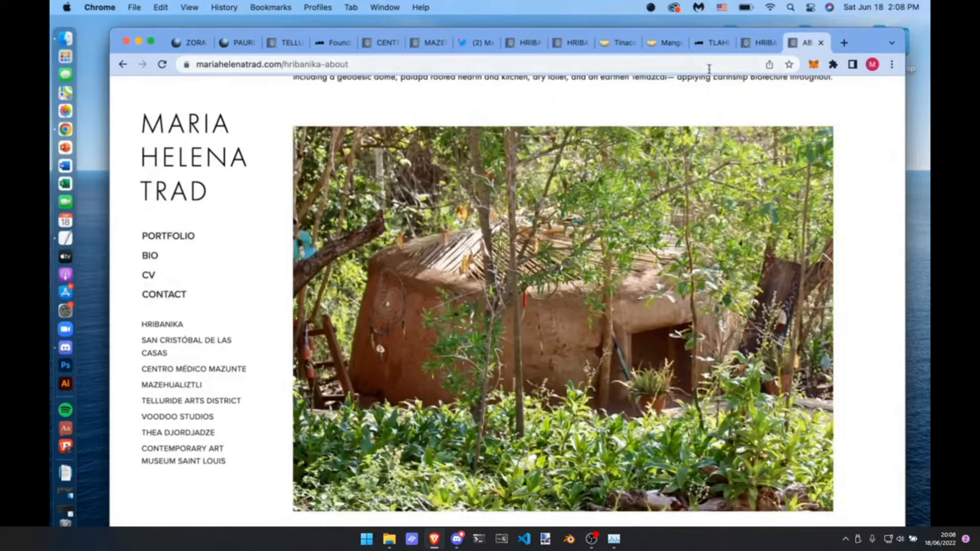
pyautogui.click(712, 42)
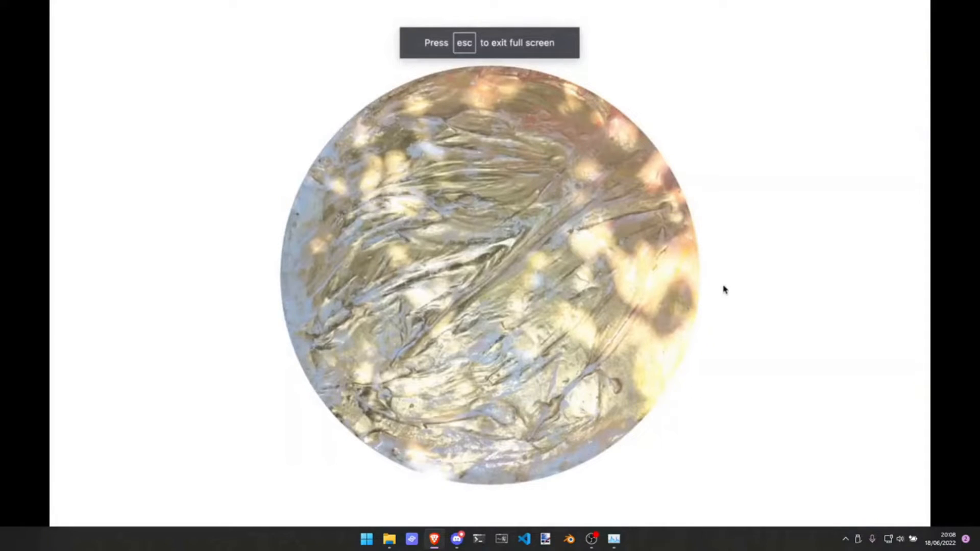
pyautogui.press('esc')
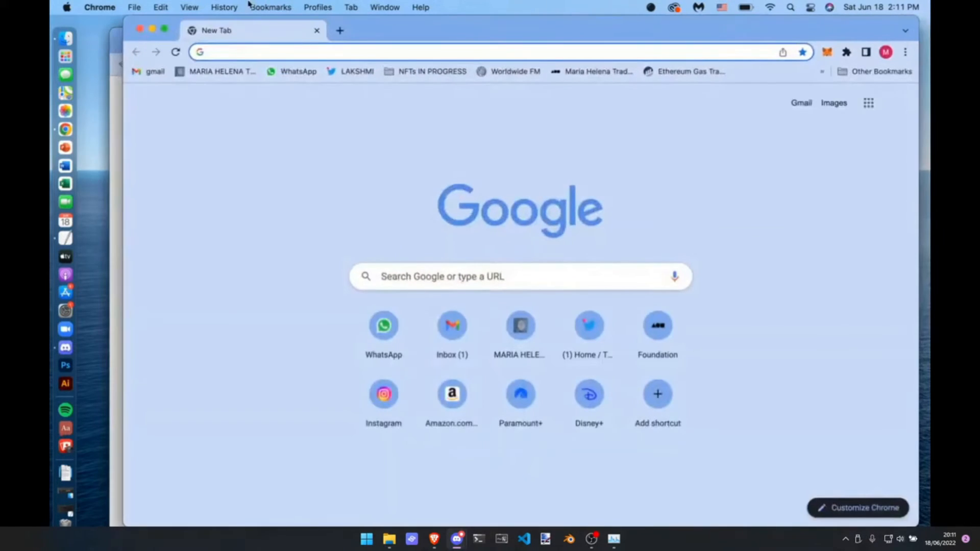
# - Bring the WIP.txt notes with ZORA, Telluride and Centro Médico links to the front and scroll through them
pyautogui.click(270, 7)
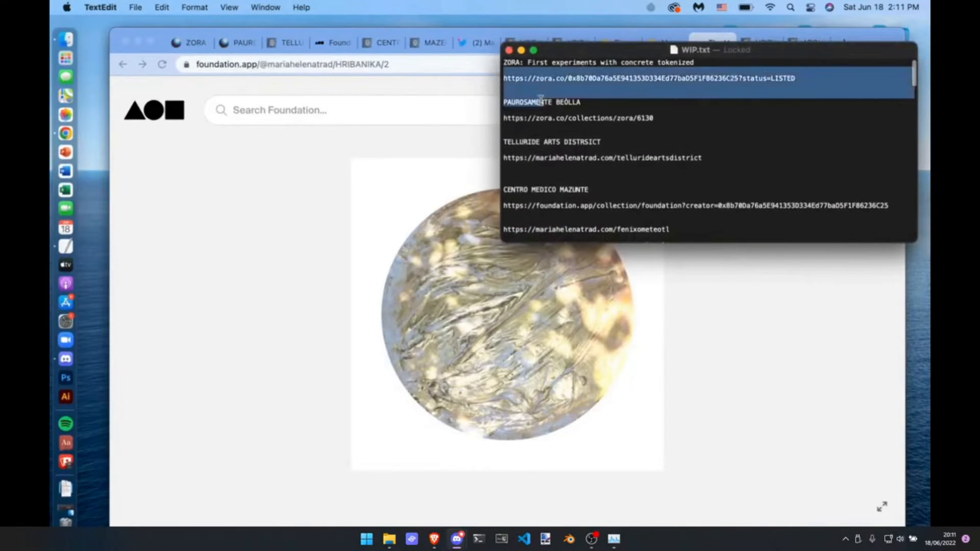
pyautogui.scroll(-3)
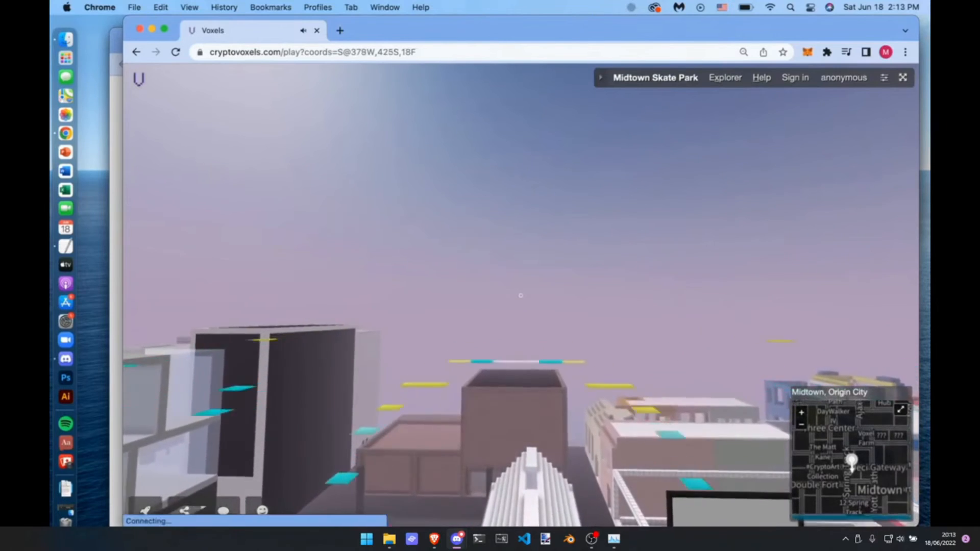
# - Walk forward in Midtown, Origin City to the CryptoArt Hub entrance with the yellow voxel globe ahead
pyautogui.press('w')
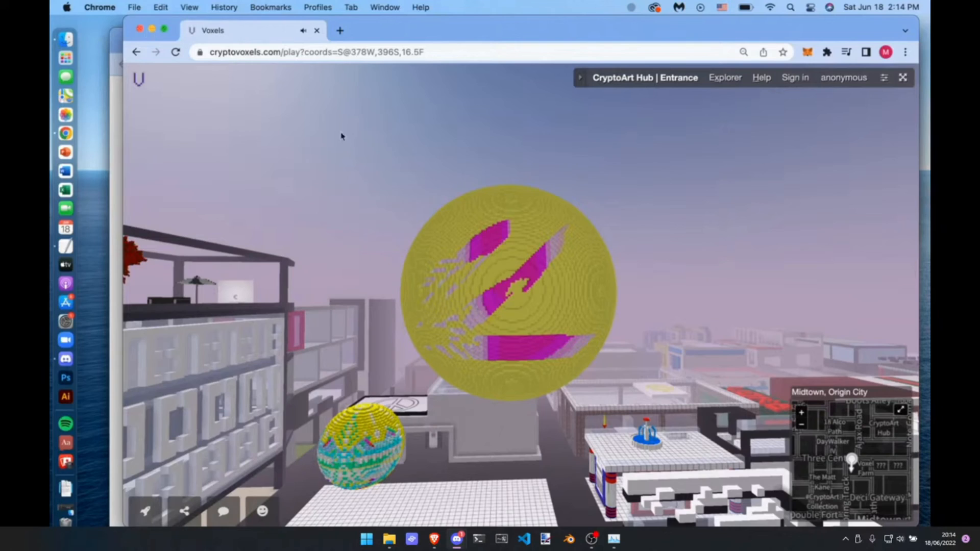
pyautogui.moveTo(259, 74)
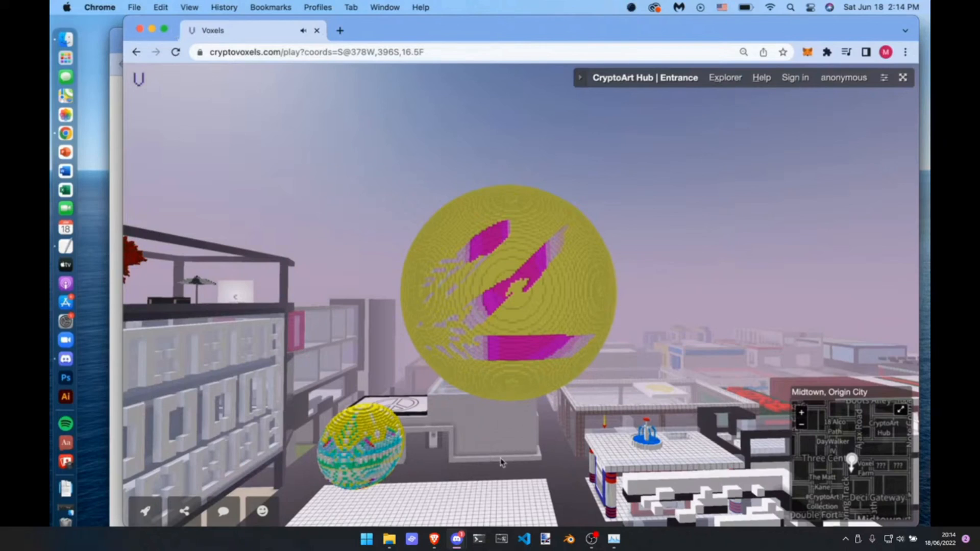
pyautogui.moveTo(370, 246)
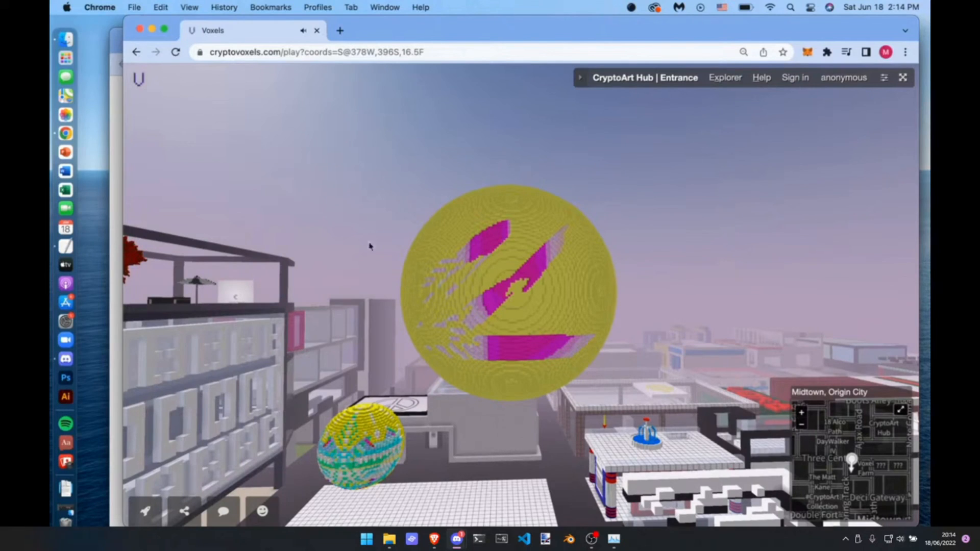